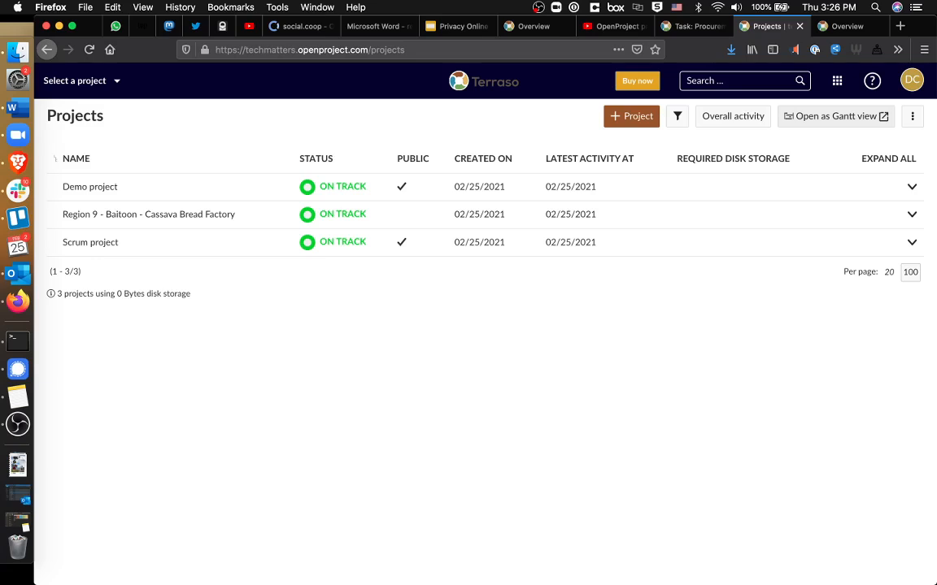
pyautogui.moveTo(157, 214)
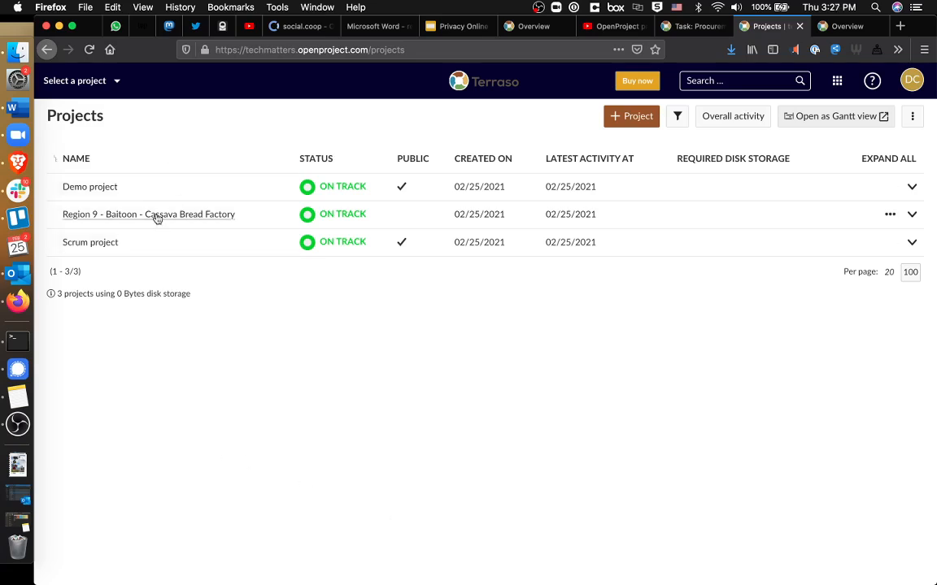
pyautogui.moveTo(160, 214)
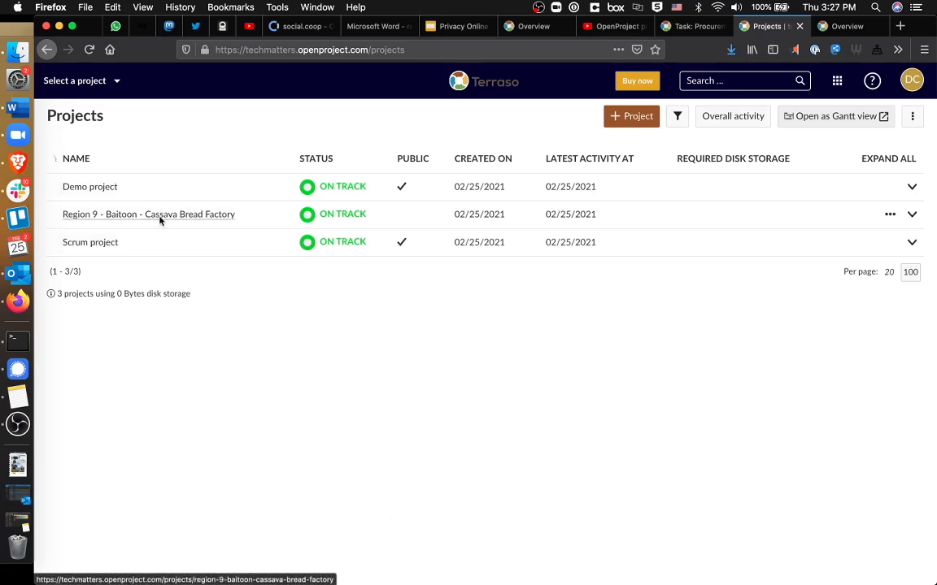
# - Open 'Region 9 - Baitoon - Cassava Bread Factory' from the Projects list
pyautogui.click(149, 213)
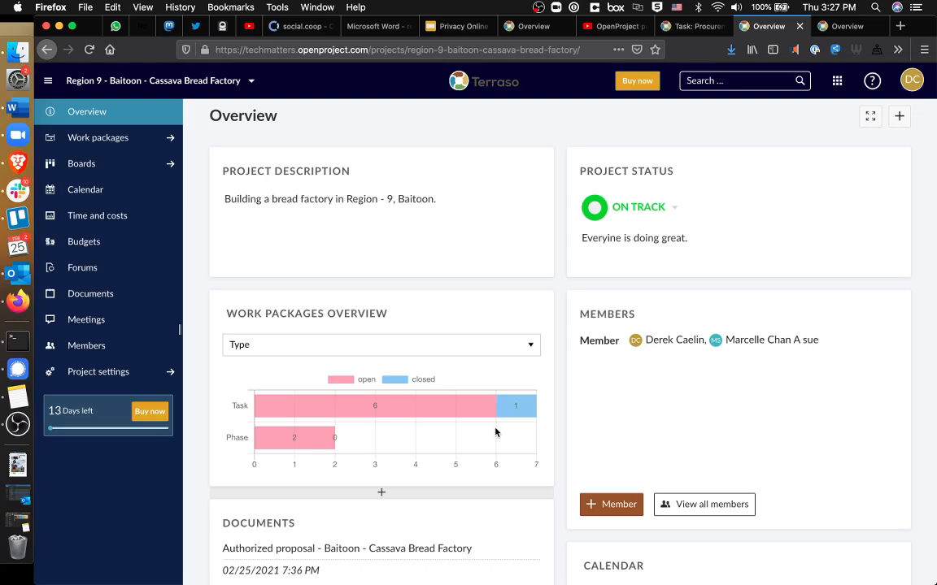
pyautogui.moveTo(534, 267)
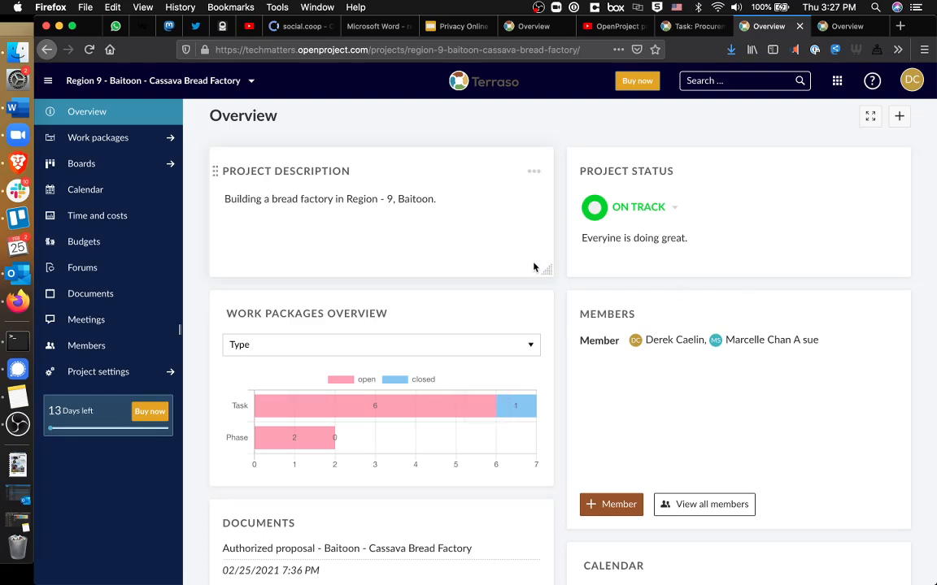
pyautogui.moveTo(508, 234)
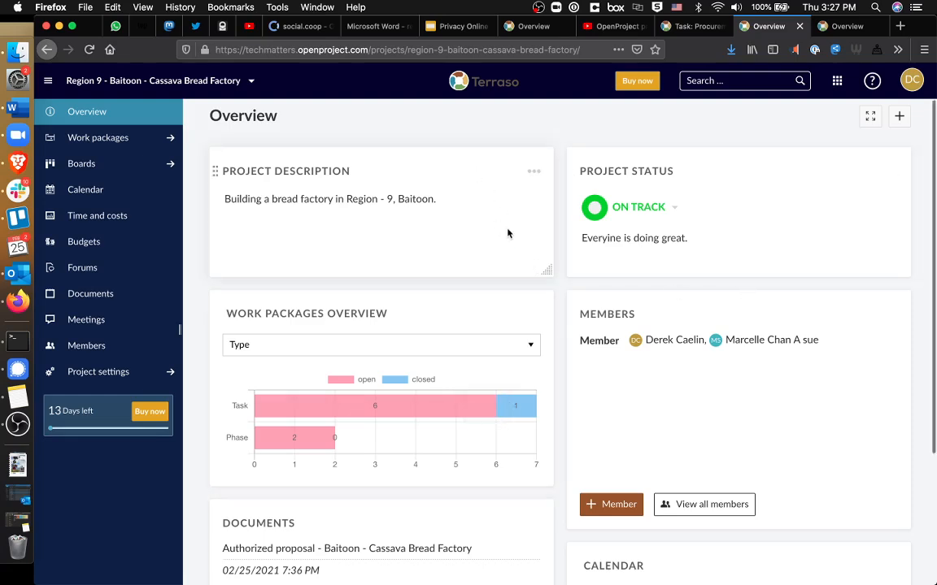
pyautogui.moveTo(538, 265)
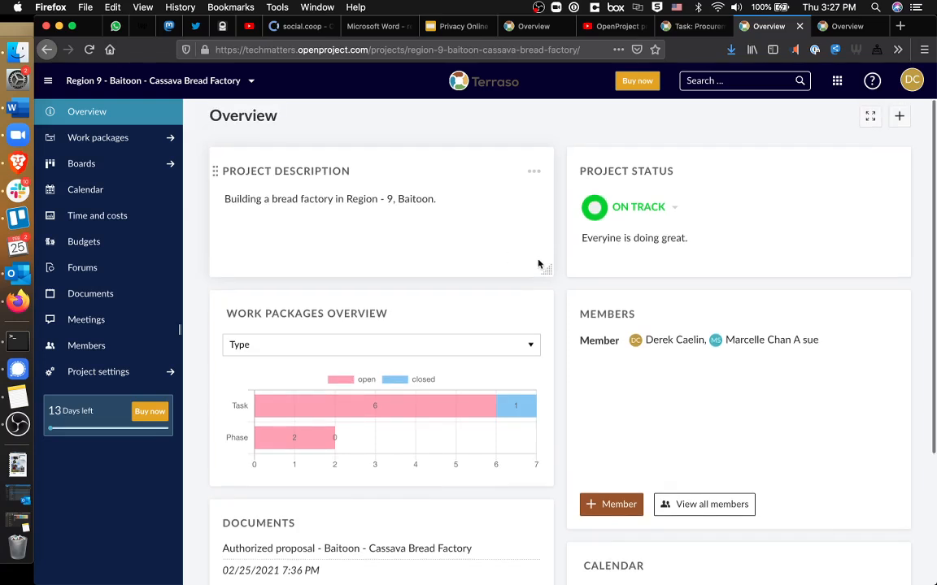
pyautogui.moveTo(852, 239)
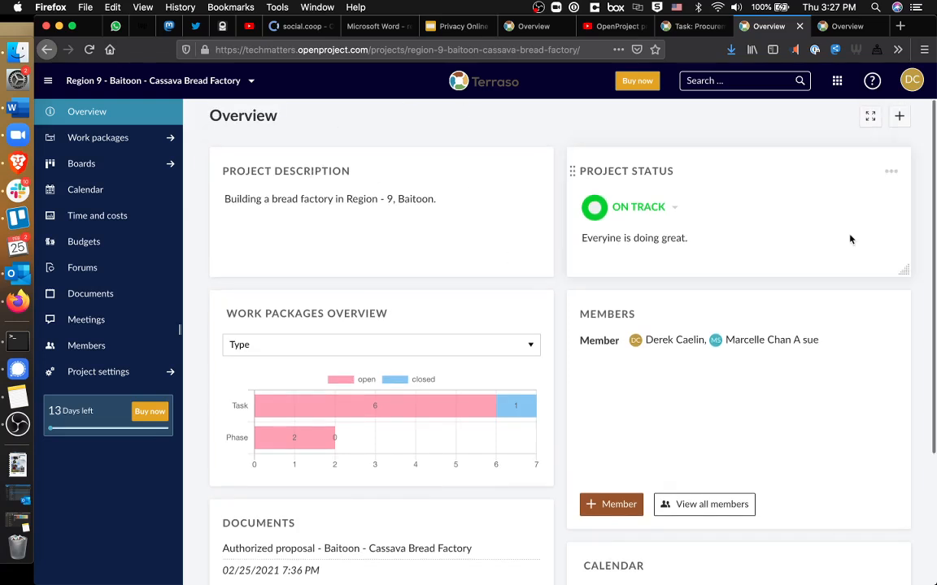
pyautogui.scroll(-3)
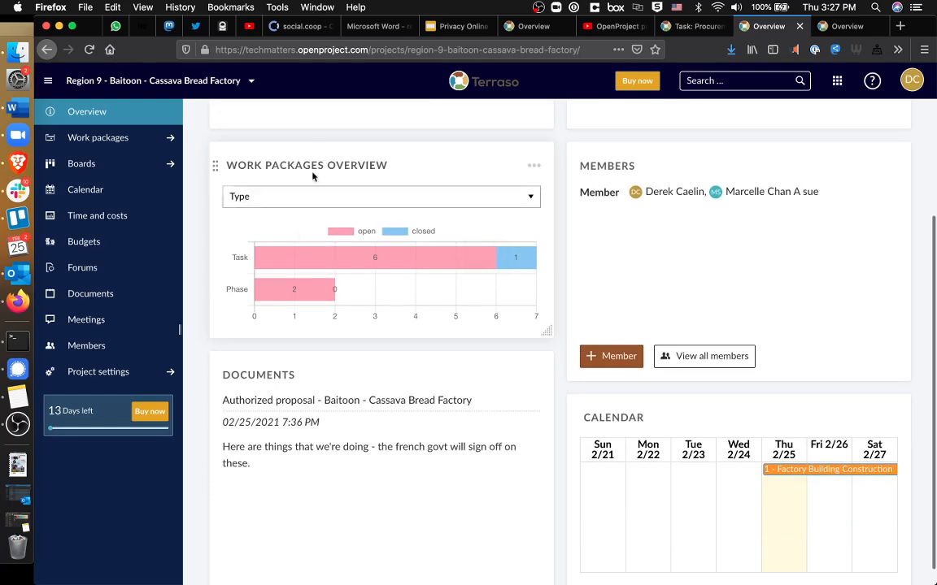
pyautogui.scroll(3)
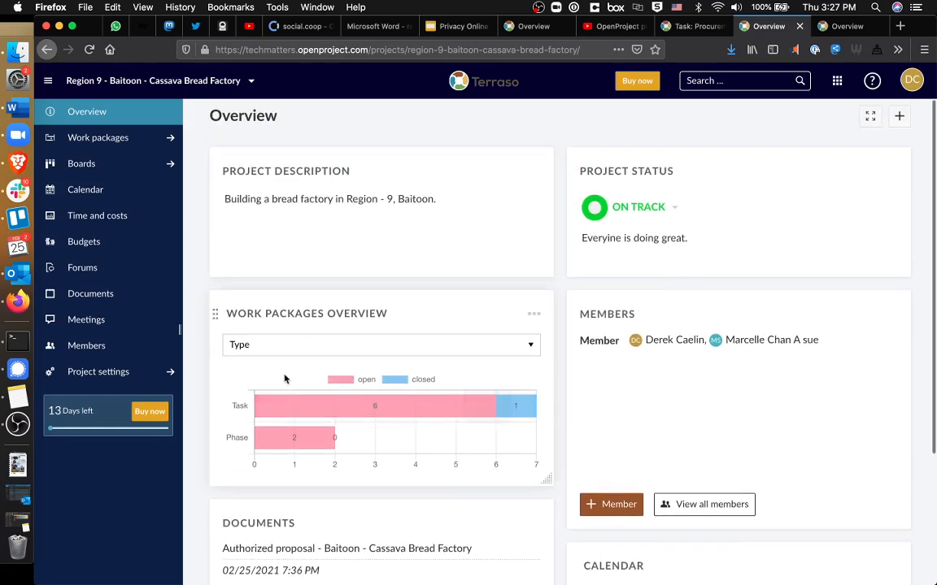
pyautogui.scroll(-3)
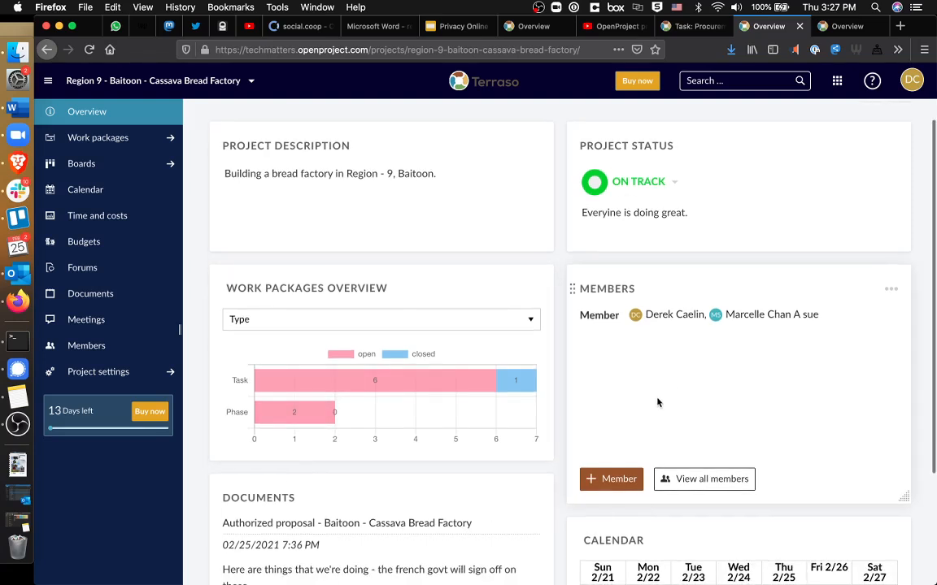
pyautogui.scroll(-3)
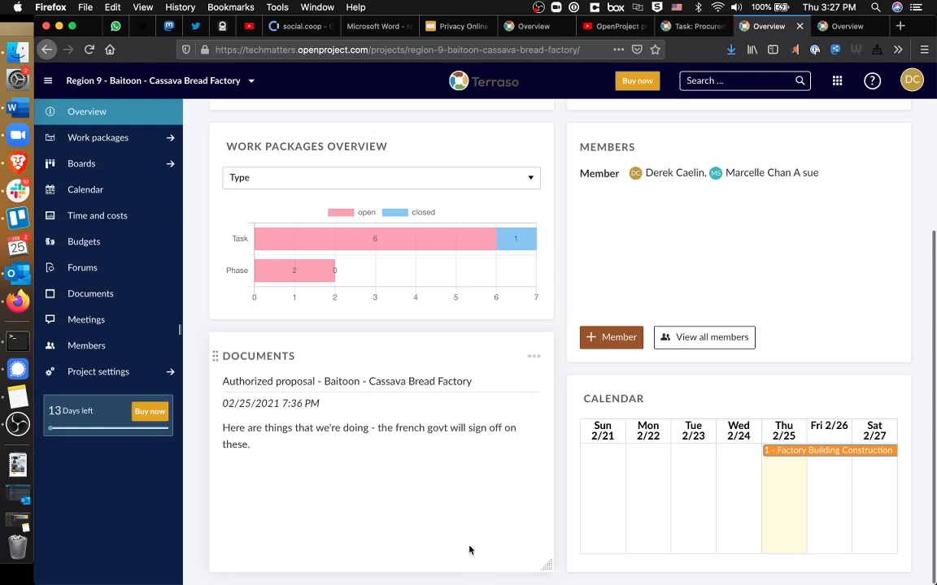
pyautogui.scroll(3)
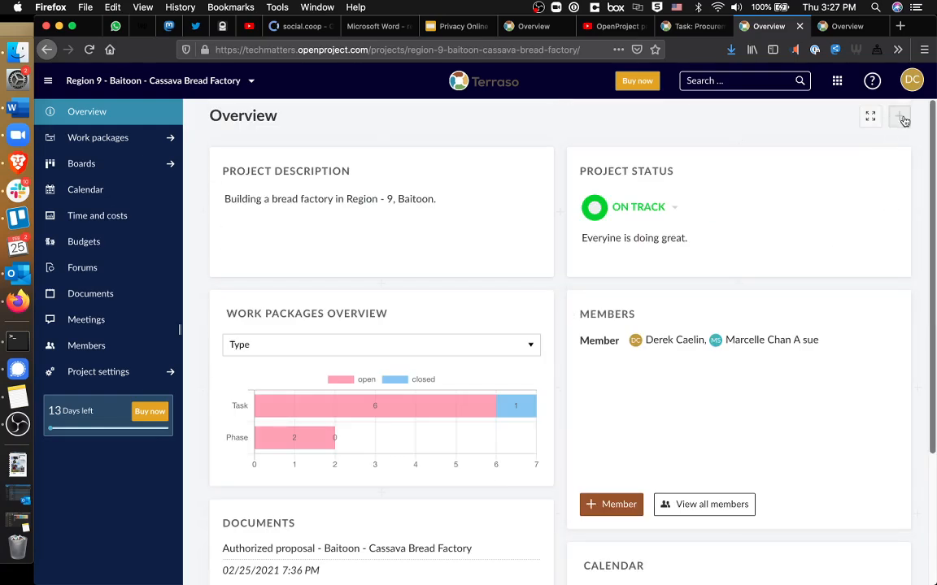
# - Pick a widget for an overview slot from the Add widget dialog
pyautogui.scroll(-3)
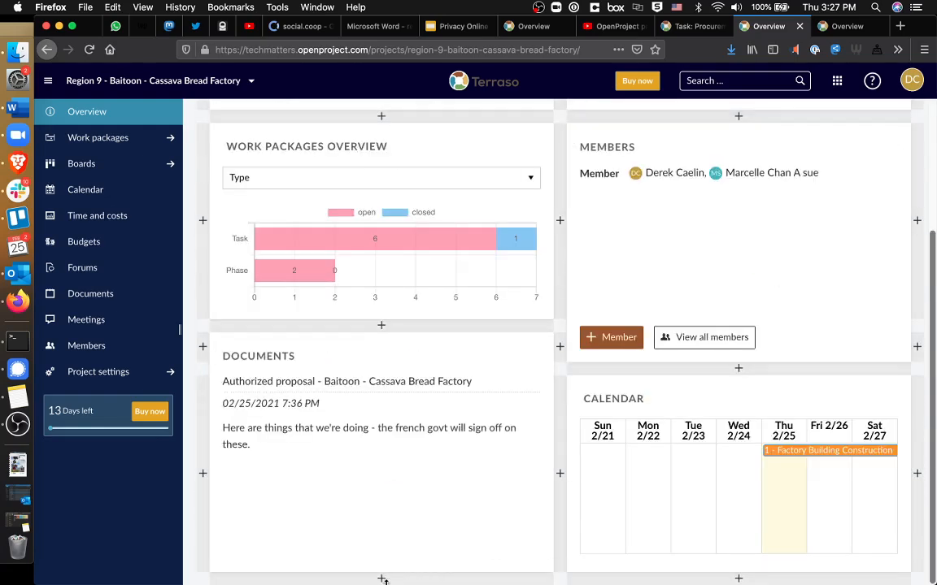
pyautogui.click(383, 578)
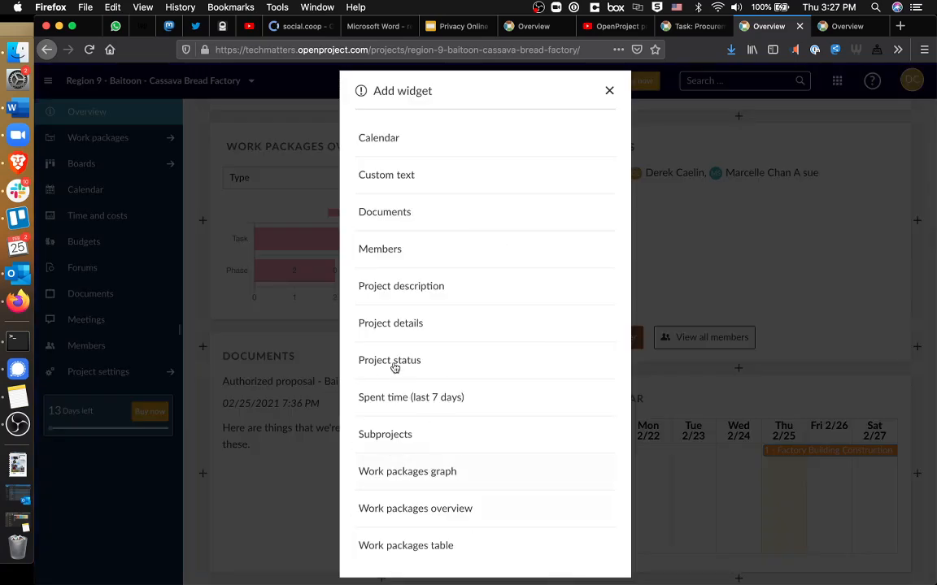
pyautogui.click(411, 397)
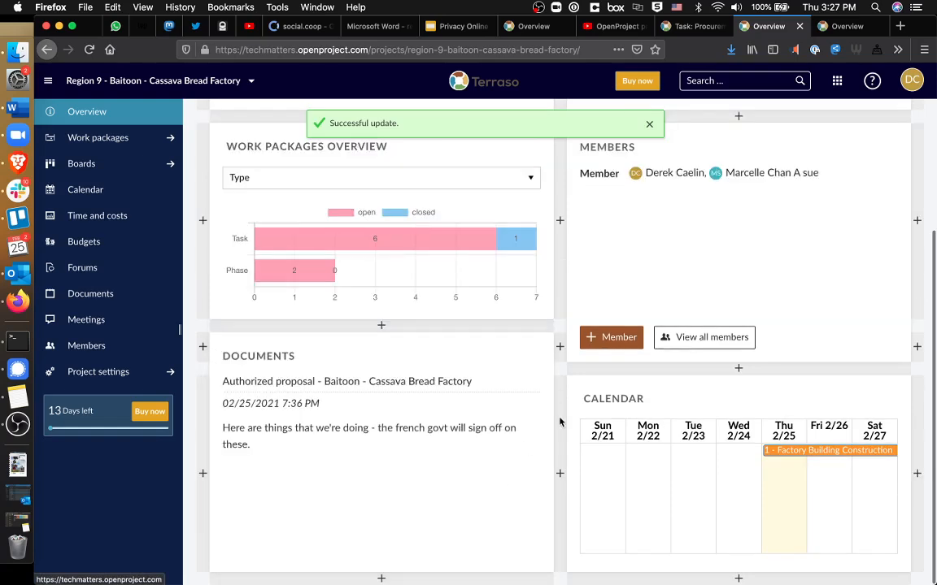
pyautogui.scroll(3)
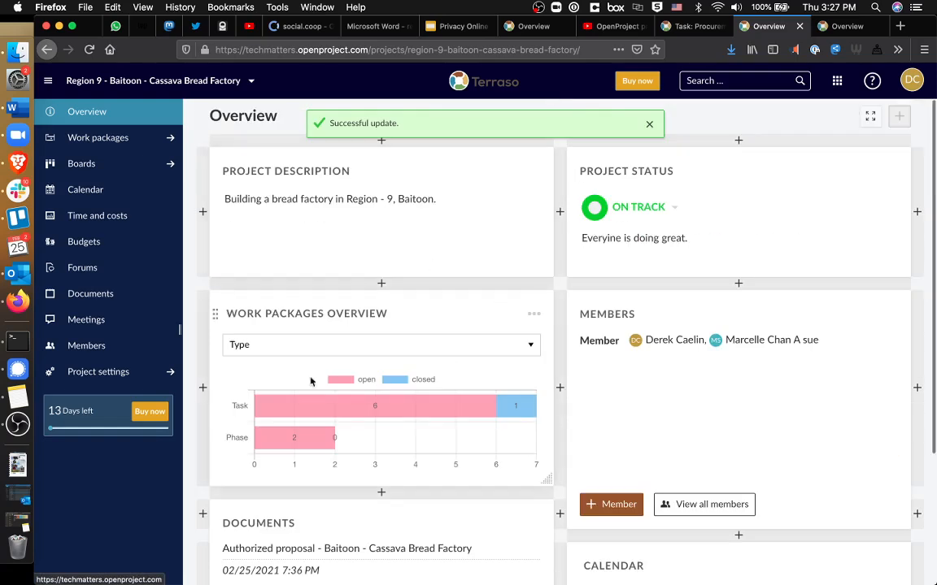
pyautogui.moveTo(374, 163)
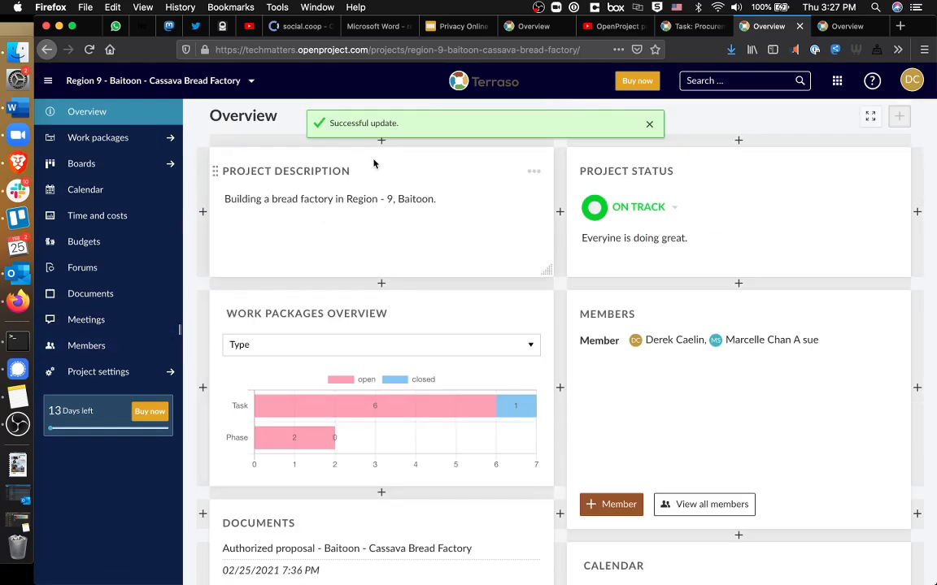
pyautogui.click(649, 123)
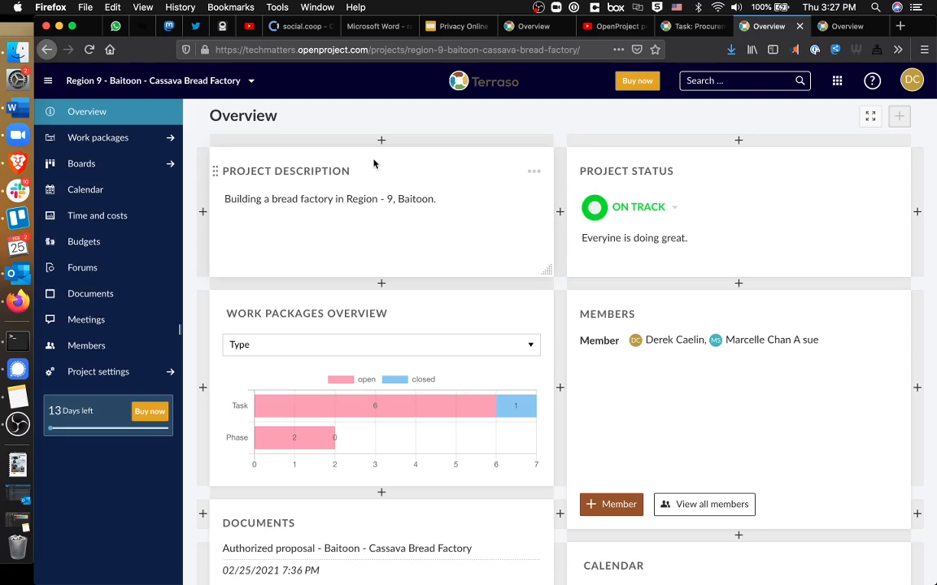
pyautogui.moveTo(98, 138)
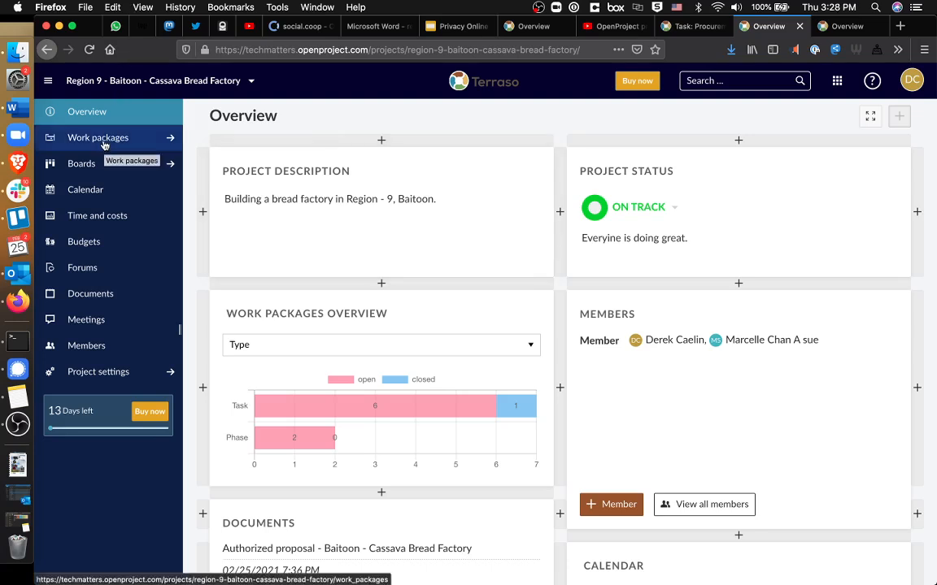
# - List the project's work packages, collapsing and re-expanding the phases' tasks
pyautogui.click(97, 137)
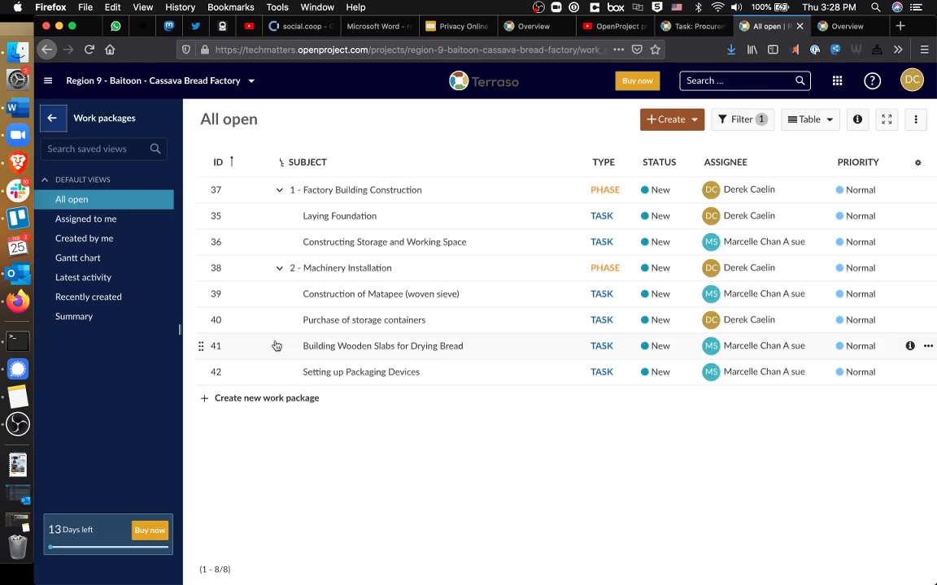
pyautogui.moveTo(476, 294)
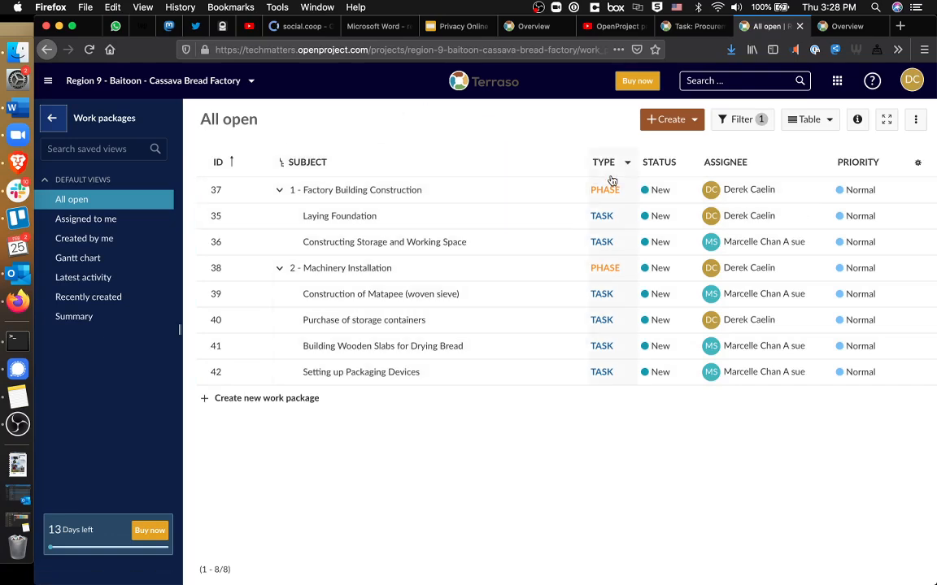
pyautogui.moveTo(602, 215)
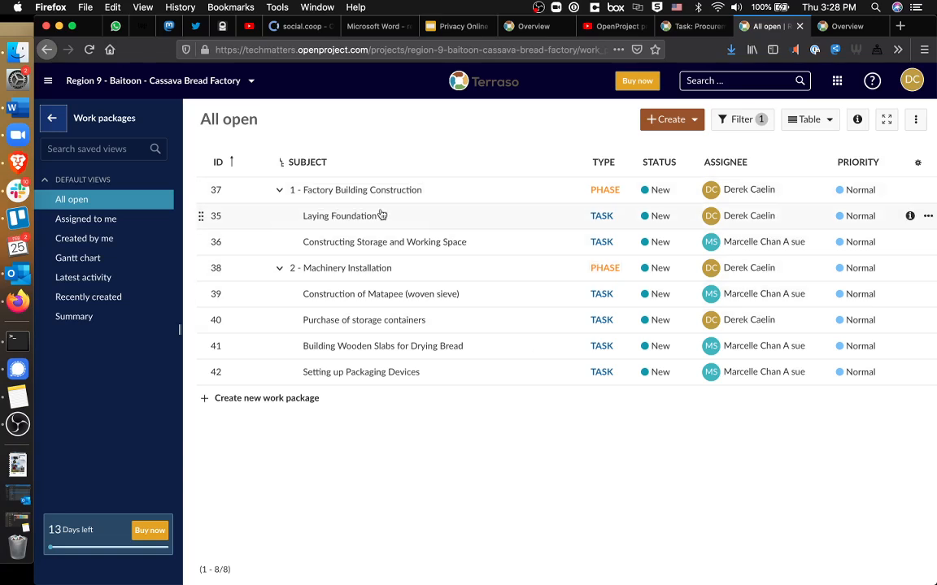
pyautogui.moveTo(565, 189)
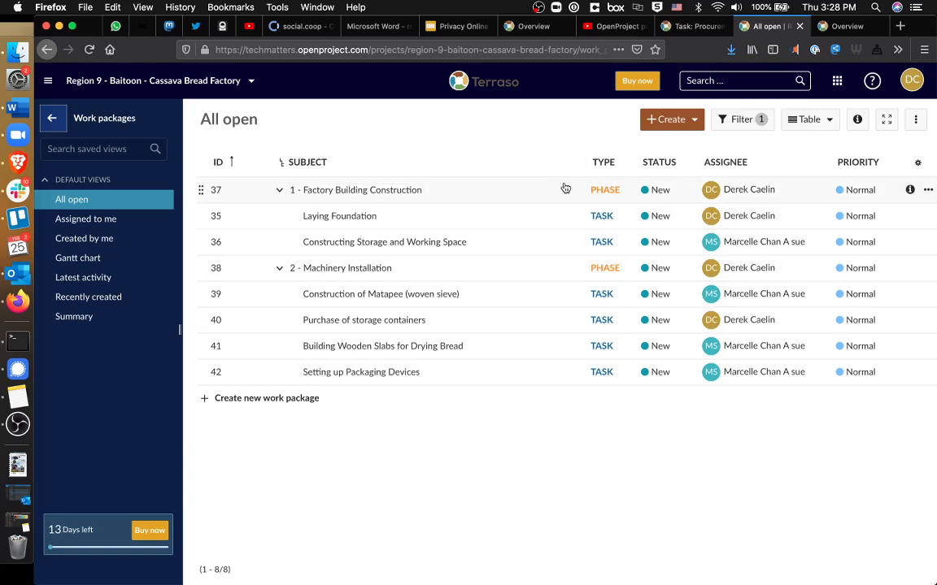
pyautogui.moveTo(348, 216)
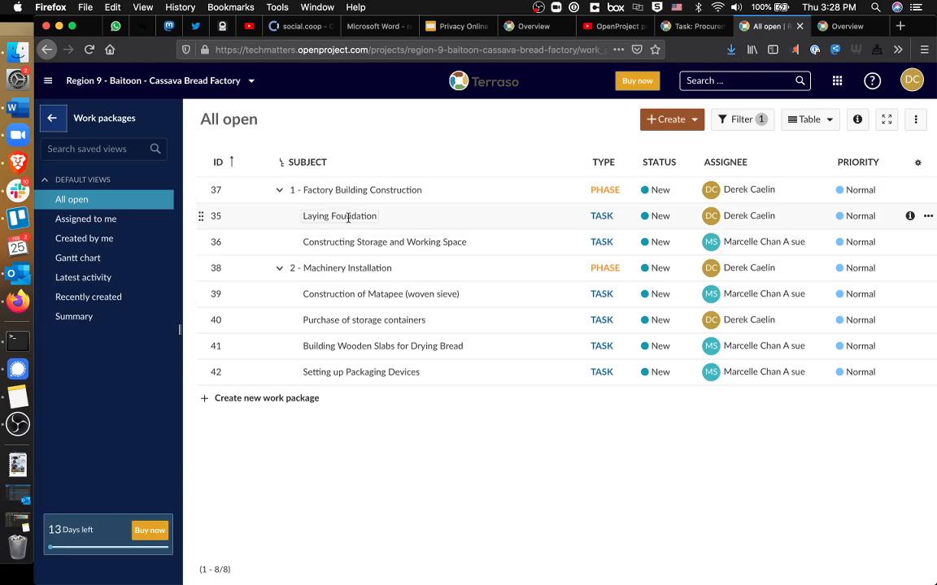
pyautogui.moveTo(337, 241)
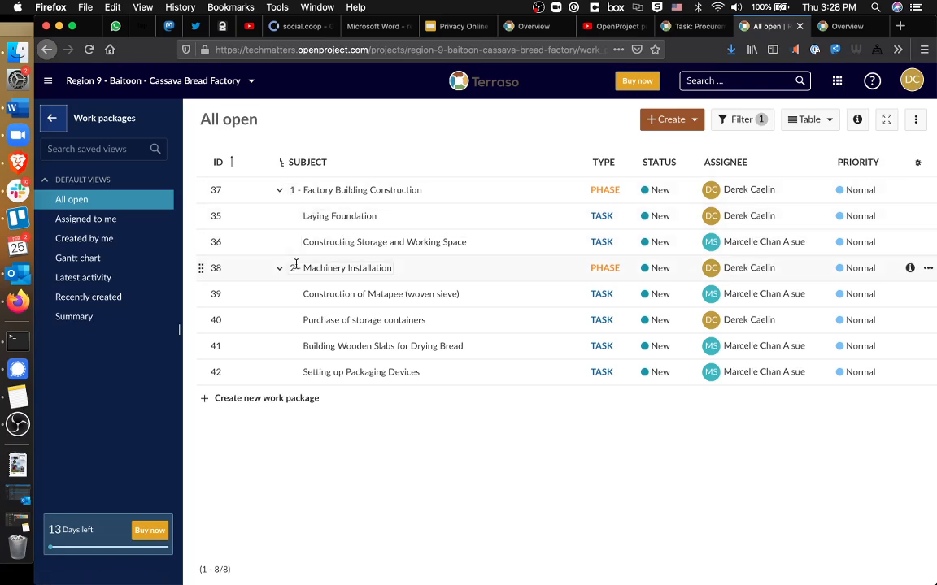
pyautogui.click(278, 189)
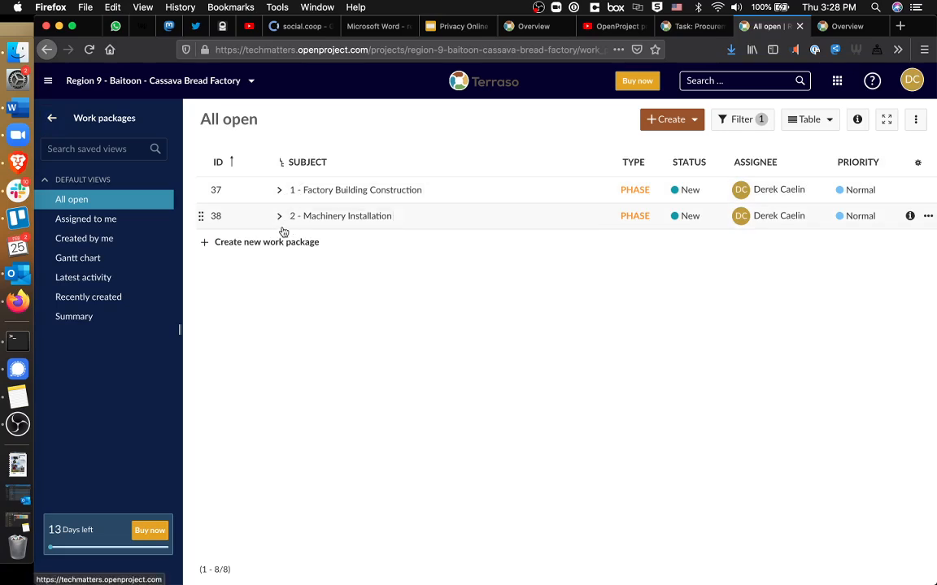
pyautogui.moveTo(277, 199)
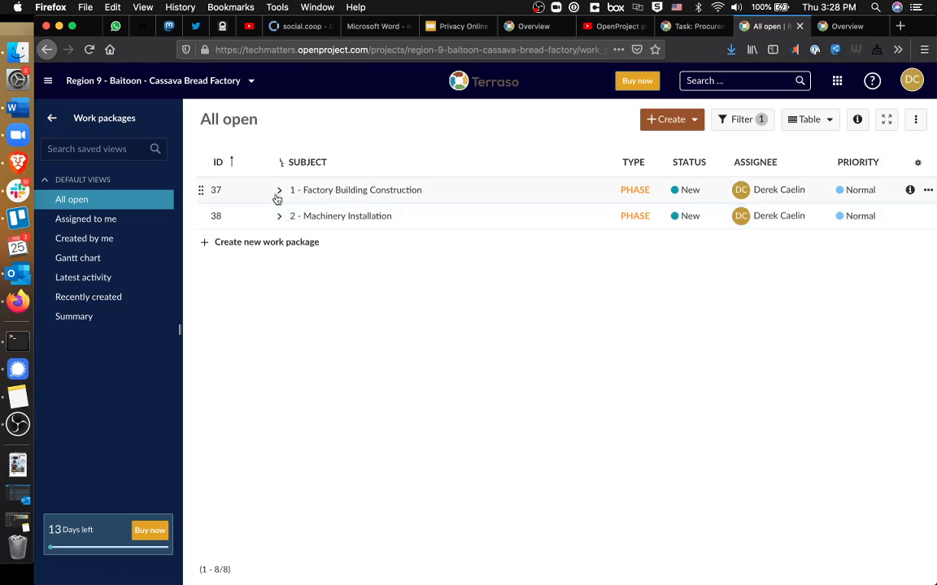
pyautogui.click(279, 189)
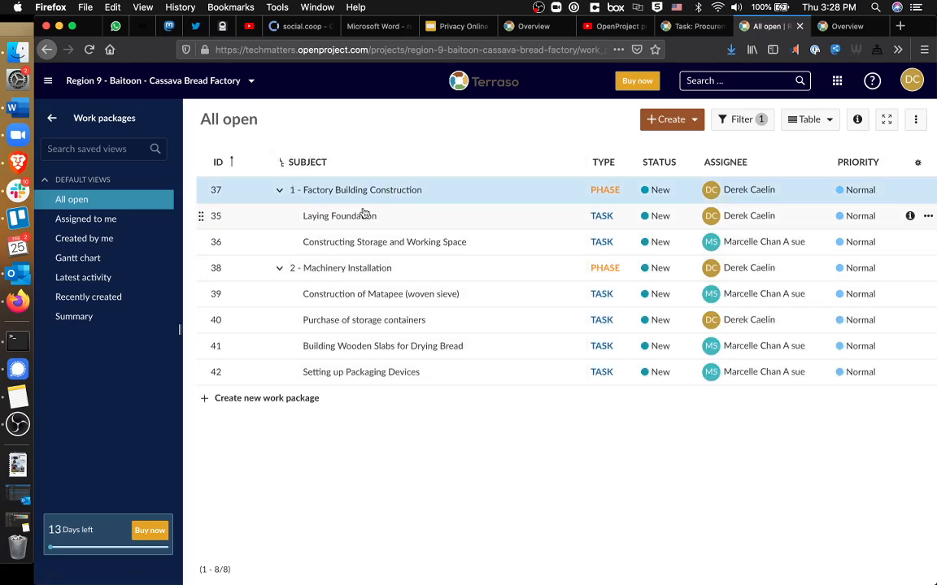
pyautogui.moveTo(604, 267)
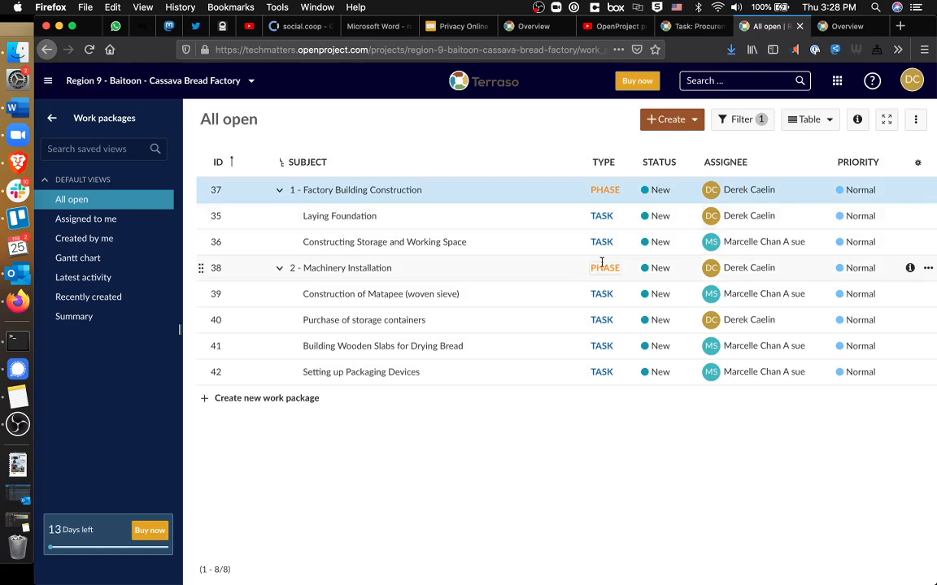
pyautogui.moveTo(451, 224)
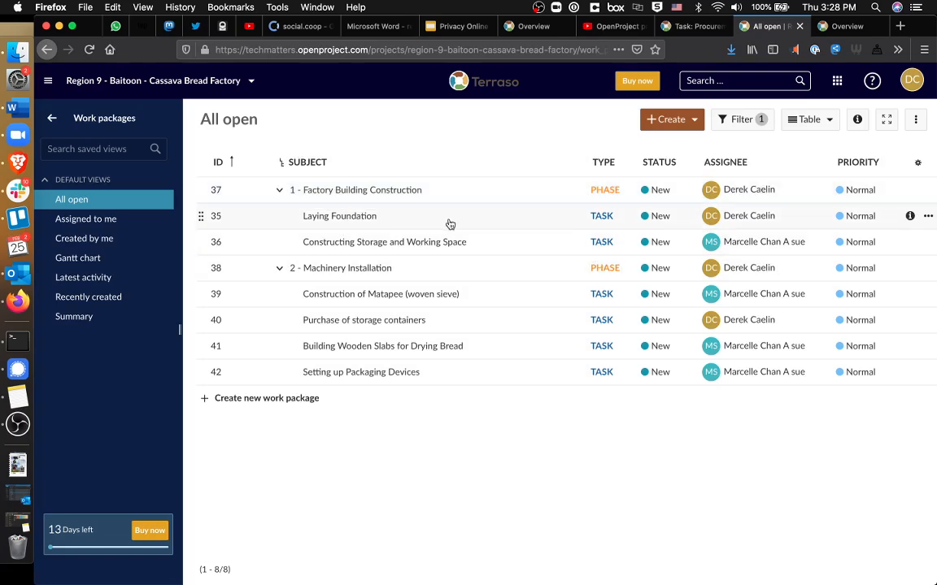
pyautogui.moveTo(788, 217)
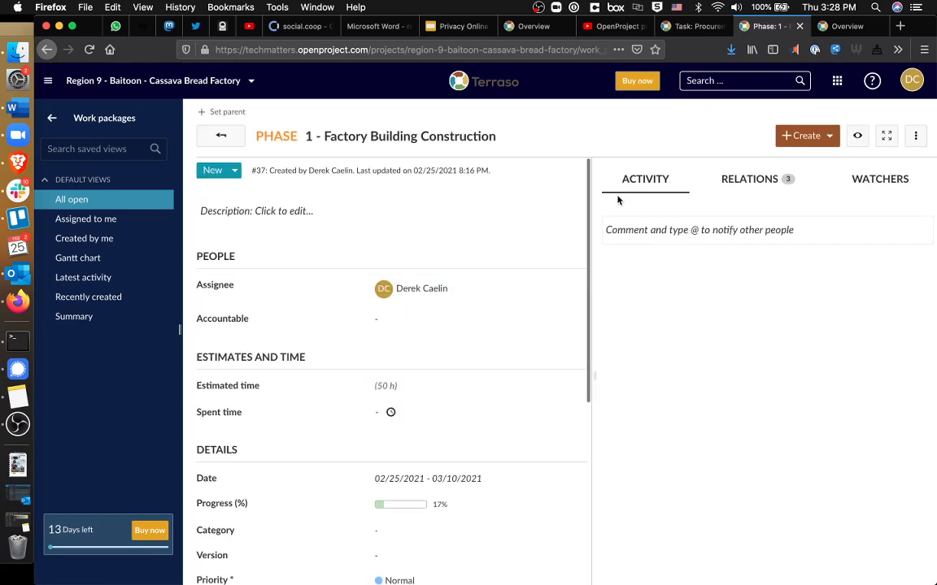
# - Begin choosing a parent for the phase, then return to the All open list
pyautogui.click(645, 179)
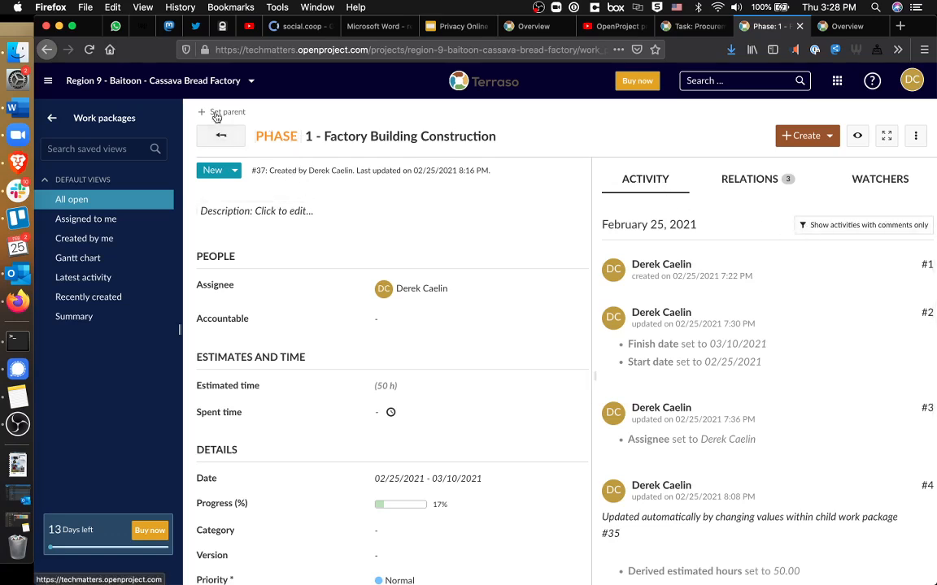
pyautogui.click(226, 111)
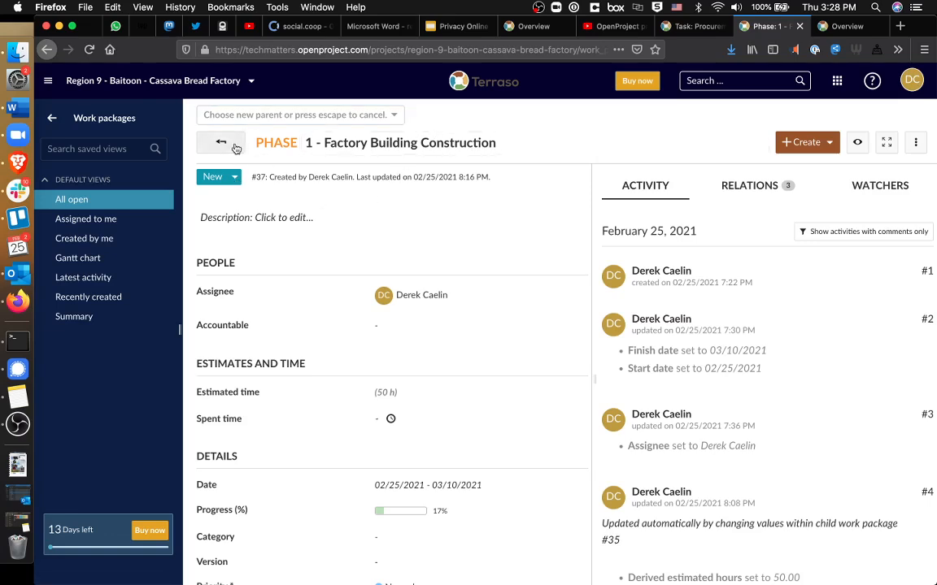
pyautogui.click(222, 142)
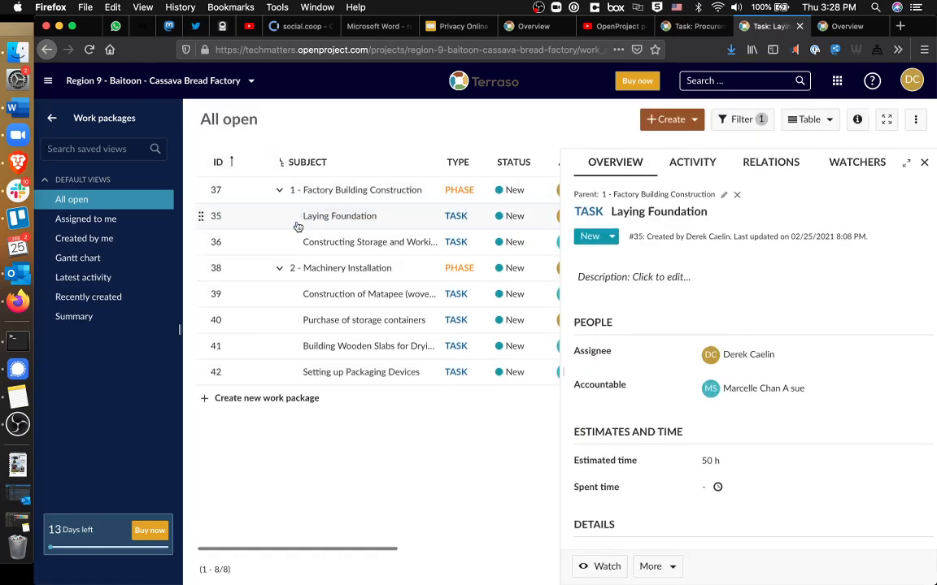
pyautogui.click(723, 193)
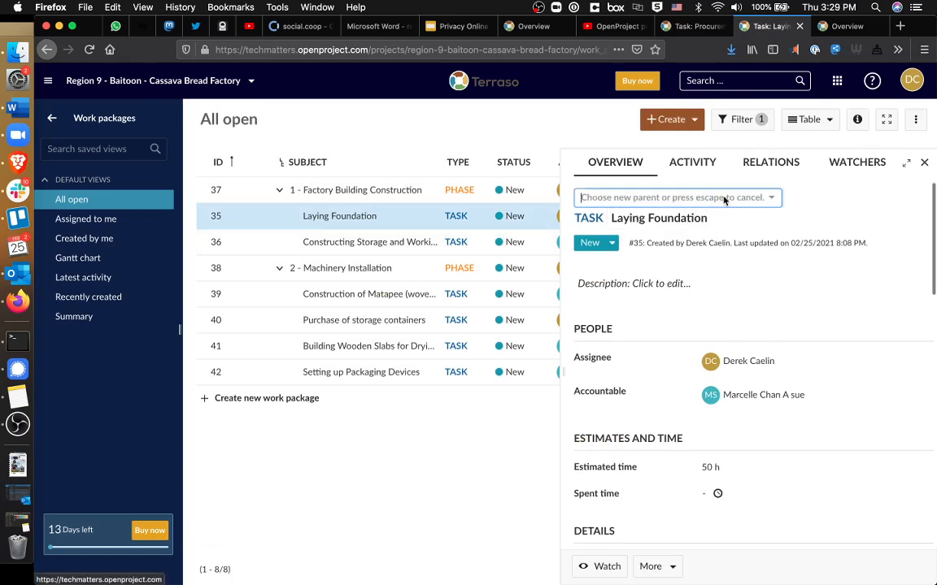
pyautogui.click(676, 197)
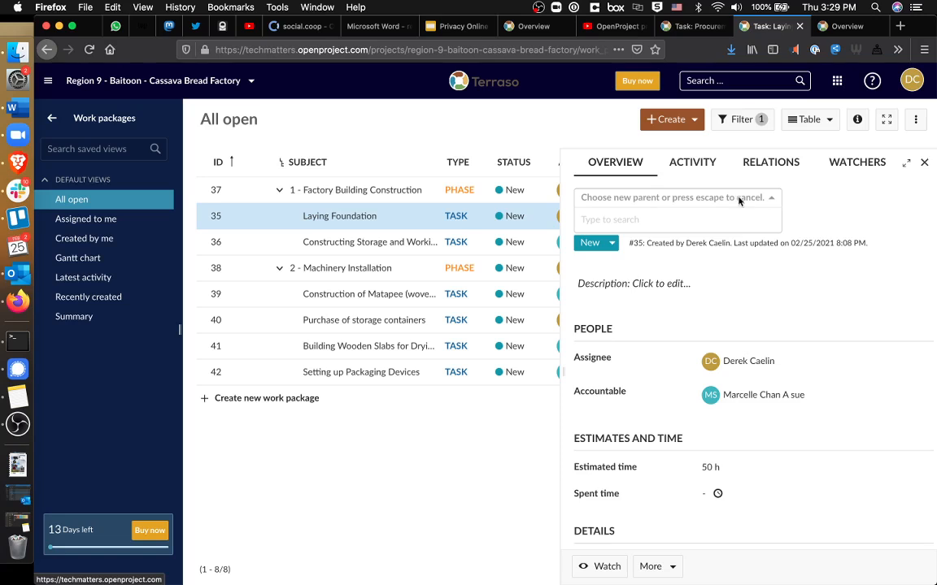
pyautogui.write('1 -f')
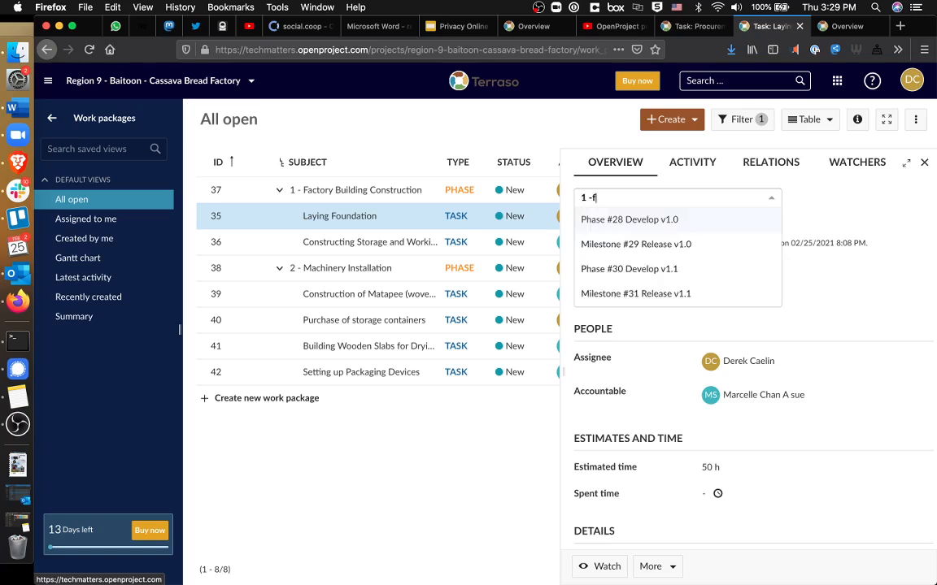
pyautogui.write('ac')
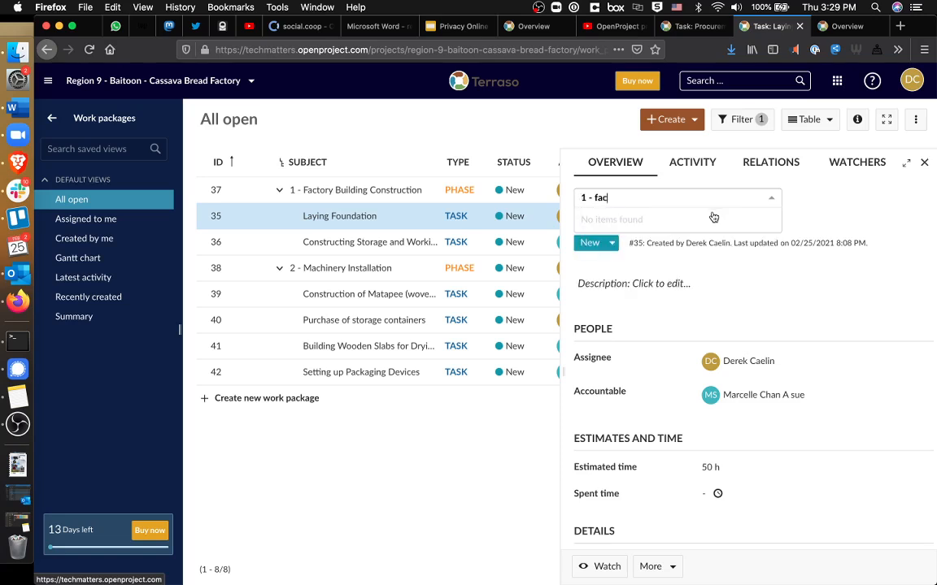
pyautogui.press('Backspace')
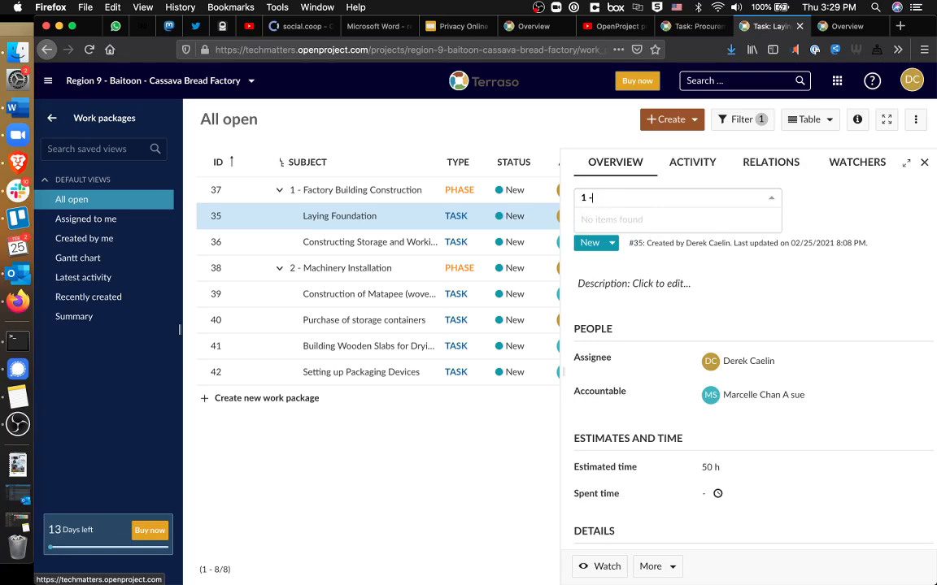
pyautogui.write('factory Building Construction')
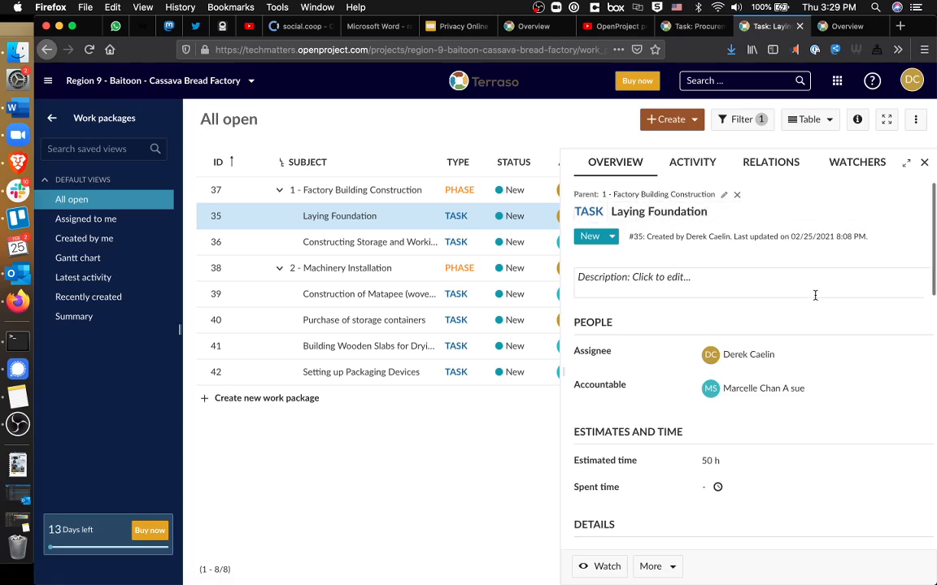
# - Enter and save 'Dig a hole.' as the Laying Foundation description
pyautogui.click(732, 277)
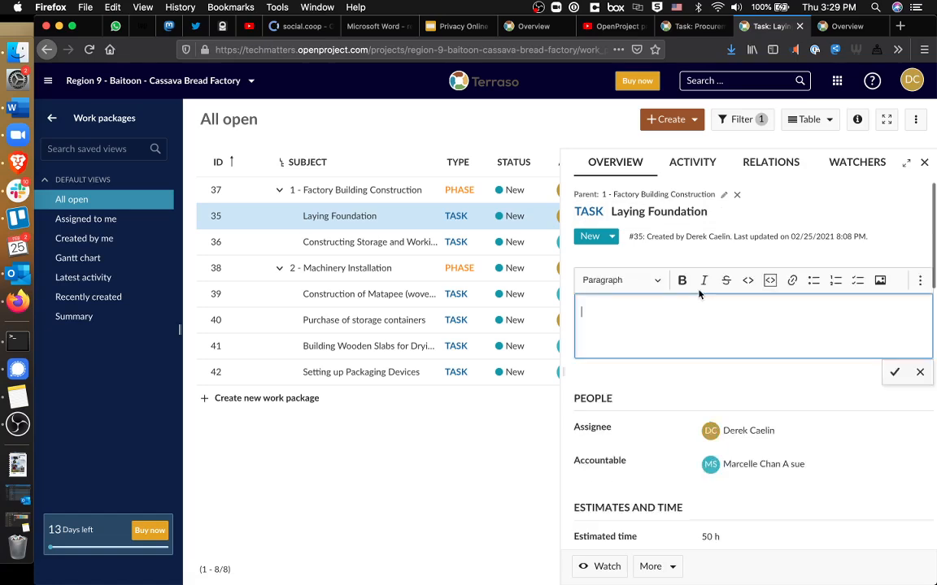
pyautogui.write('Dig a w')
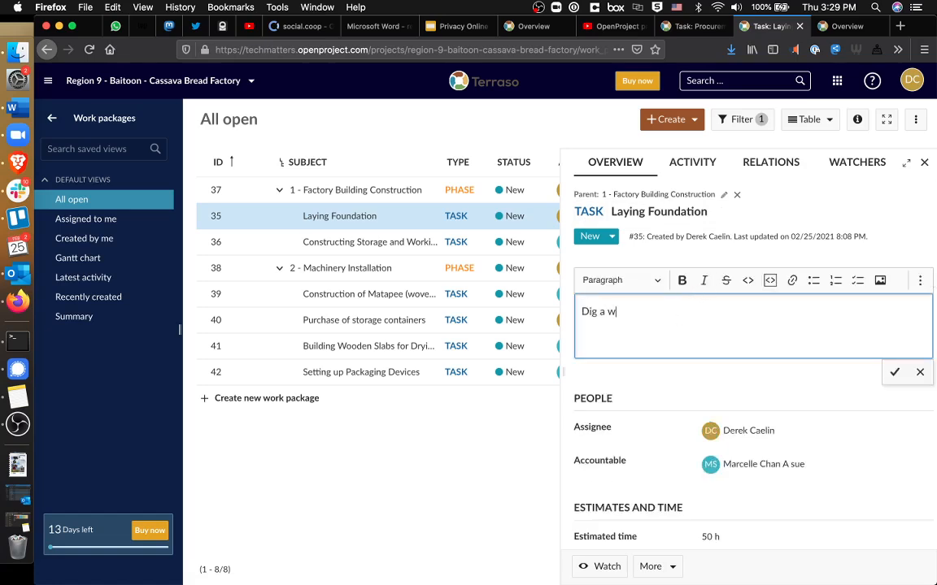
pyautogui.write('ole.')
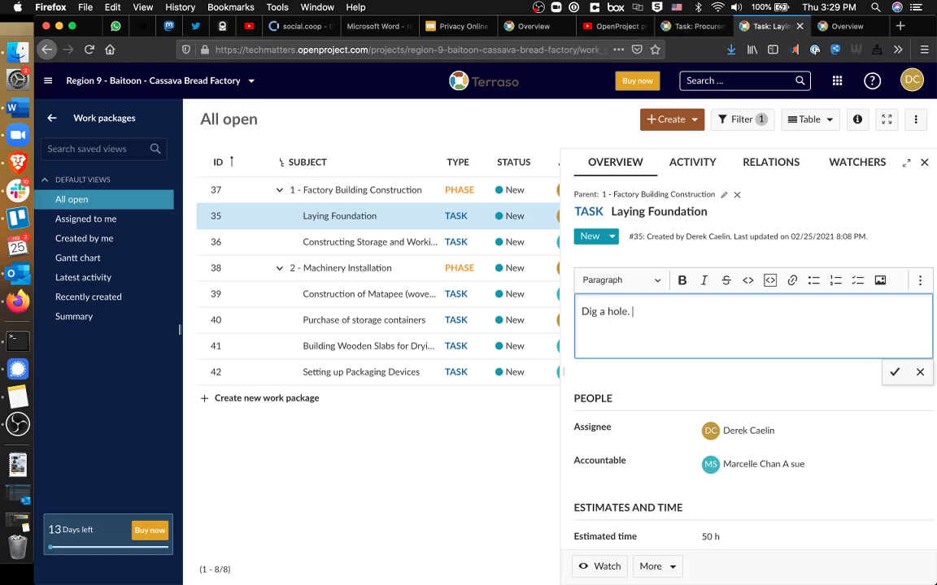
pyautogui.moveTo(821, 424)
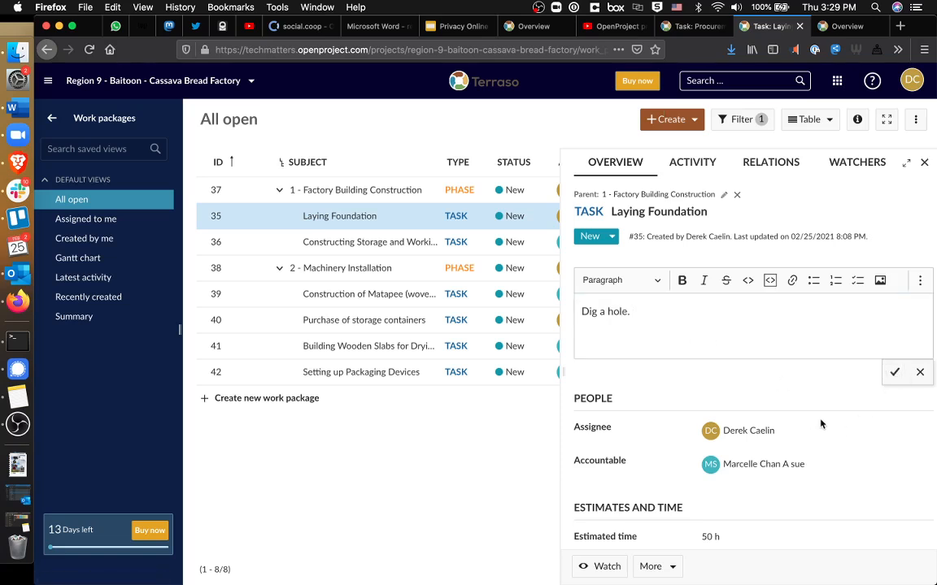
pyautogui.click(894, 372)
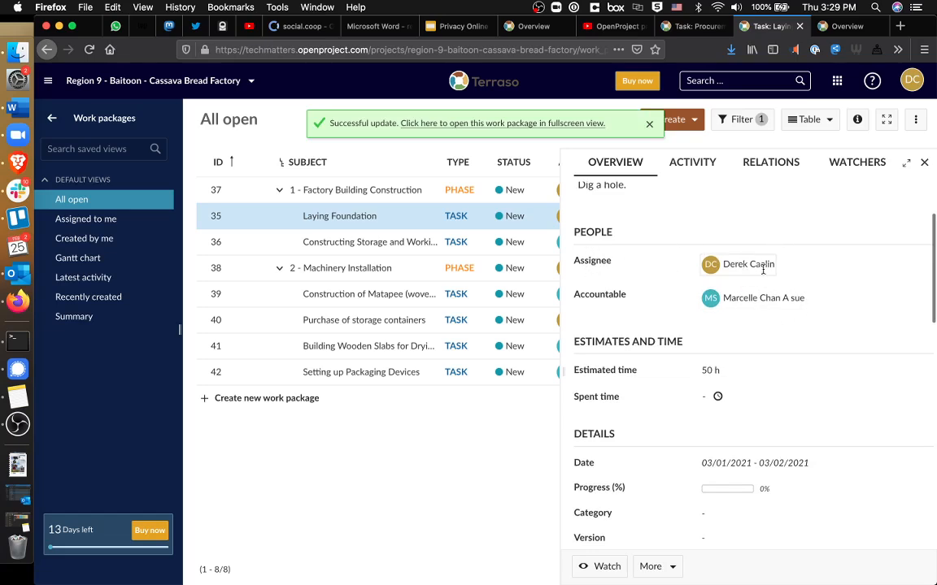
# - Give Laying Foundation 60% progress, Immediate priority and Budget 1
pyautogui.click(649, 124)
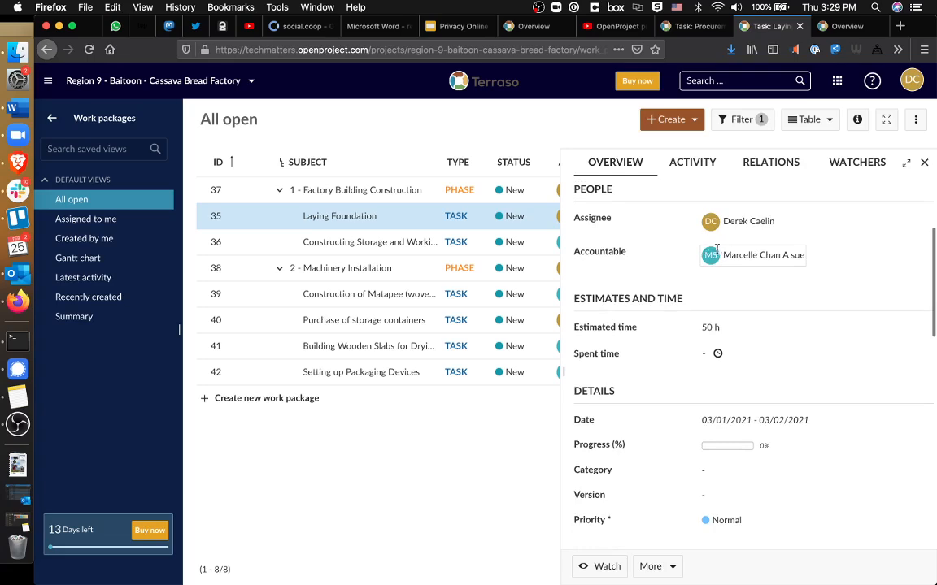
pyautogui.moveTo(688, 345)
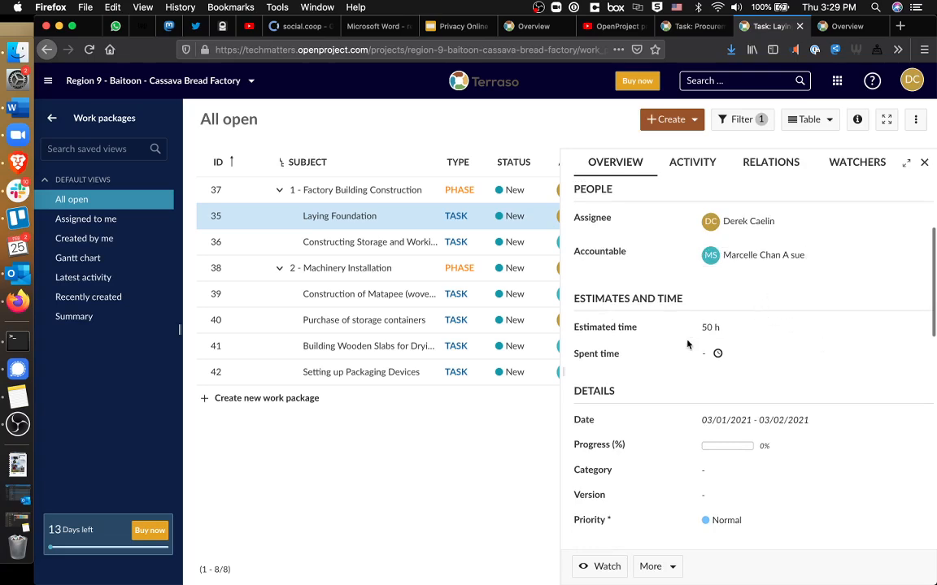
pyautogui.scroll(-3)
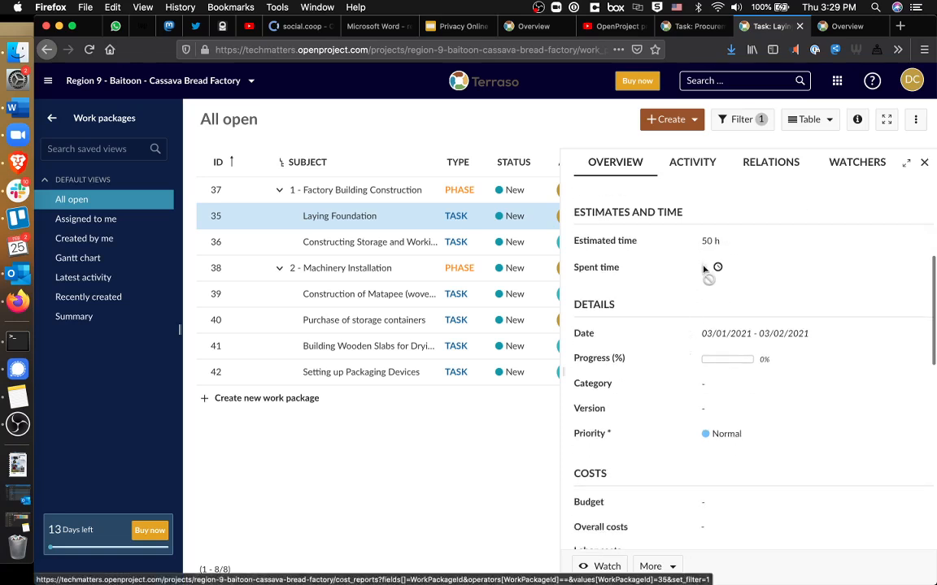
pyautogui.scroll(-3)
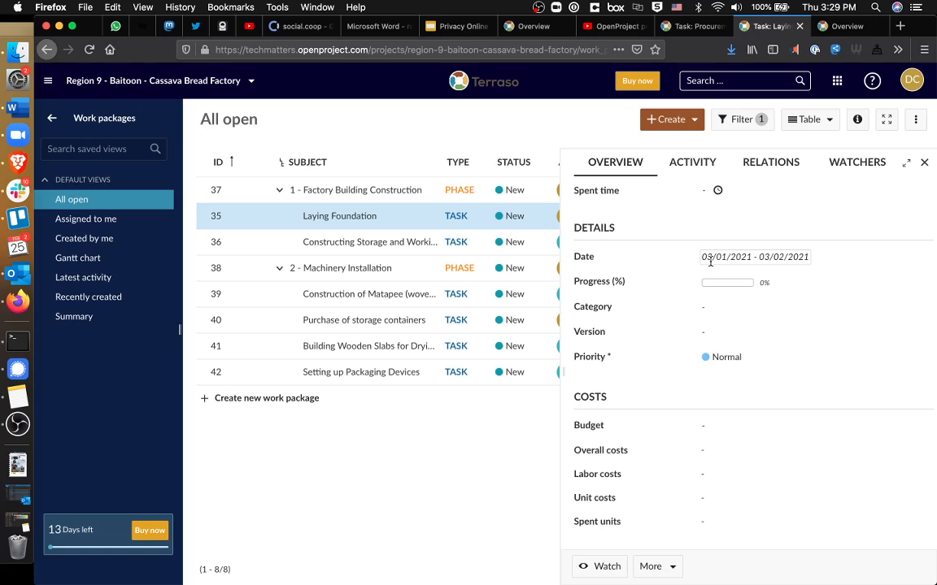
pyautogui.click(727, 282)
pyautogui.write('60')
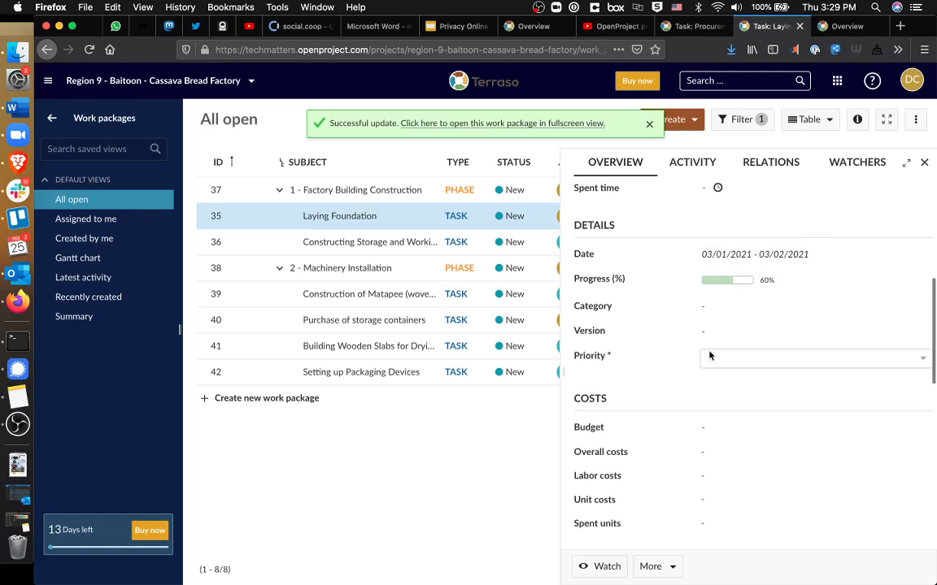
pyautogui.click(813, 358)
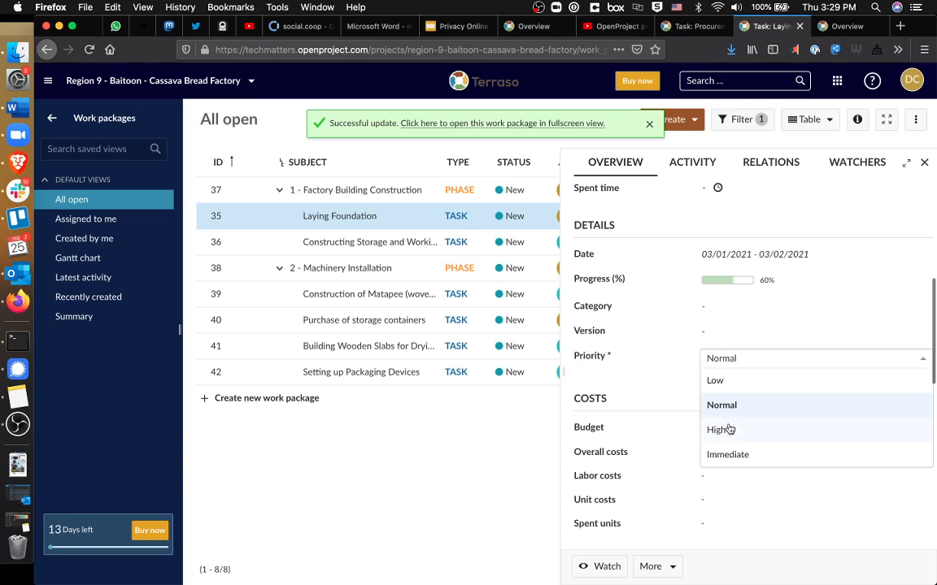
pyautogui.click(727, 454)
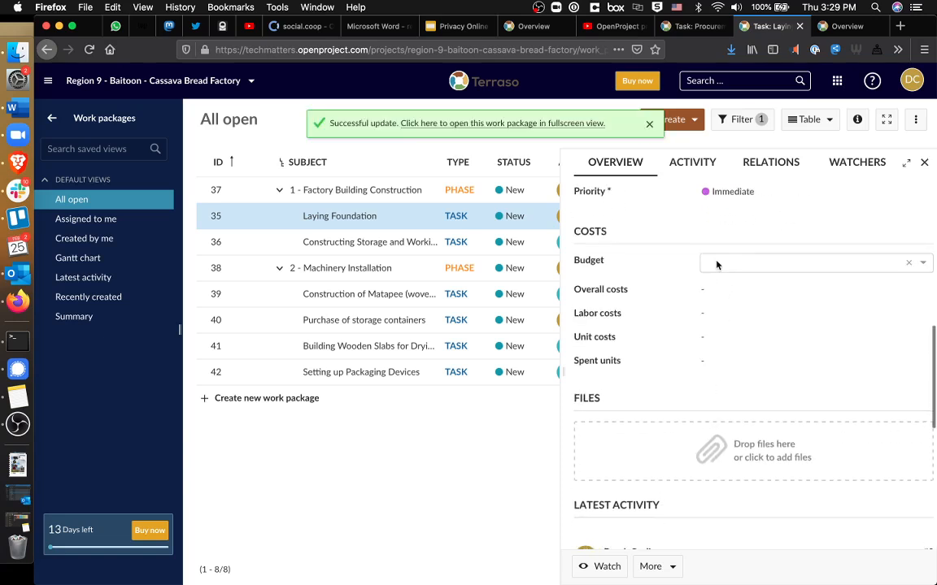
pyautogui.click(719, 261)
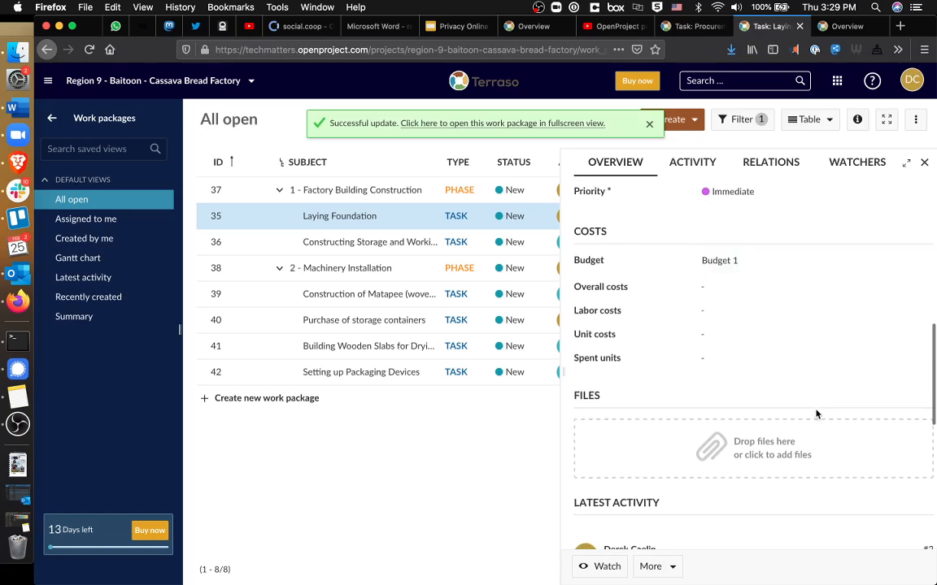
pyautogui.moveTo(675, 296)
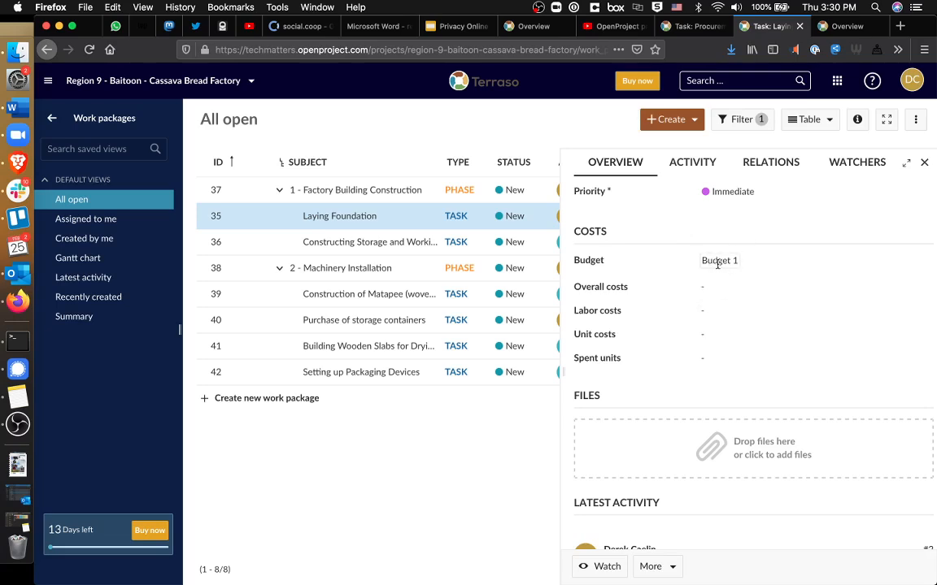
# - Scroll the Laying Foundation details to the activity entries and review change #4
pyautogui.scroll(-3)
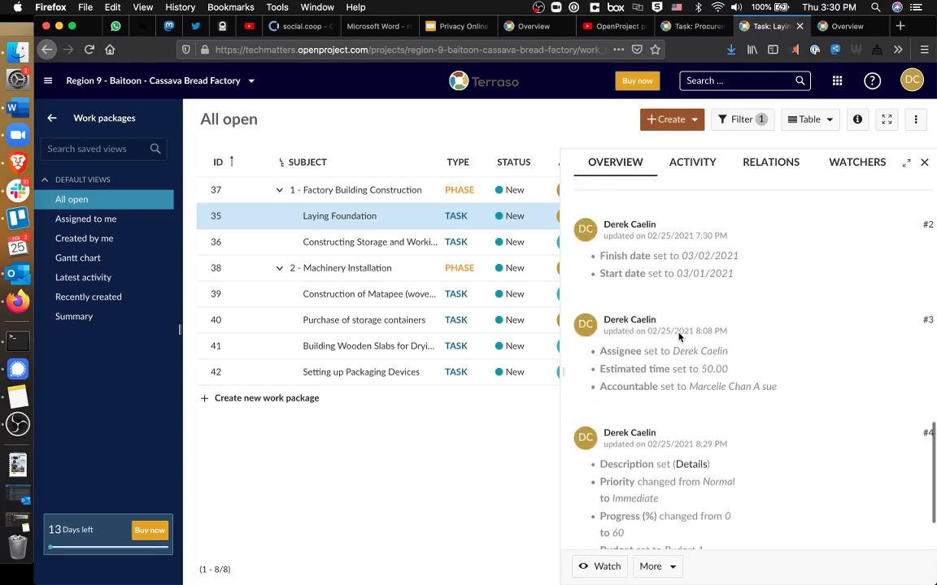
pyautogui.scroll(-3)
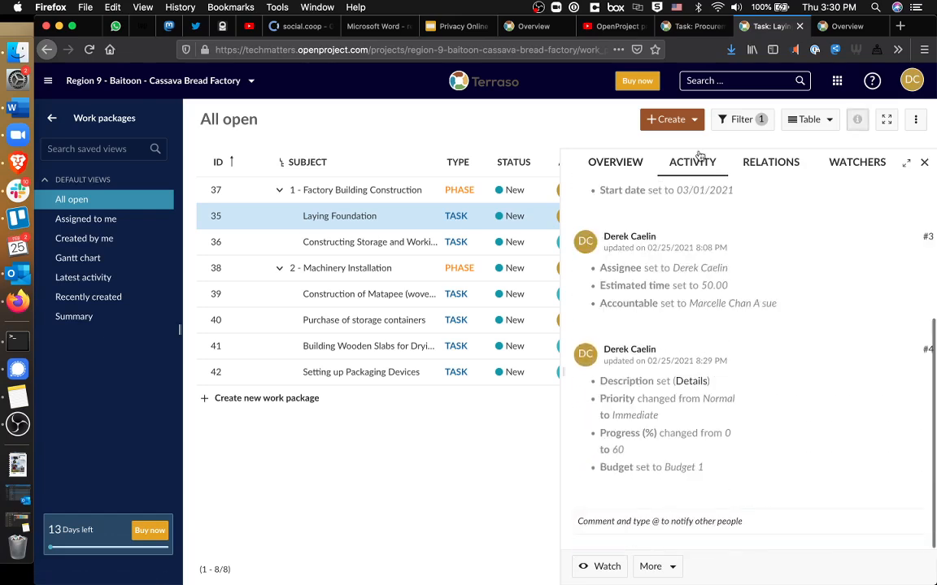
pyautogui.scroll(3)
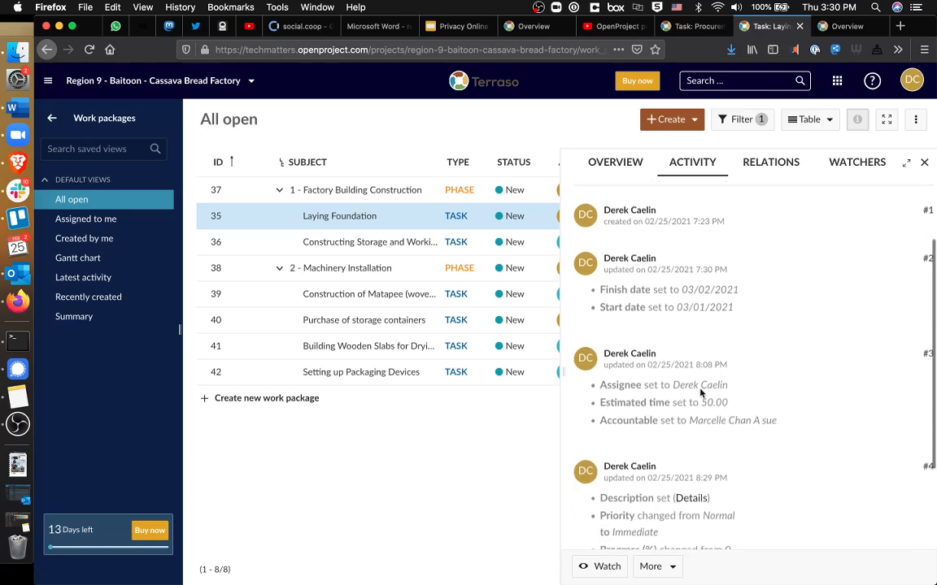
pyautogui.scroll(-3)
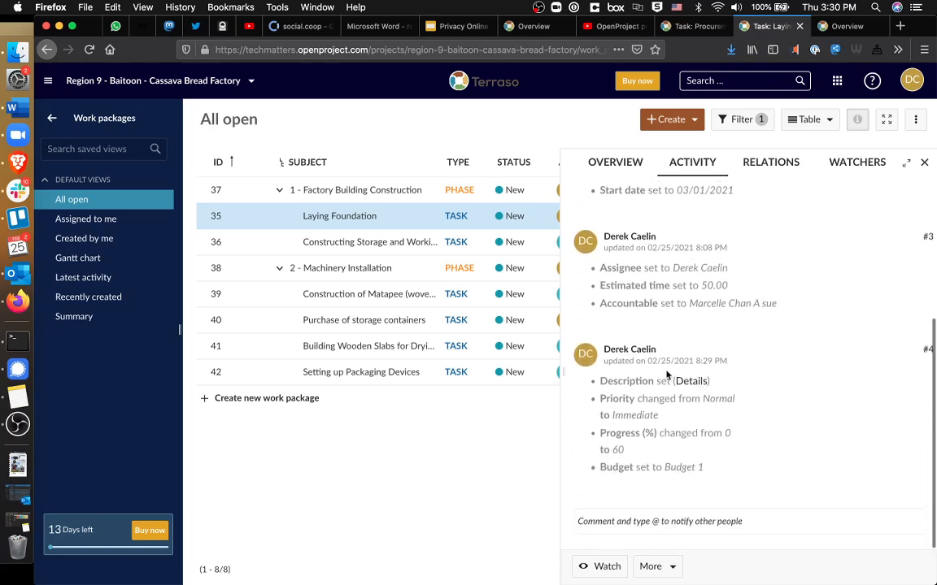
pyautogui.moveTo(666, 426)
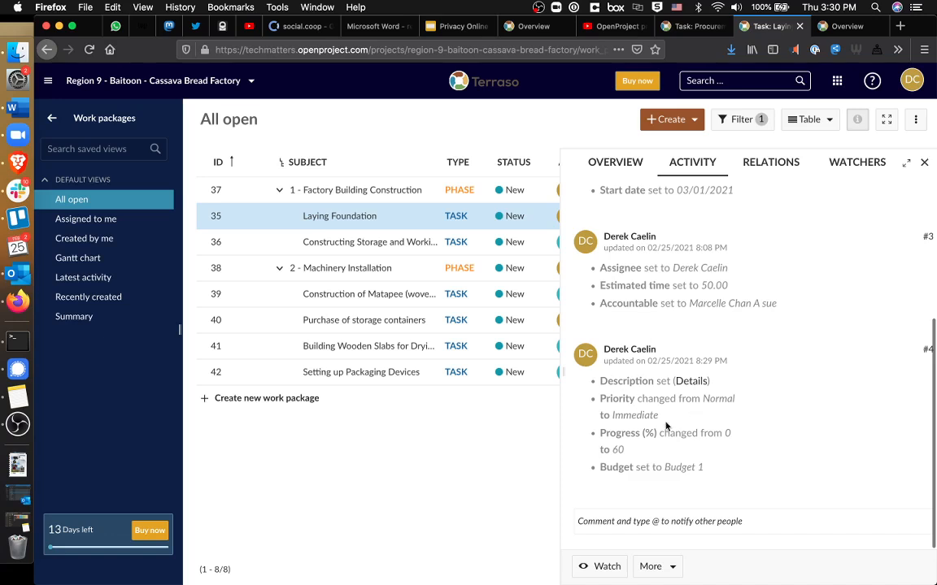
pyautogui.moveTo(697, 346)
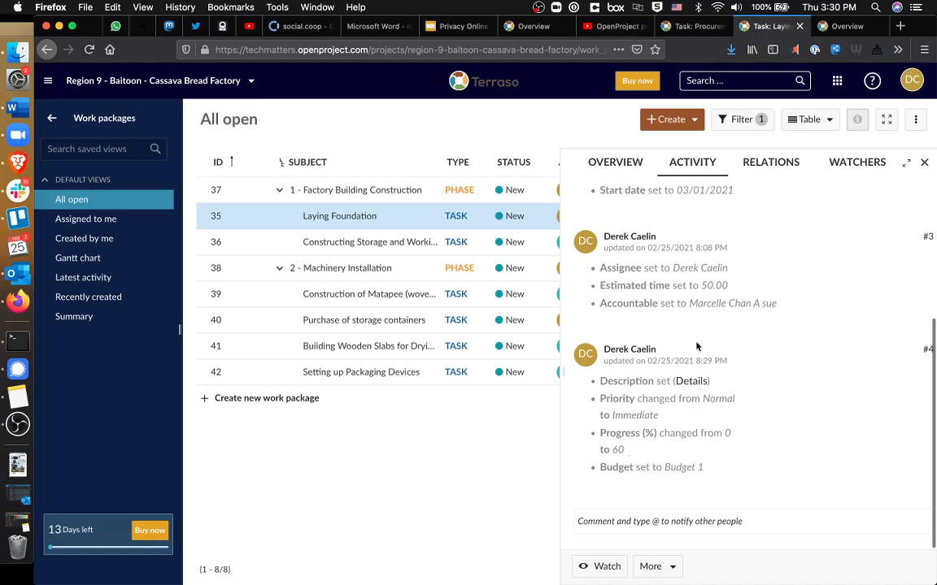
# - Review Laying Foundation's Watchers and Activity tabs, then close its details pane
pyautogui.click(856, 162)
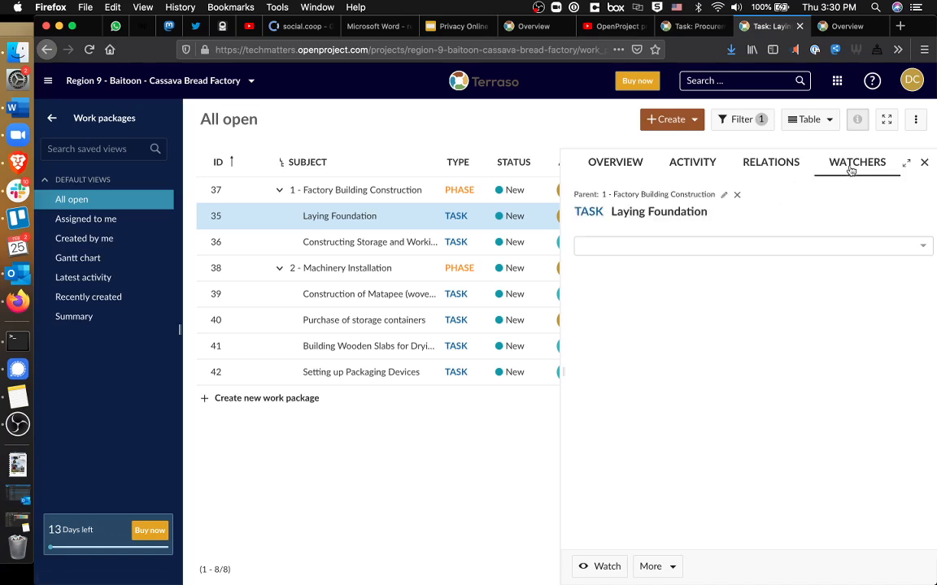
pyautogui.moveTo(772, 180)
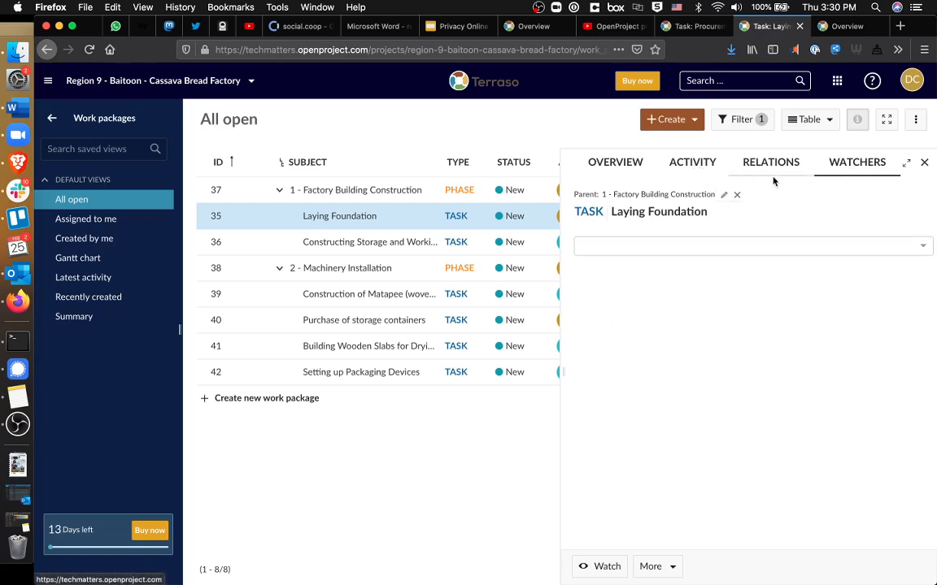
pyautogui.click(692, 162)
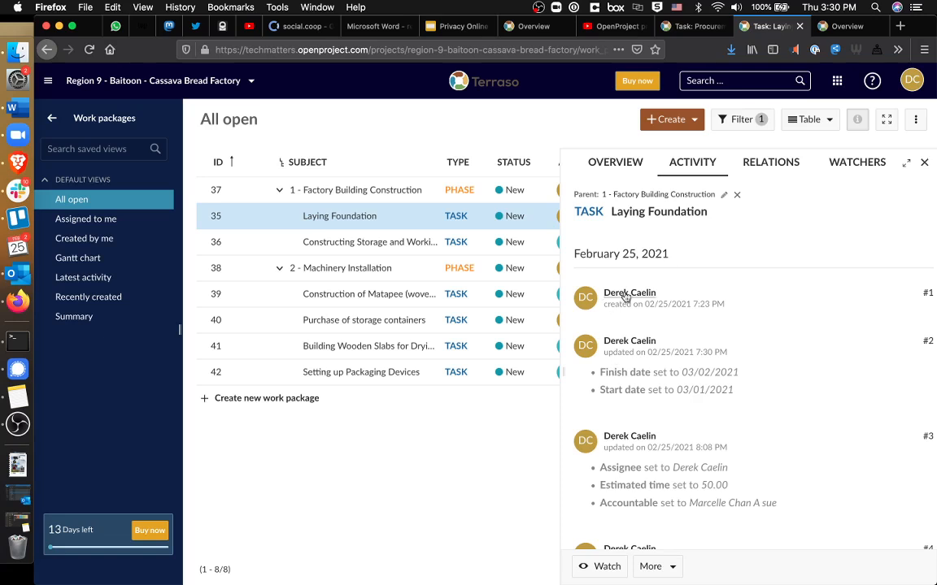
pyautogui.scroll(-3)
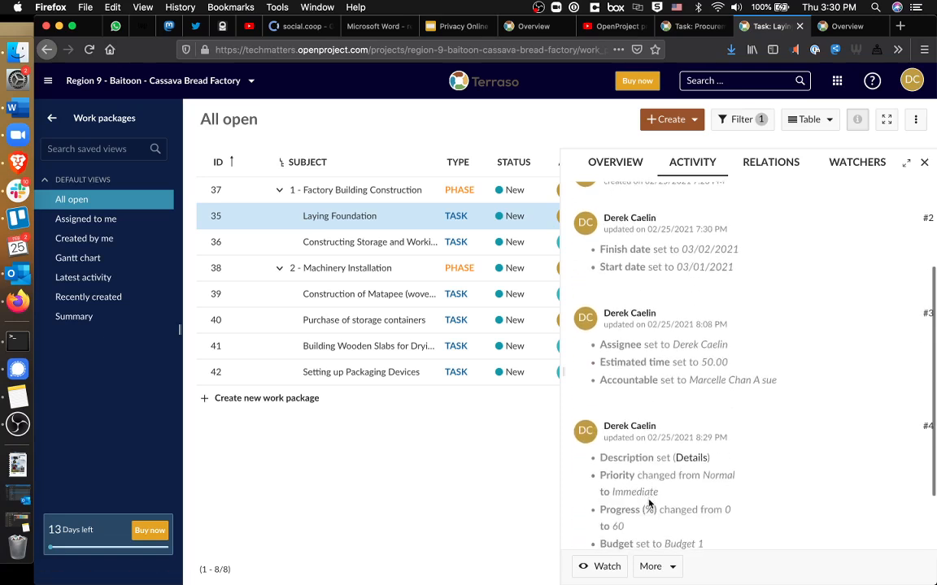
pyautogui.scroll(3)
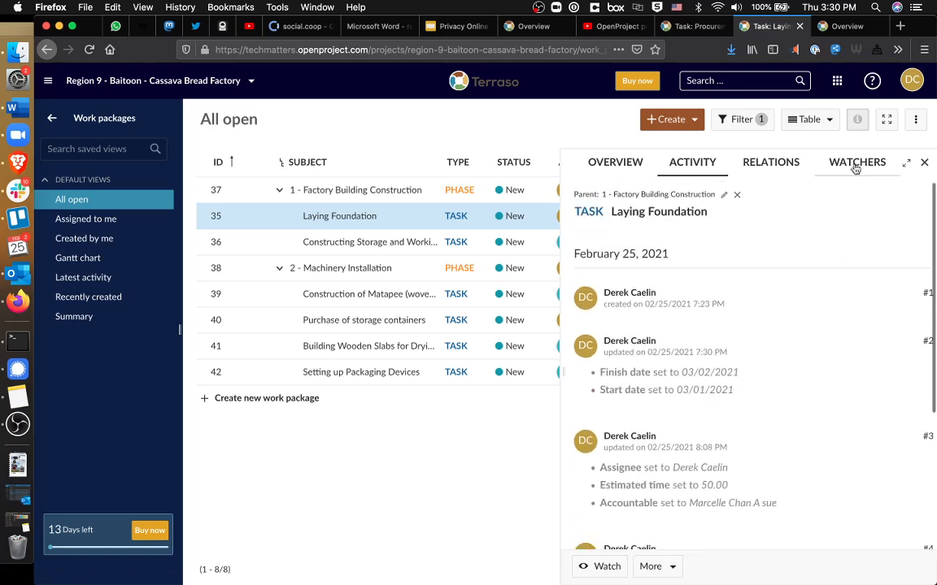
pyautogui.click(856, 162)
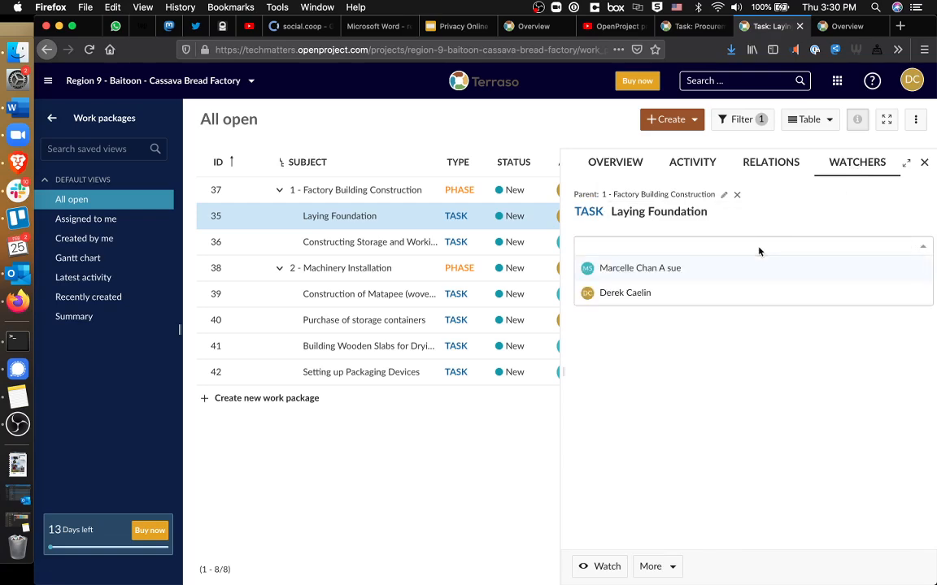
pyautogui.moveTo(770, 234)
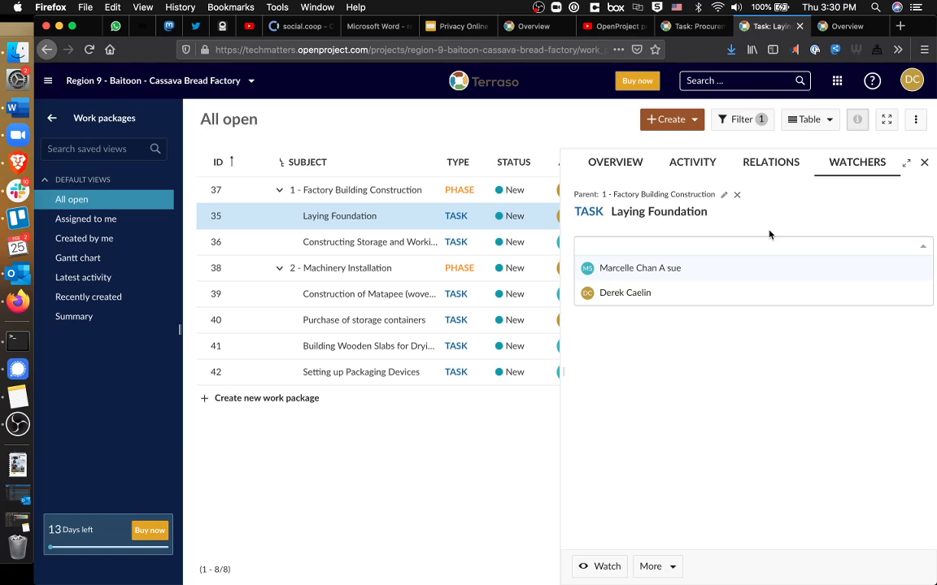
pyautogui.click(732, 247)
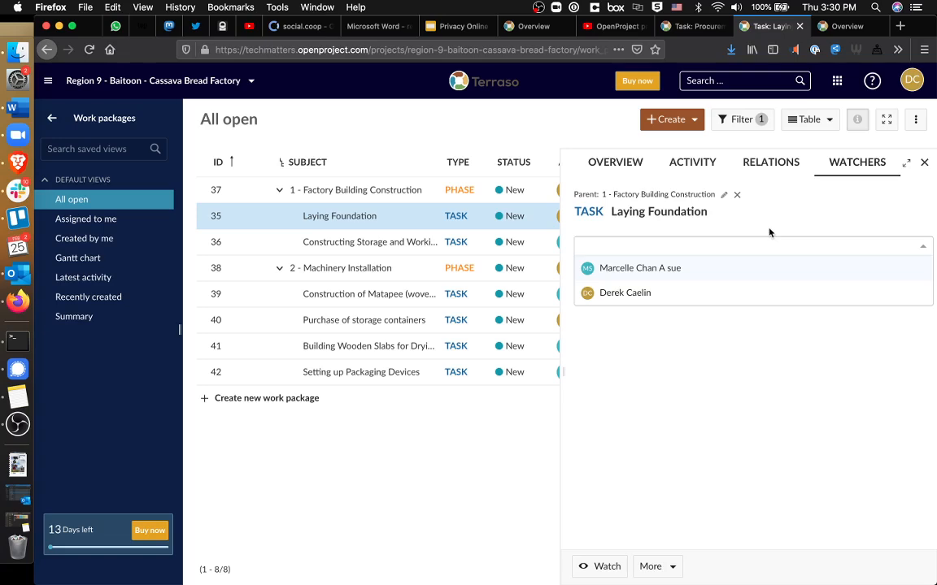
pyautogui.moveTo(845, 236)
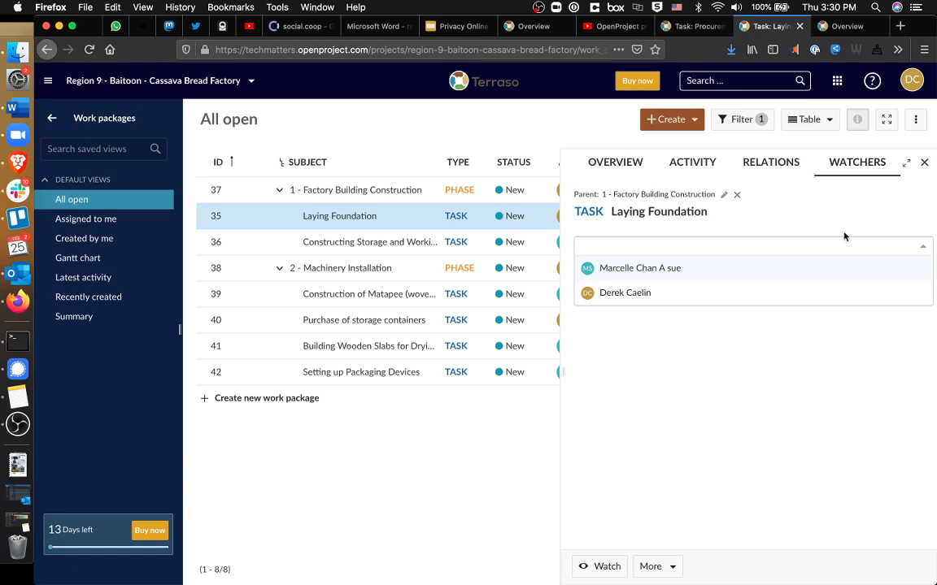
pyautogui.click(924, 162)
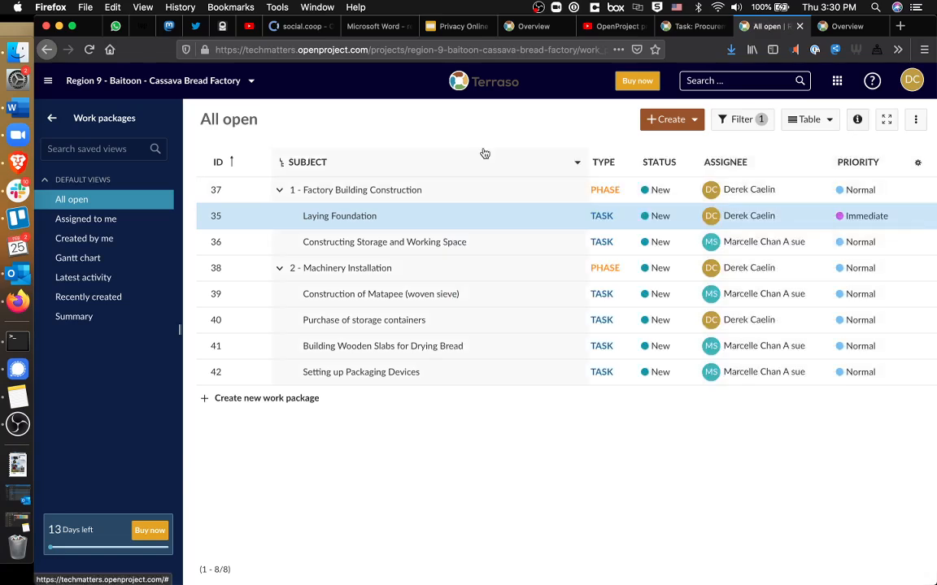
pyautogui.moveTo(659, 149)
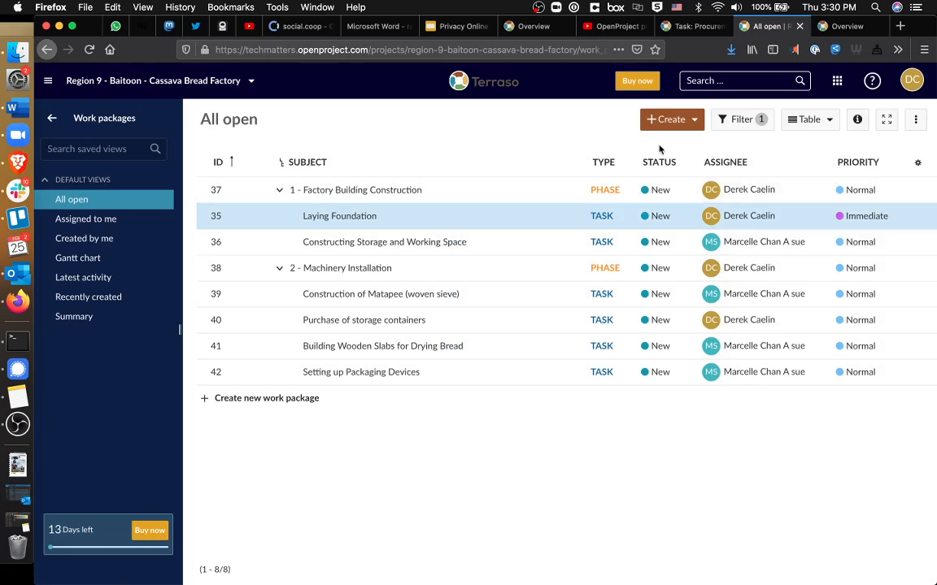
pyautogui.moveTo(808, 120)
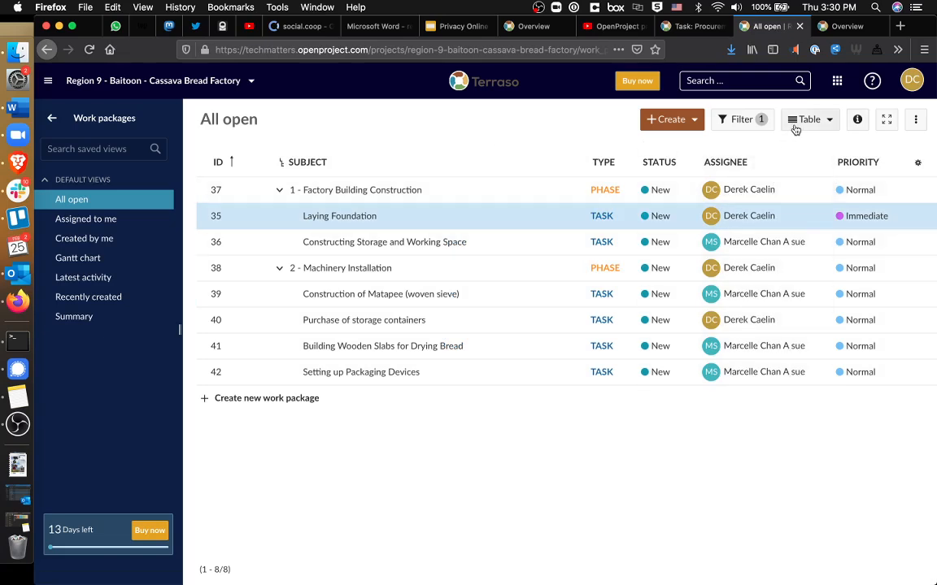
# - Switch the open work packages to Cards view, then to the Gantt chart
pyautogui.click(809, 120)
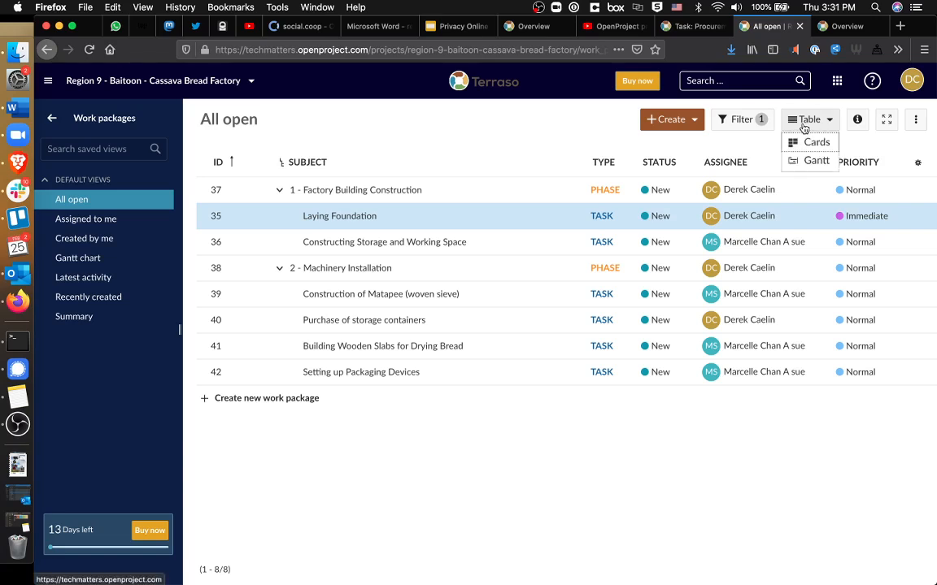
pyautogui.click(815, 141)
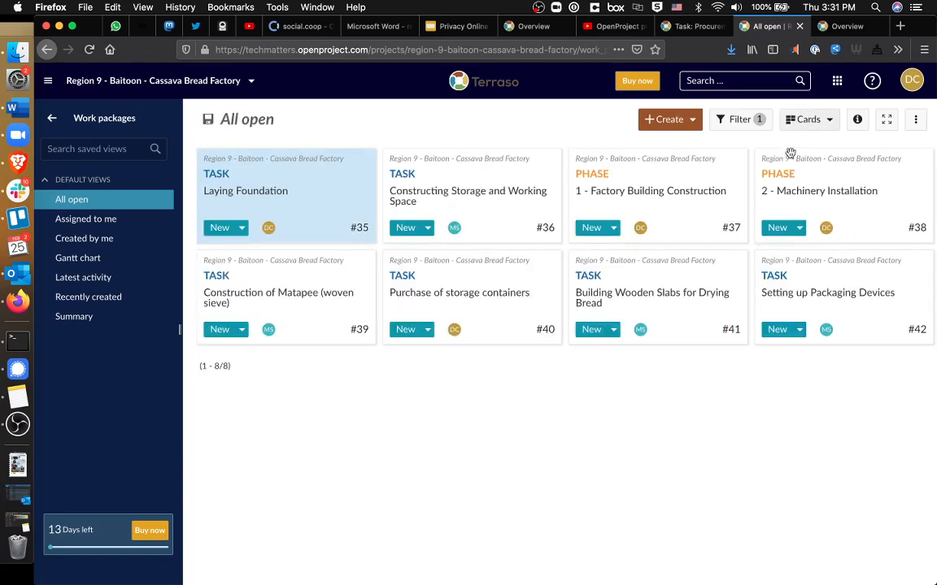
pyautogui.click(808, 120)
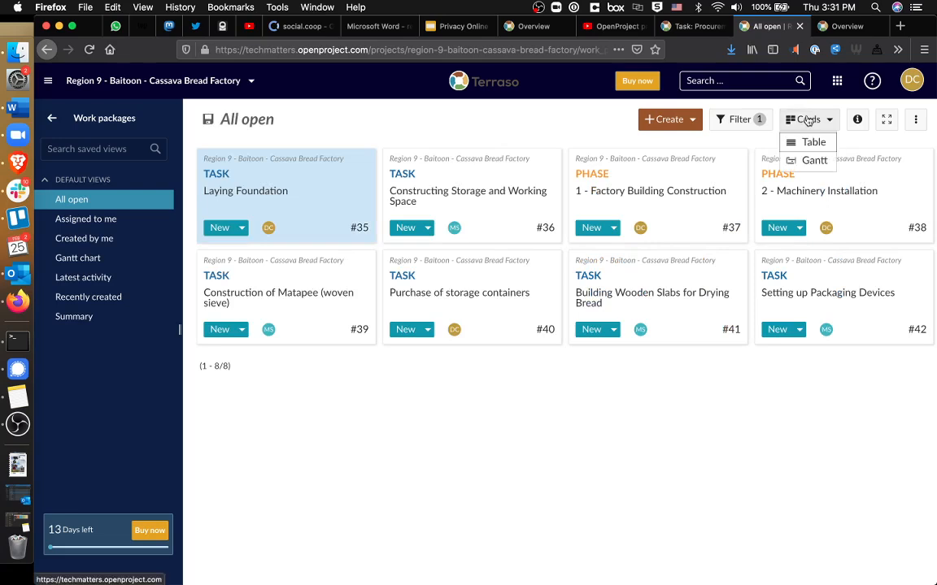
pyautogui.click(814, 160)
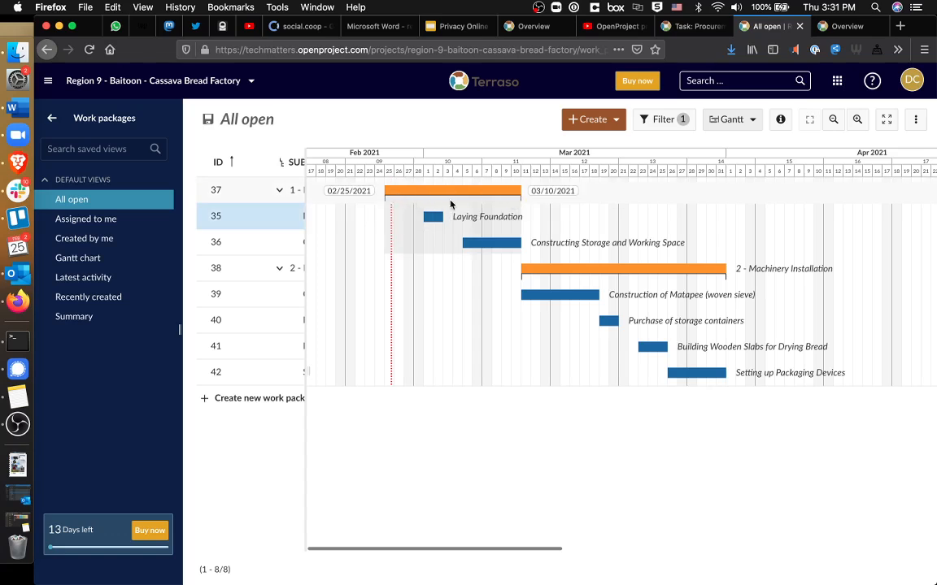
pyautogui.moveTo(487, 502)
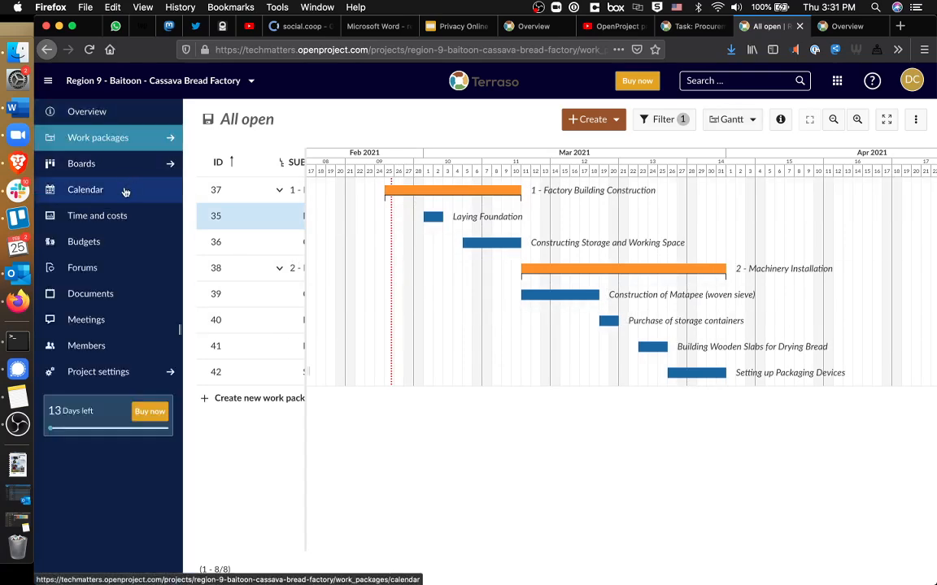
# - Show the project calendar and advance it to March 2021
pyautogui.click(85, 190)
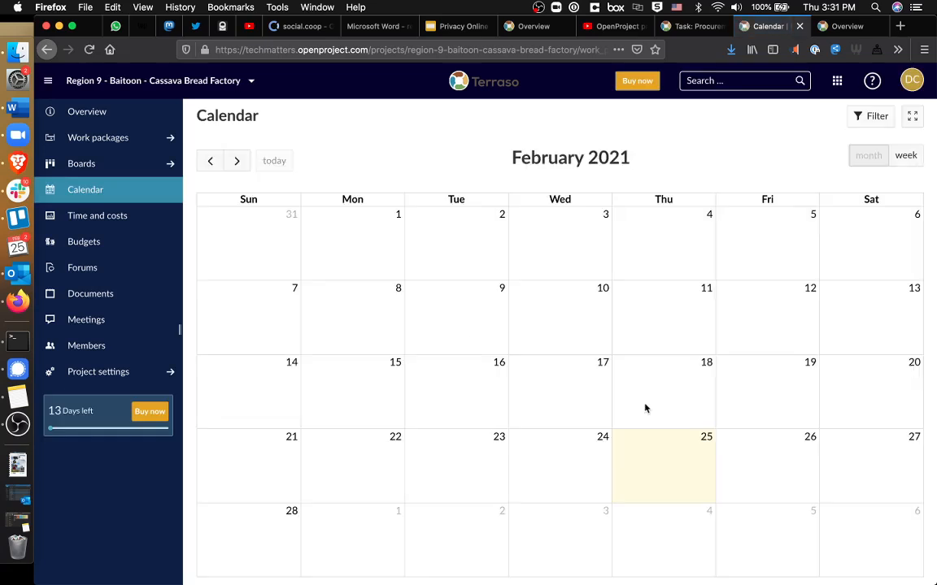
pyautogui.click(877, 115)
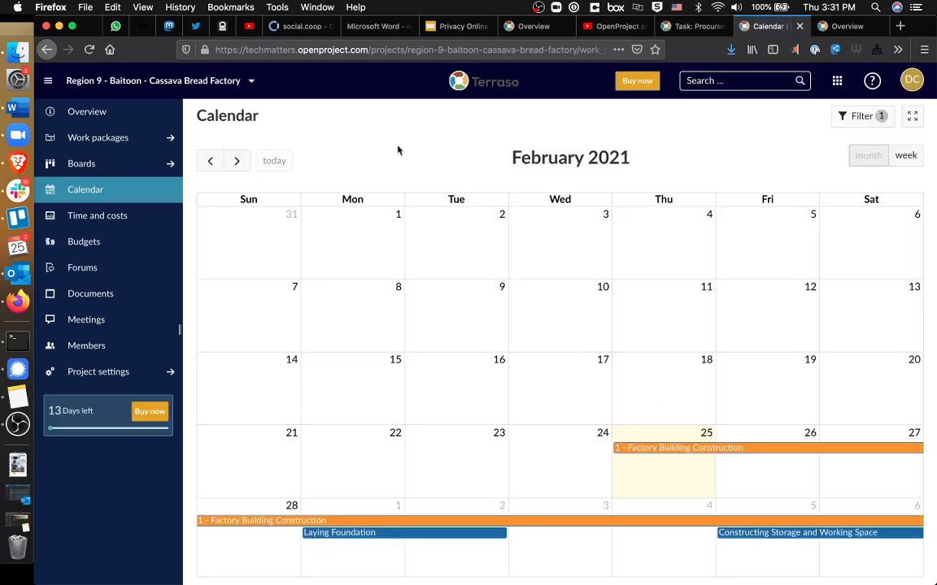
pyautogui.click(237, 161)
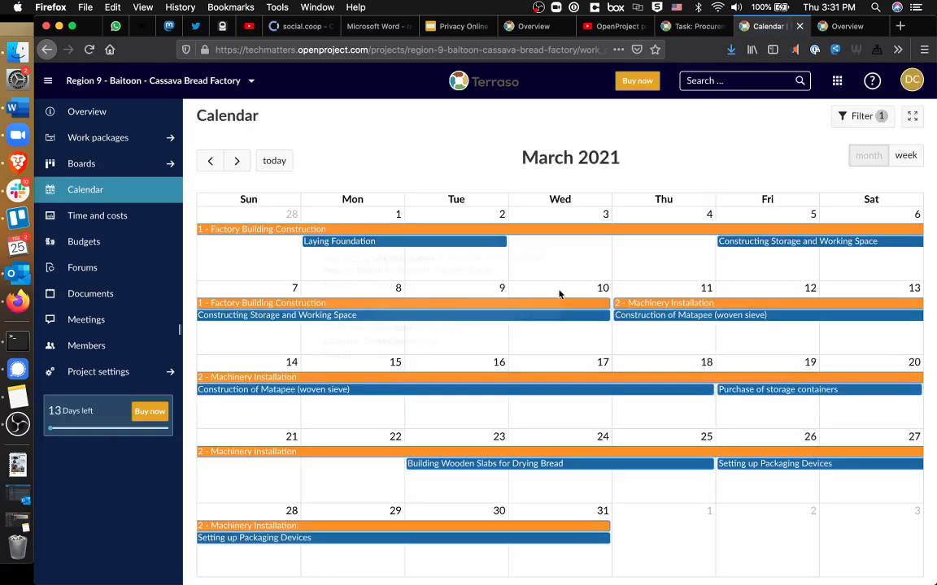
pyautogui.moveTo(134, 206)
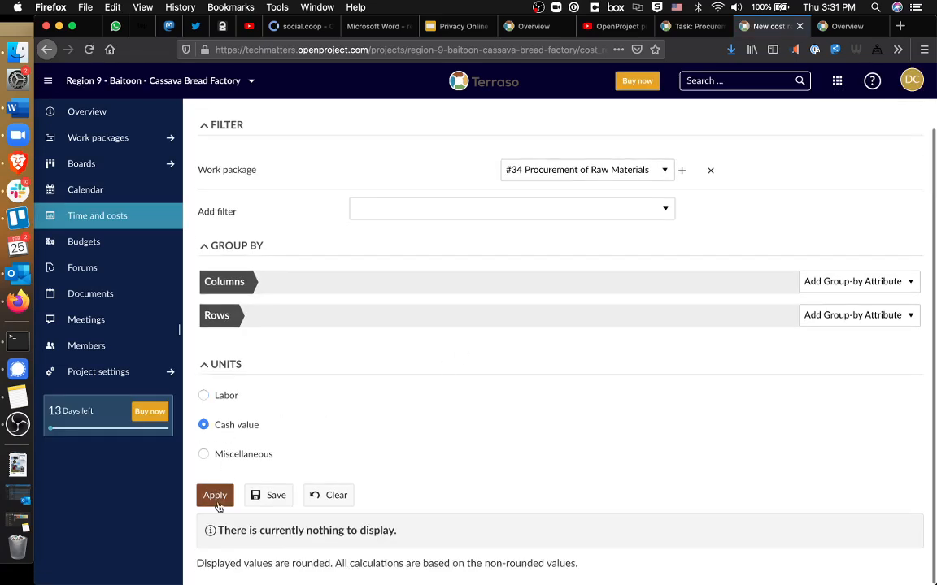
# - Run the cost report to show the 20.00 GYD miscellaneous purchase dated 02/25/2021
pyautogui.click(214, 495)
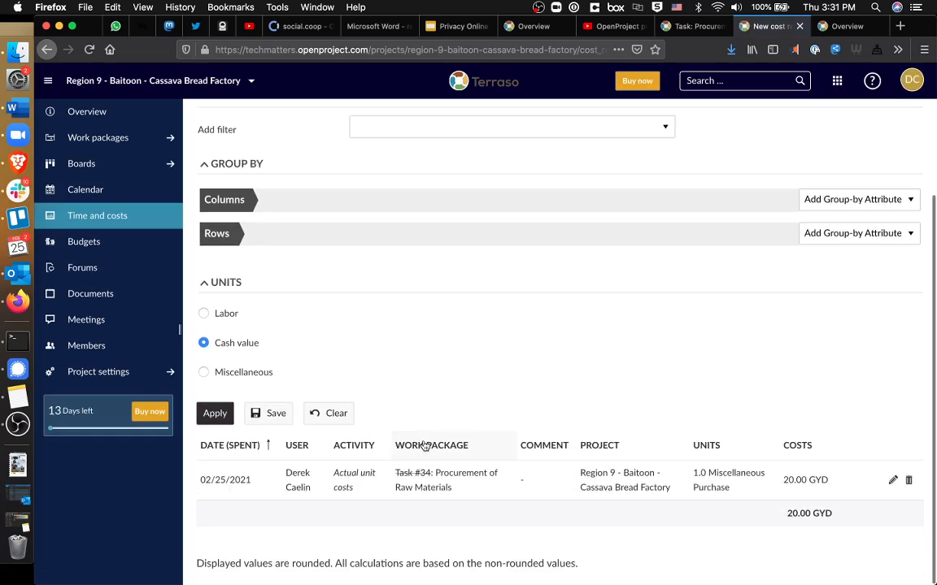
pyautogui.moveTo(323, 494)
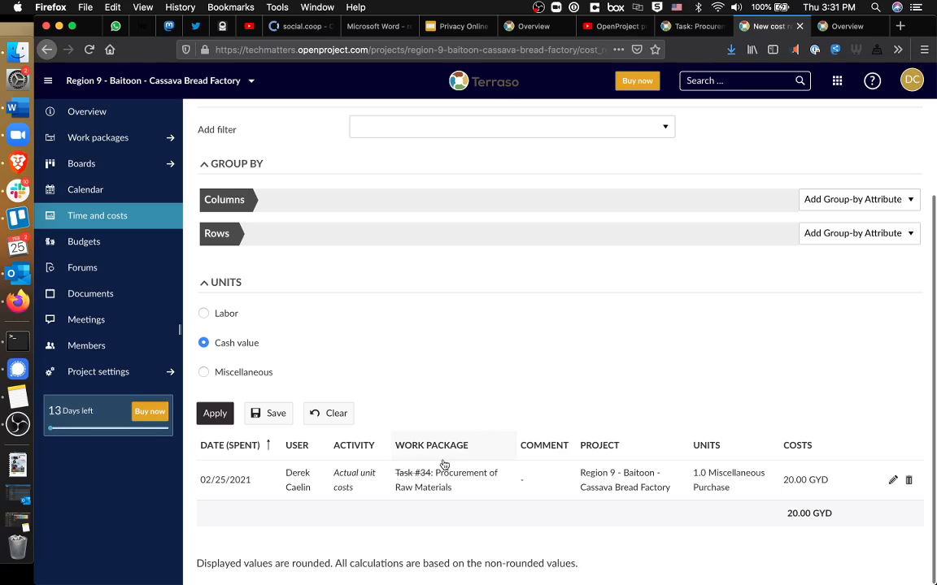
pyautogui.moveTo(796, 484)
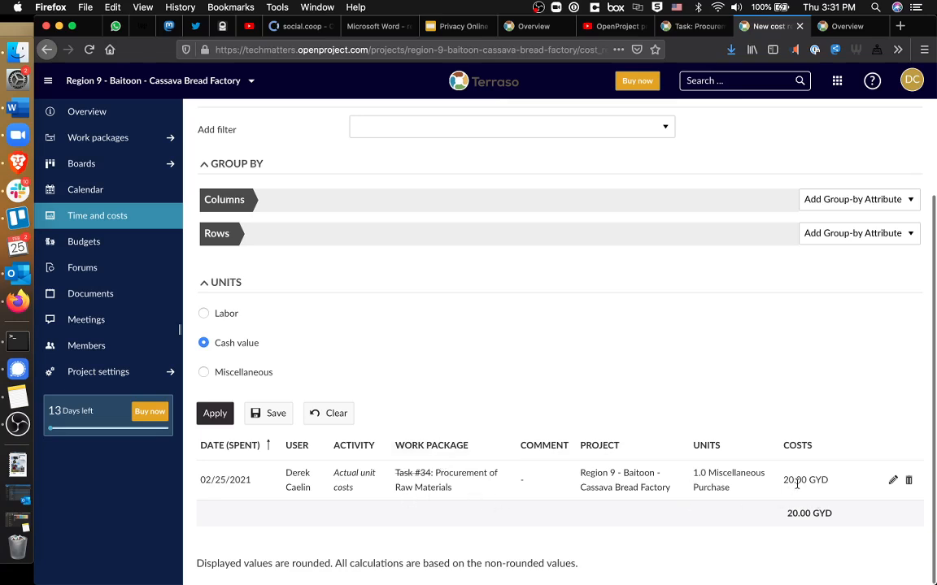
pyautogui.moveTo(807, 489)
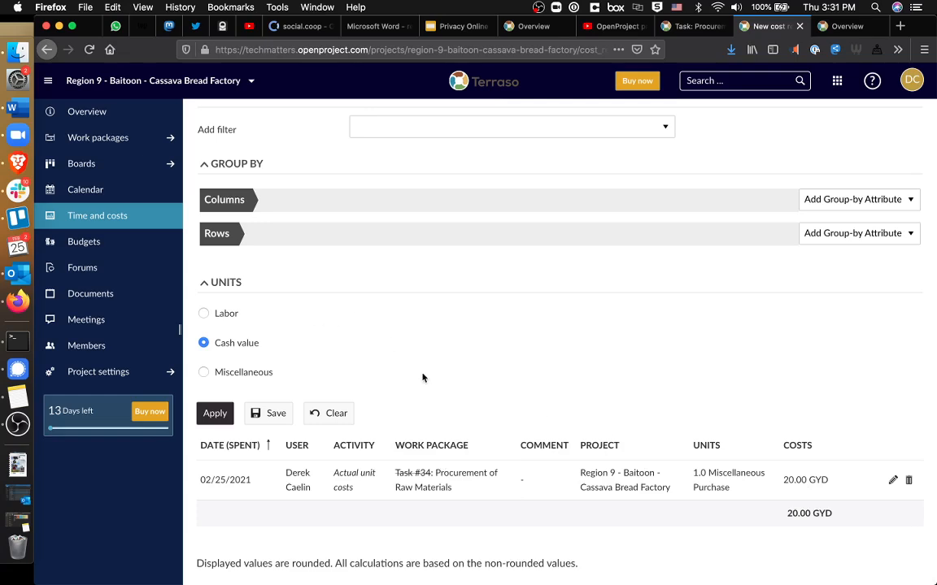
pyautogui.moveTo(434, 480)
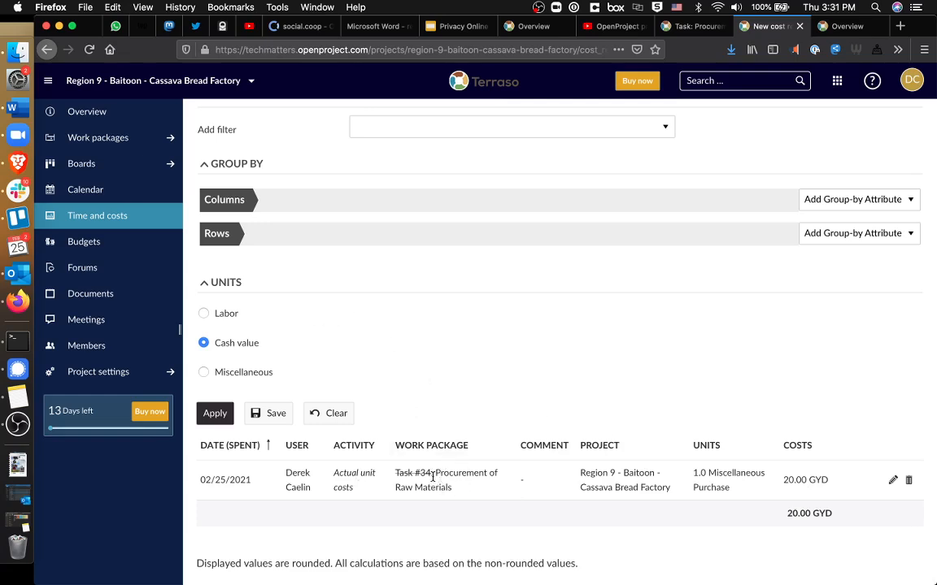
pyautogui.moveTo(642, 478)
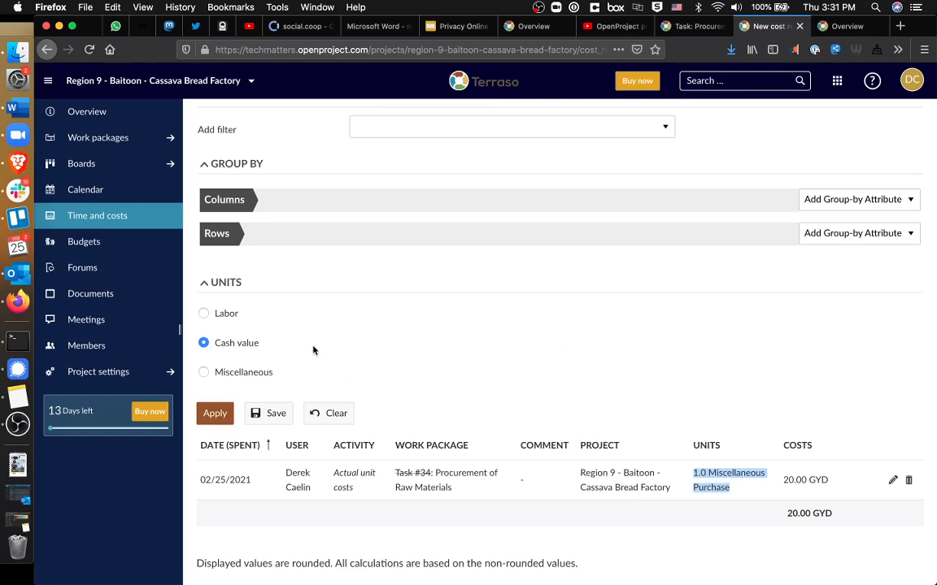
pyautogui.moveTo(84, 242)
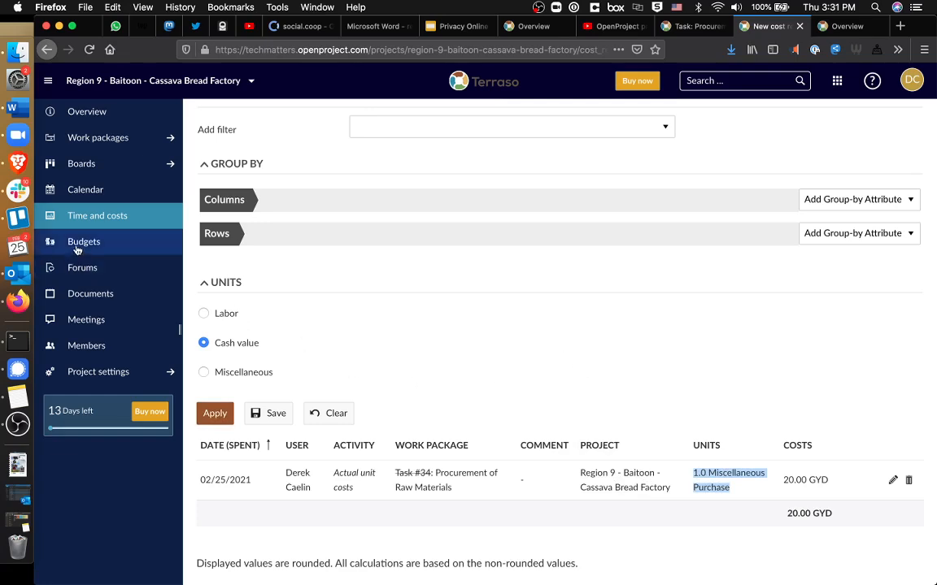
# - Open Budget 1 from Budgets and review its 930.00 GYD planned and 20.00 GYD actual costs
pyautogui.click(84, 242)
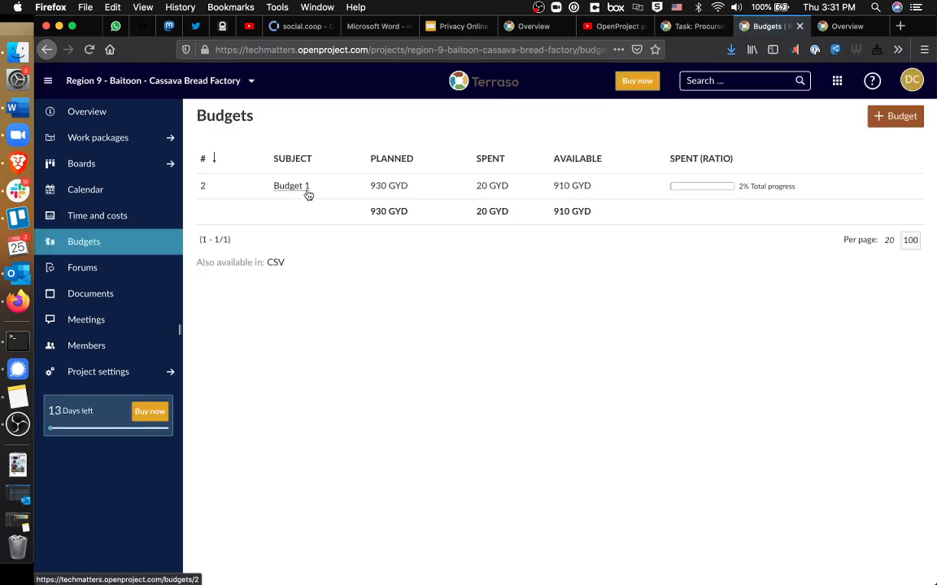
pyautogui.click(290, 185)
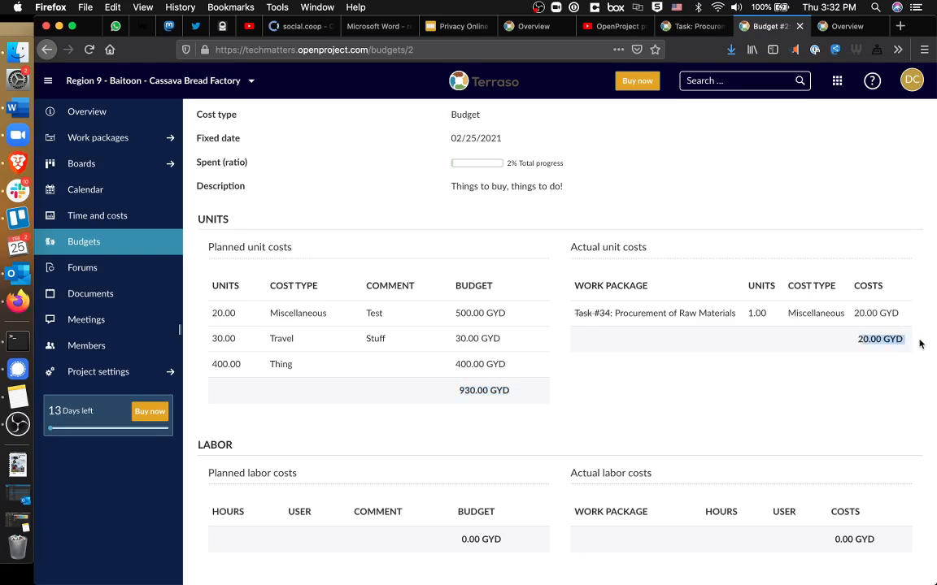
pyautogui.scroll(3)
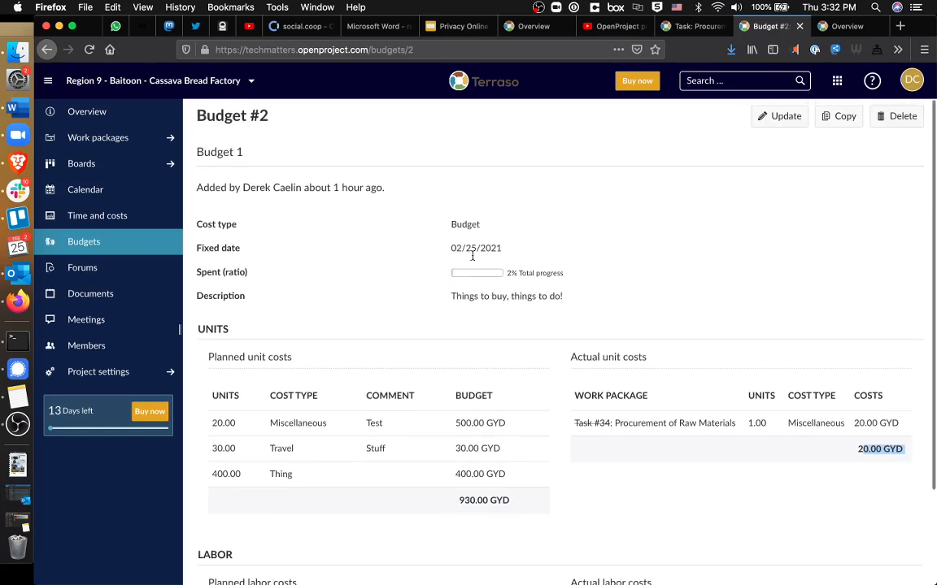
pyautogui.scroll(-3)
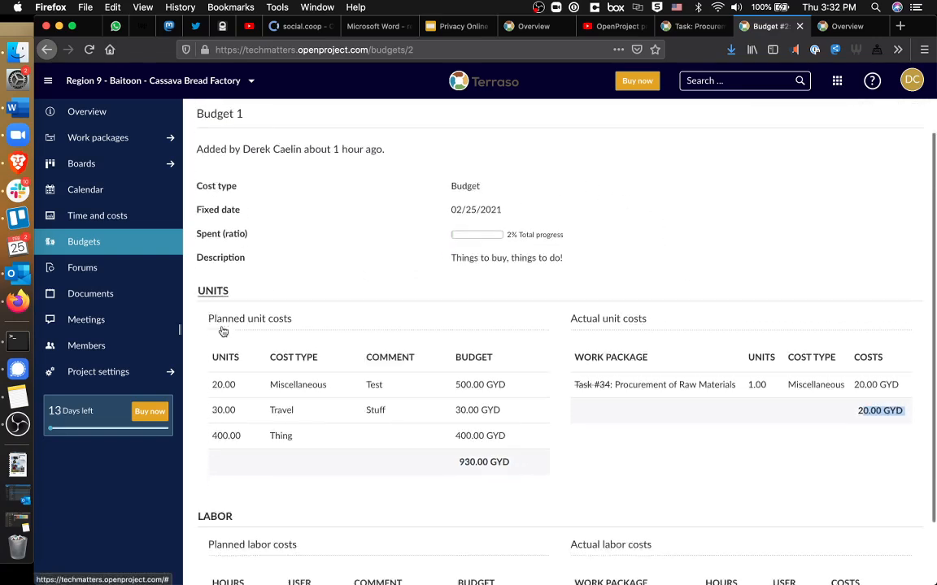
pyautogui.scroll(-3)
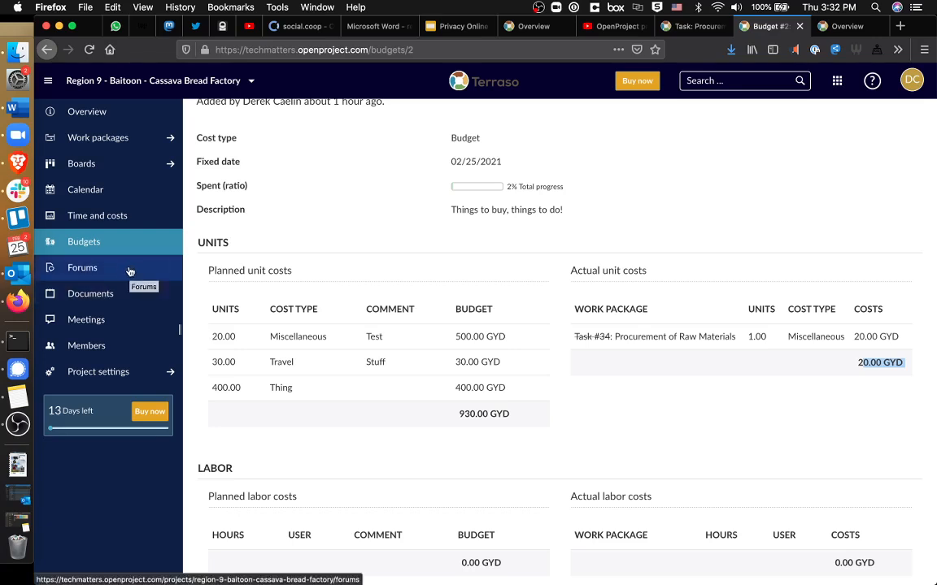
# - Visit the Forums and Documents pages, then open the empty Meetings page
pyautogui.click(82, 267)
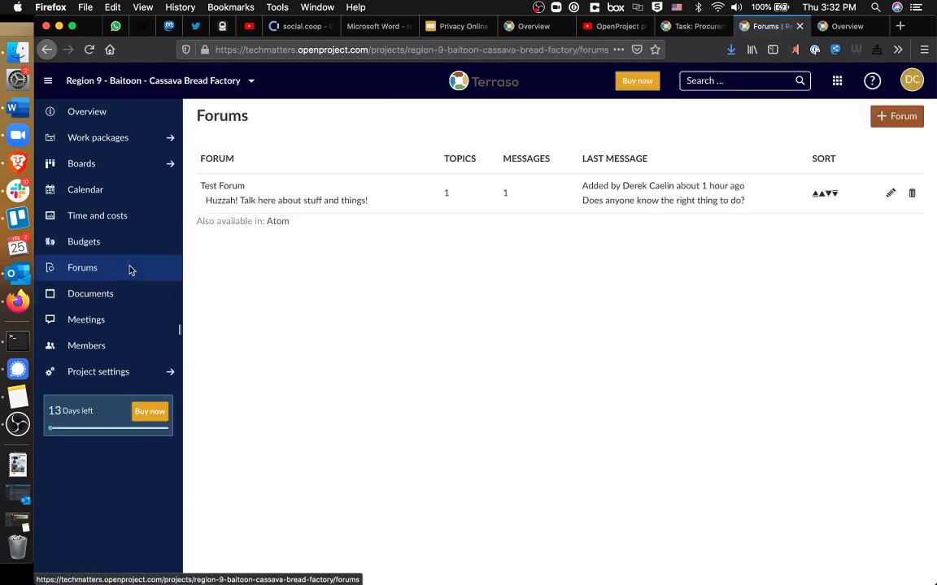
pyautogui.click(90, 294)
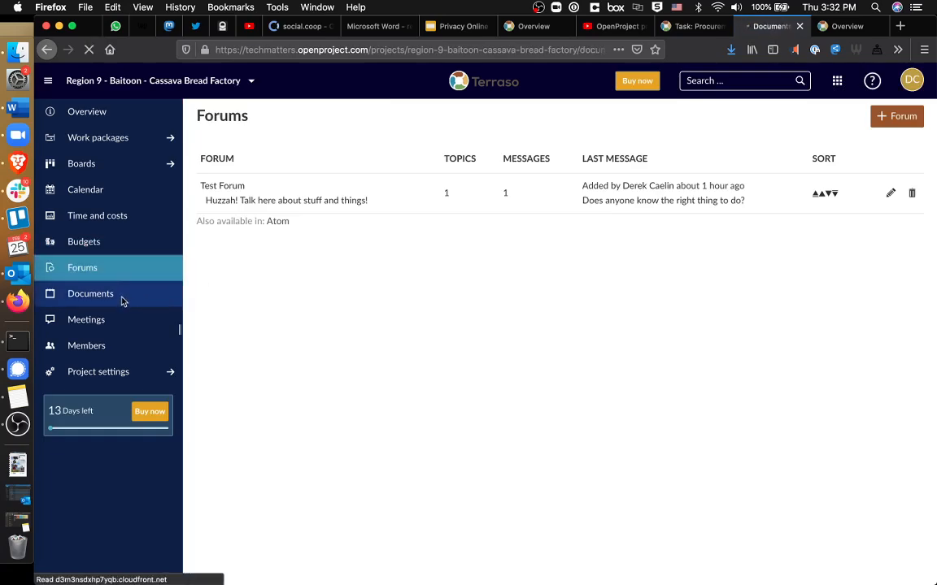
pyautogui.click(90, 294)
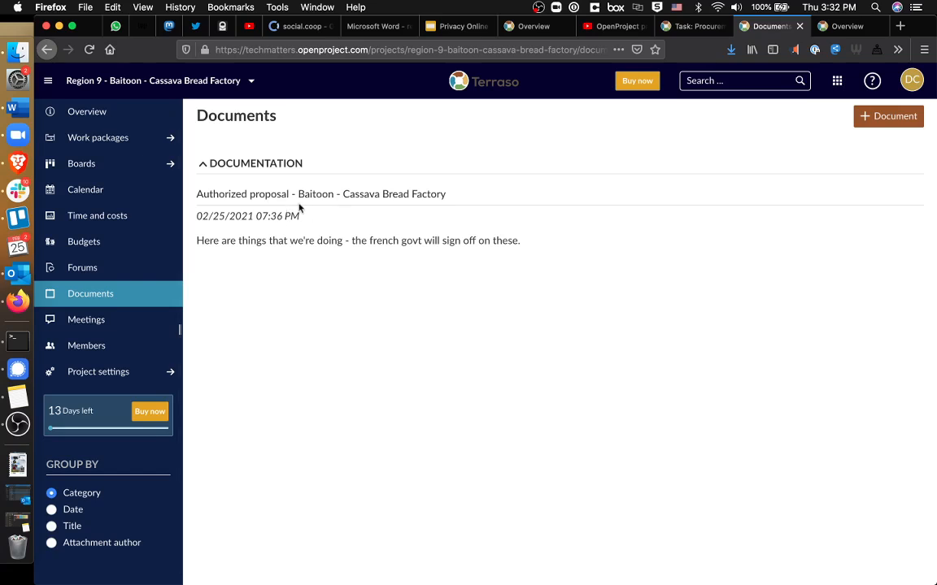
pyautogui.moveTo(374, 210)
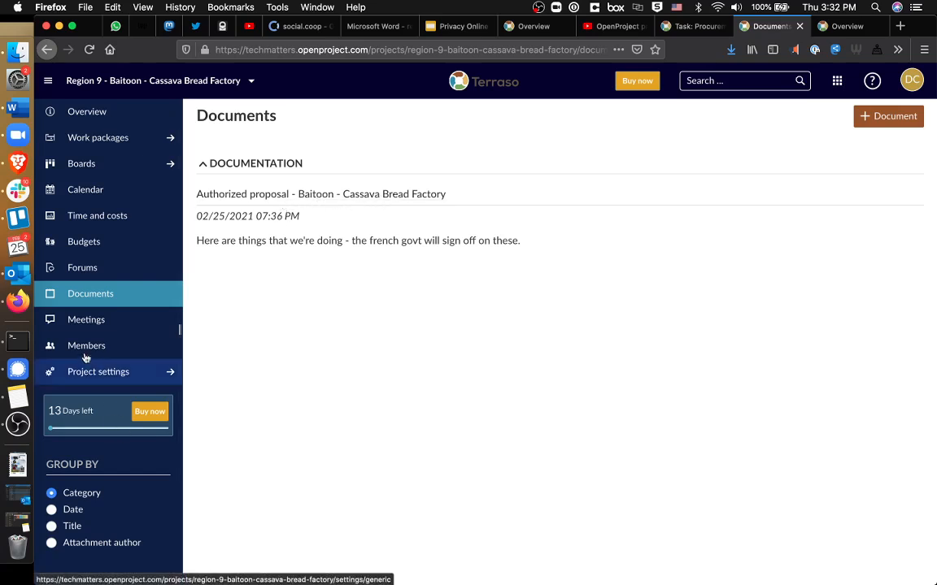
pyautogui.click(86, 319)
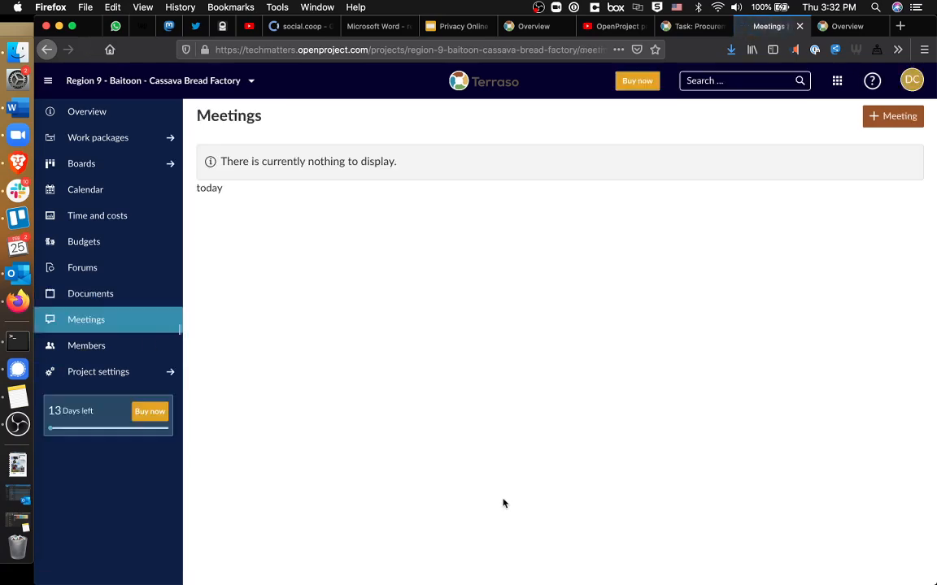
pyautogui.moveTo(891, 115)
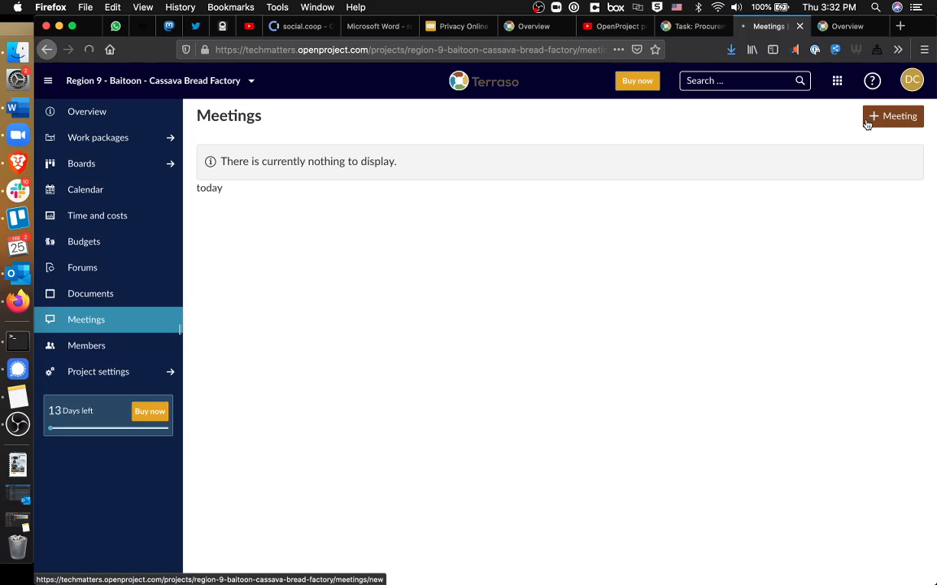
# - Open a blank New Meeting form, then leave it unsaved for the two-member Members list
pyautogui.click(892, 116)
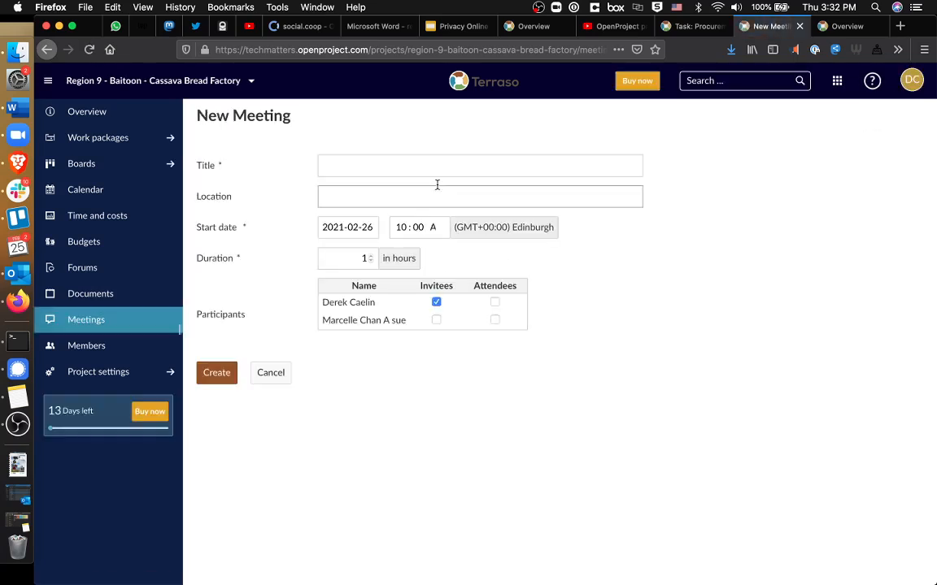
pyautogui.moveTo(399, 189)
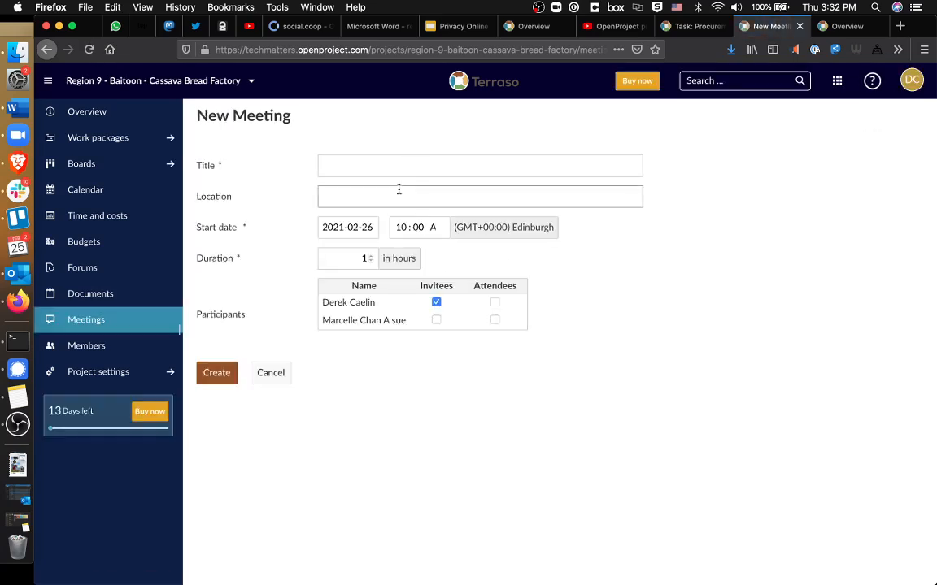
pyautogui.moveTo(144, 301)
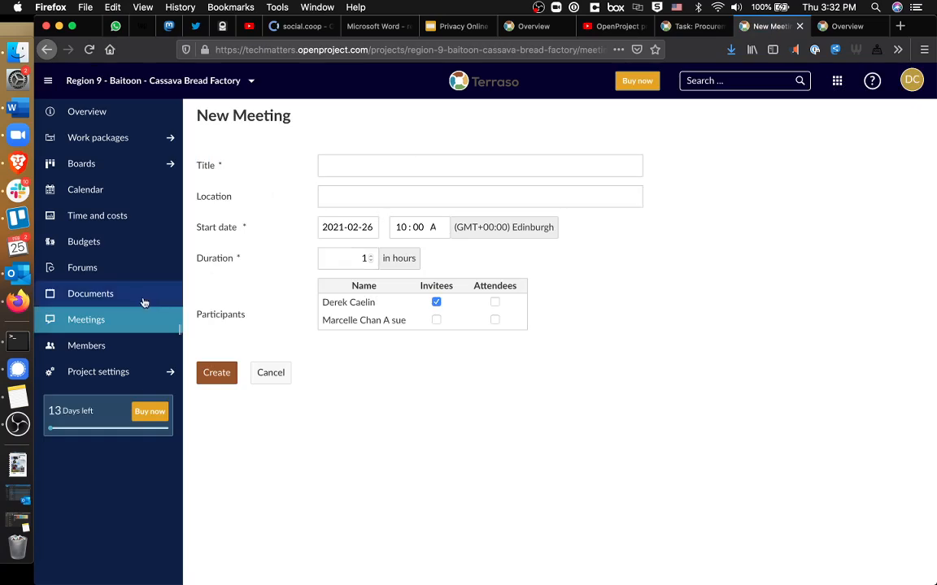
pyautogui.click(86, 346)
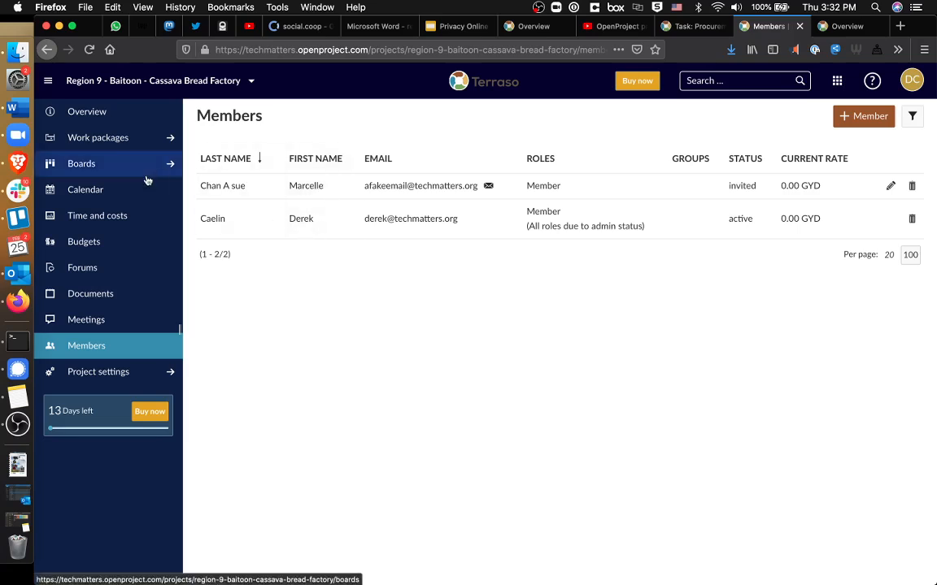
pyautogui.moveTo(702, 370)
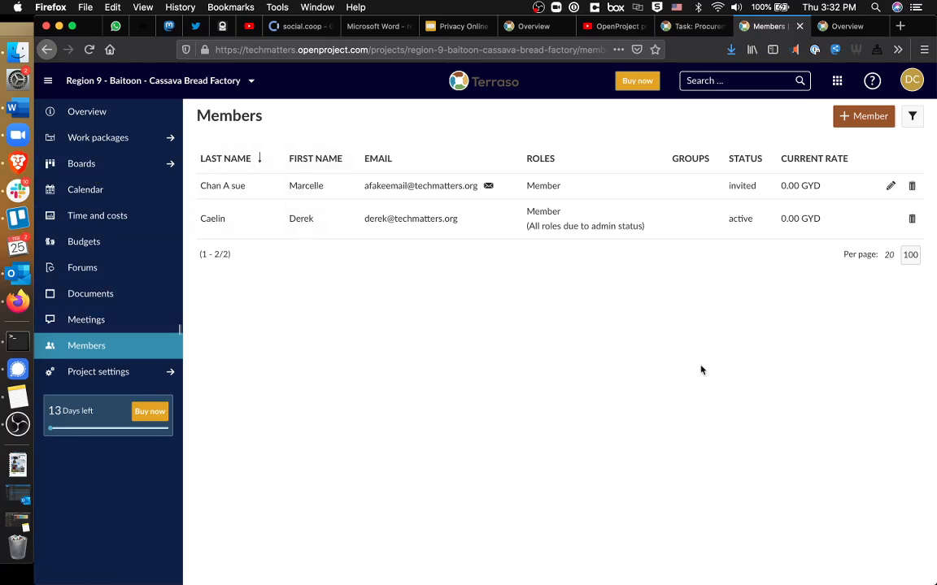
pyautogui.moveTo(933, 309)
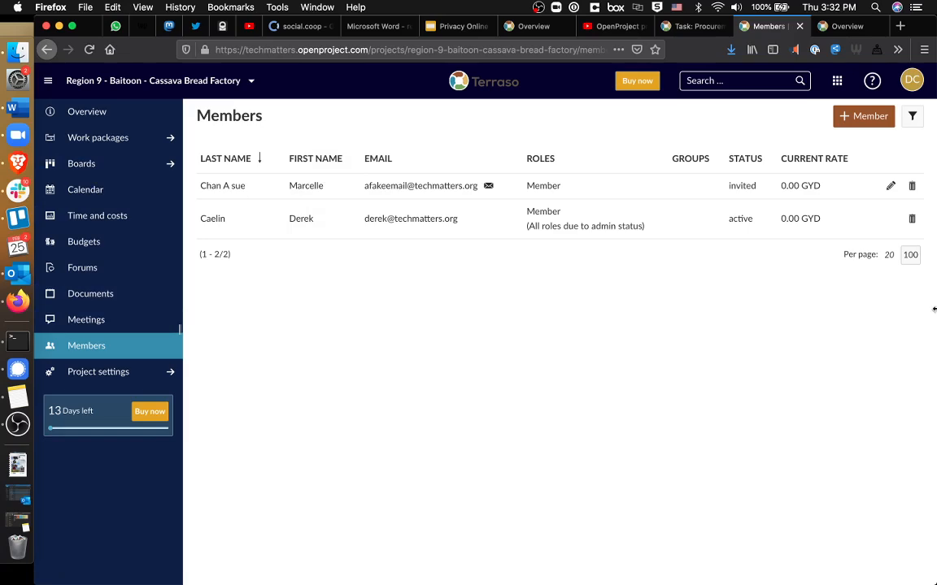
pyautogui.moveTo(510, 88)
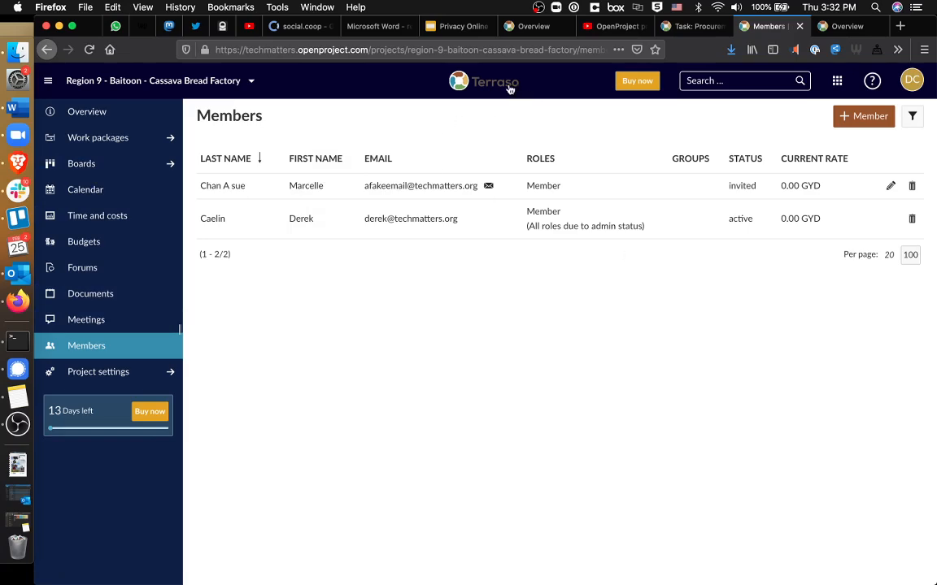
pyautogui.moveTo(539, 79)
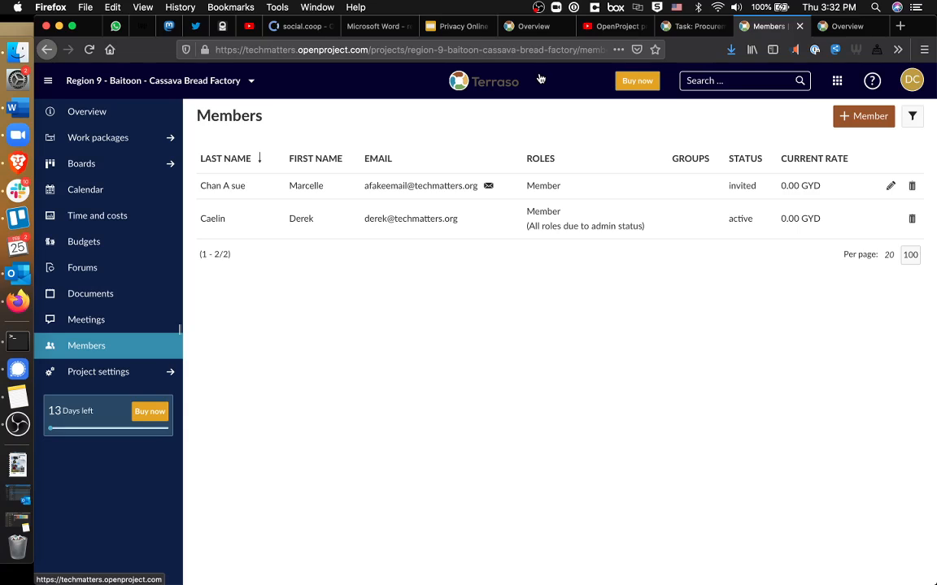
pyautogui.moveTo(531, 97)
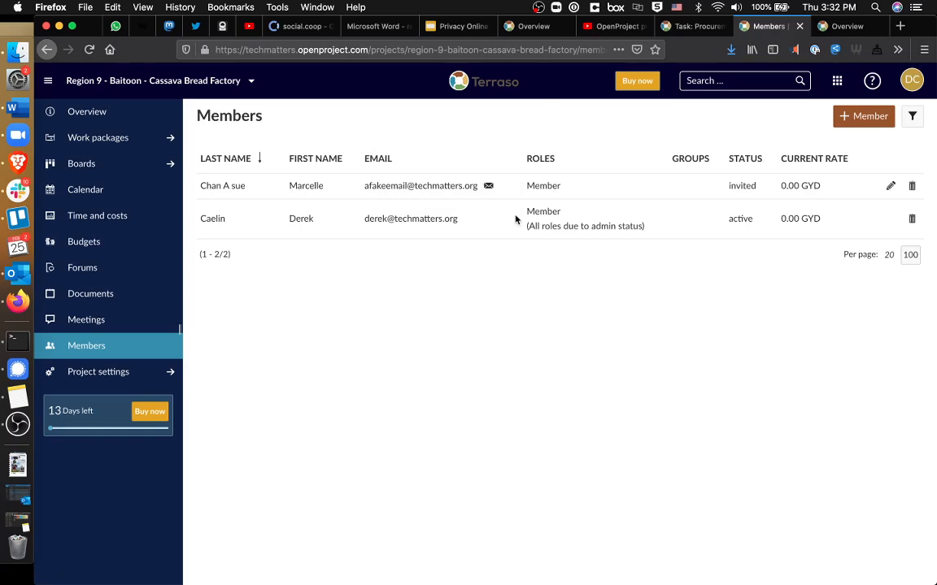
pyautogui.moveTo(569, 135)
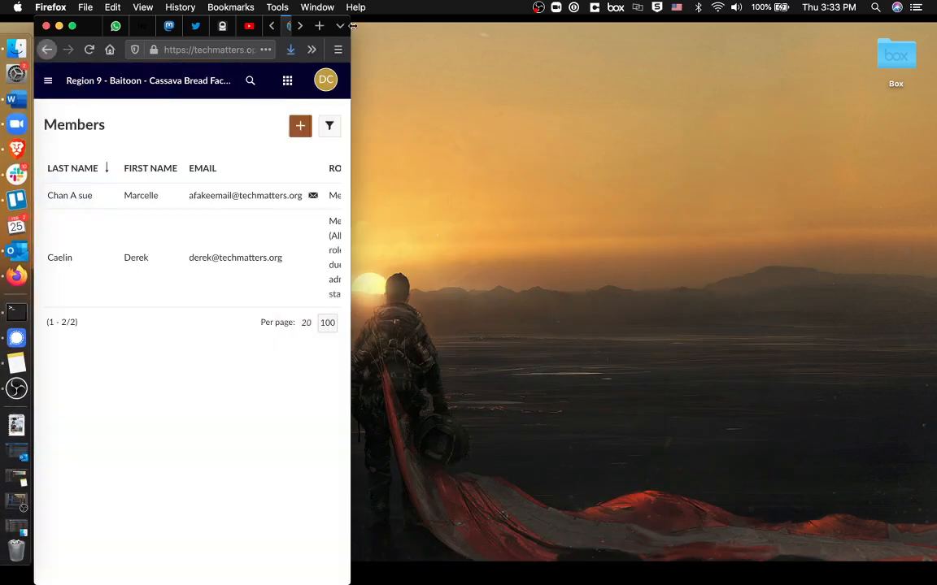
# - At phone width, glance at the project list, close it, and open the navigation menu
pyautogui.click(337, 50)
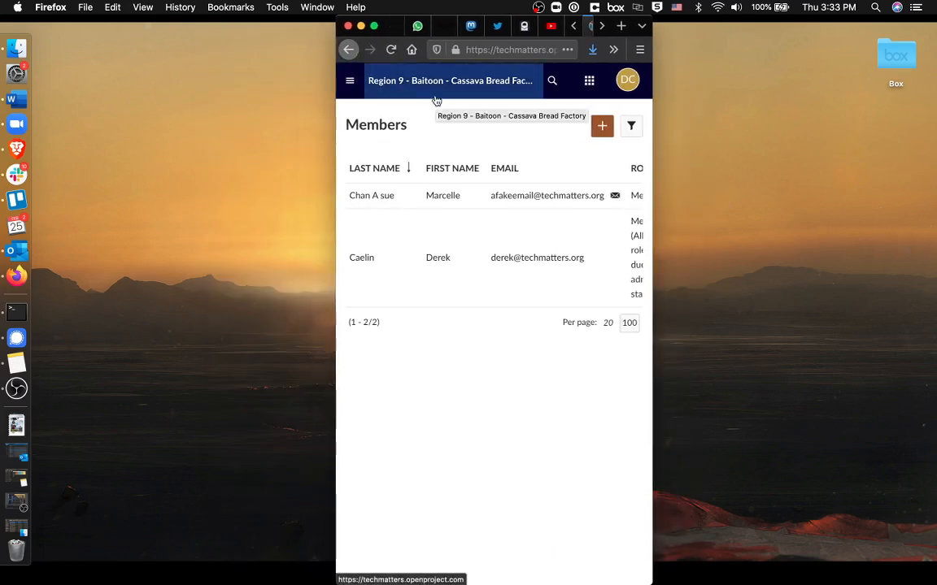
pyautogui.click(450, 80)
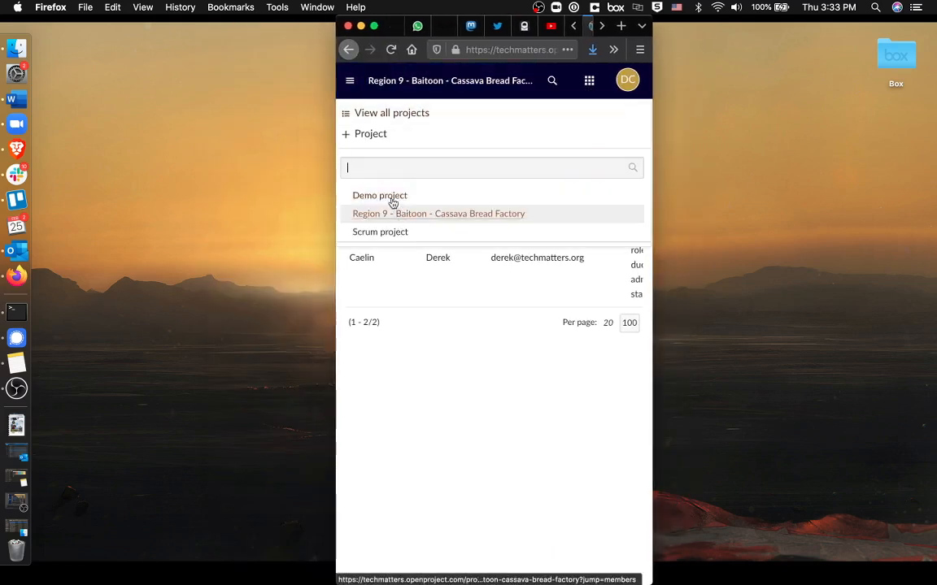
pyautogui.moveTo(394, 209)
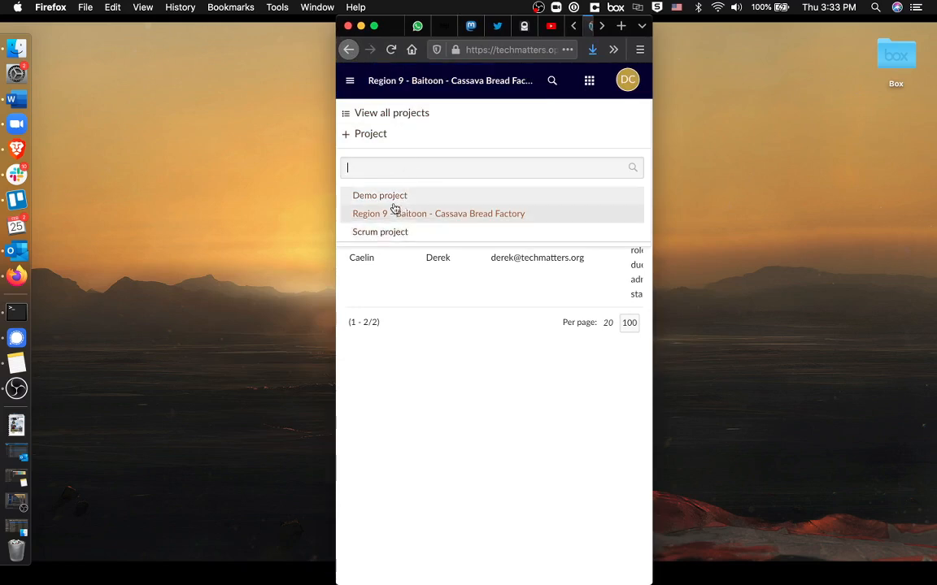
pyautogui.click(437, 213)
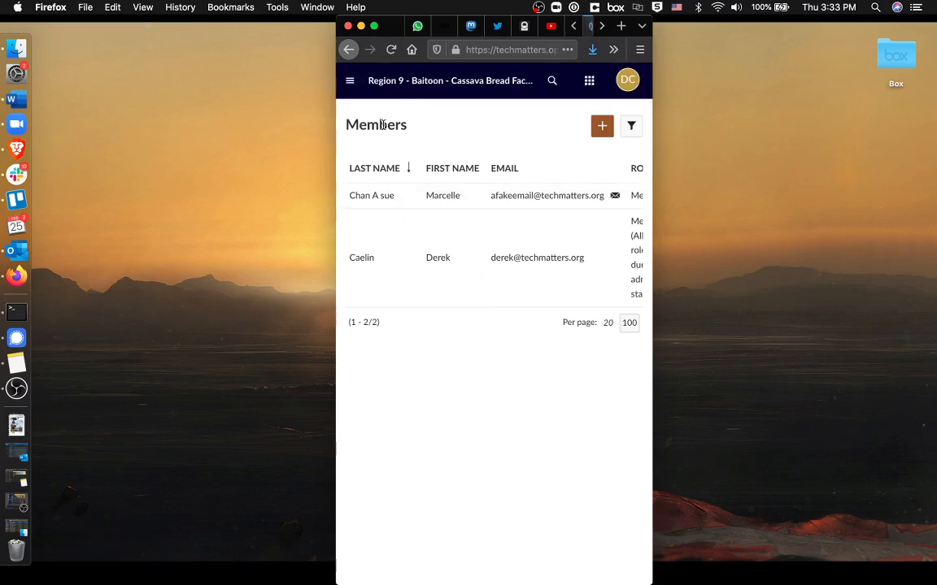
pyautogui.click(349, 80)
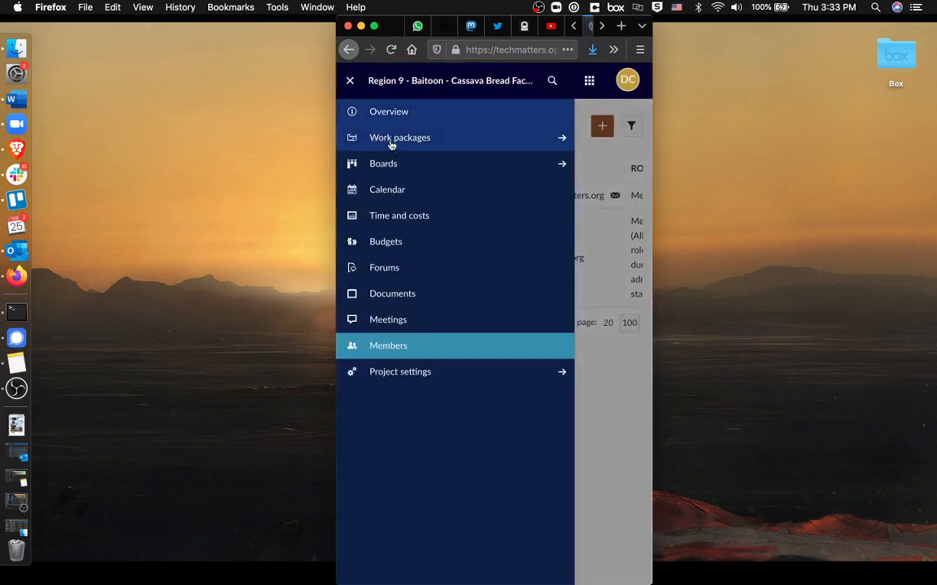
# - Switch Work packages to the 'Assigned to me' view with four items, then reopen the menu
pyautogui.click(399, 136)
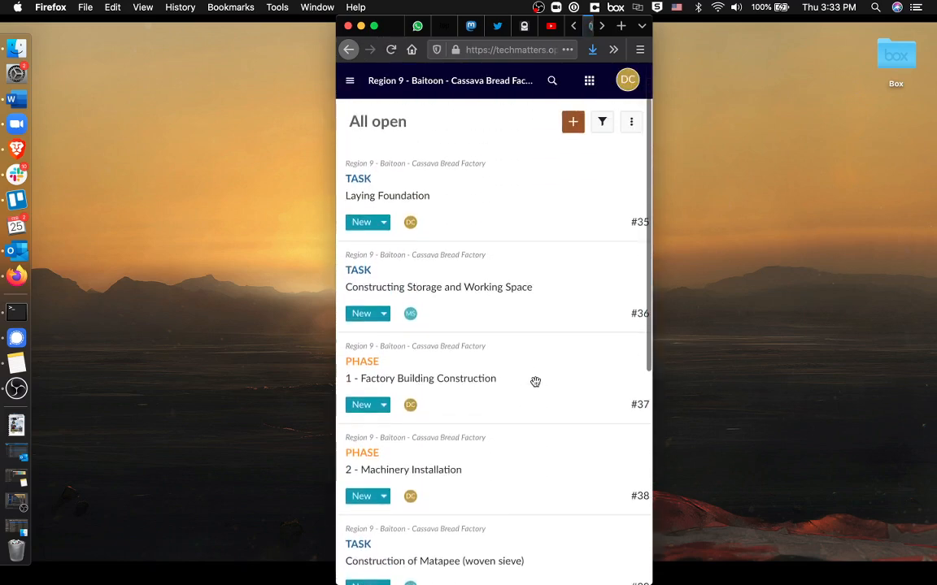
pyautogui.click(630, 122)
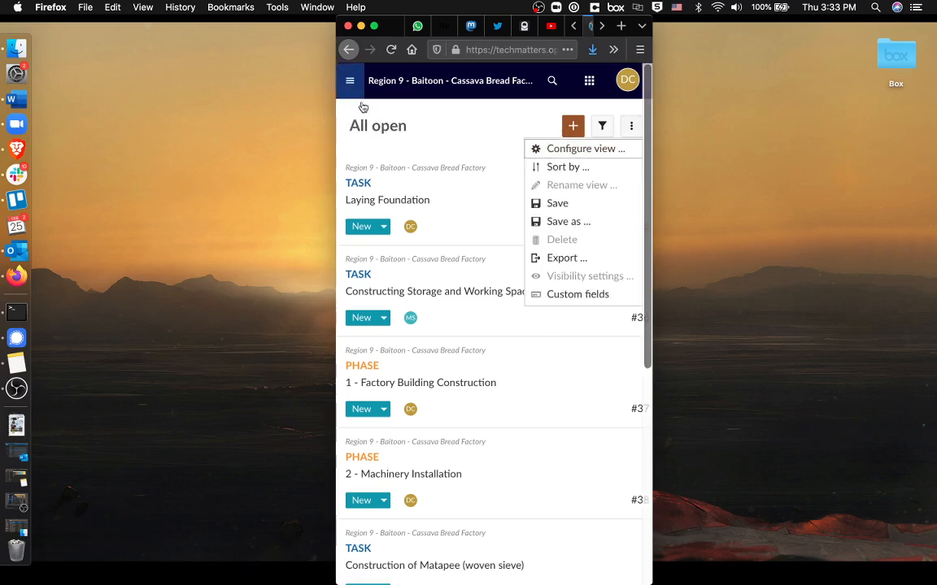
pyautogui.click(350, 80)
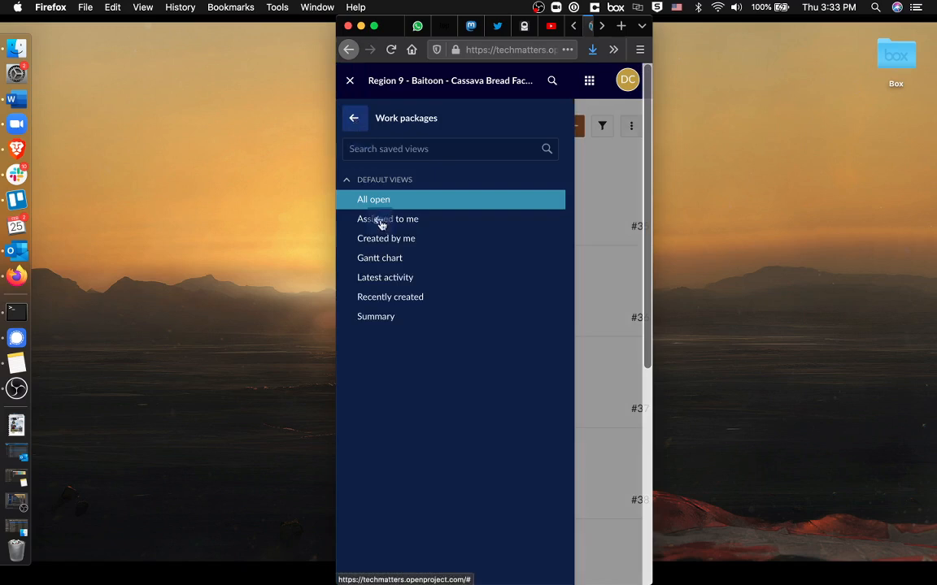
pyautogui.click(387, 219)
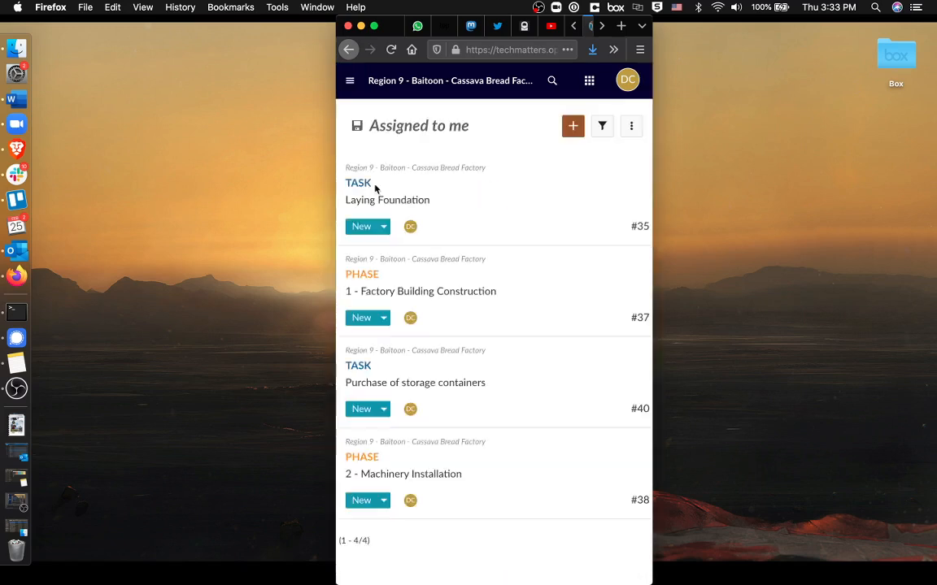
pyautogui.click(349, 80)
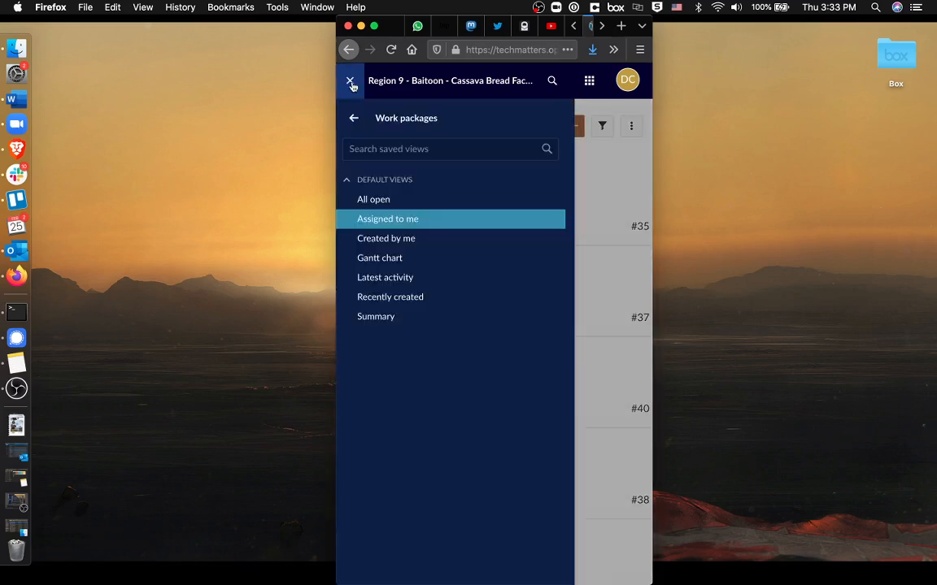
pyautogui.click(353, 118)
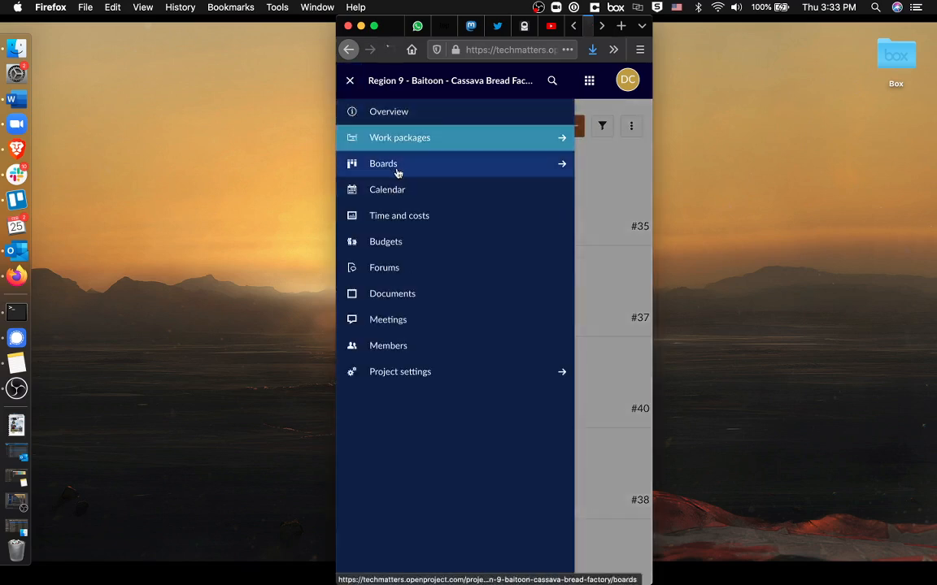
# - Open Boards and select 'Action board (status)' with its New and In progress columns
pyautogui.click(383, 163)
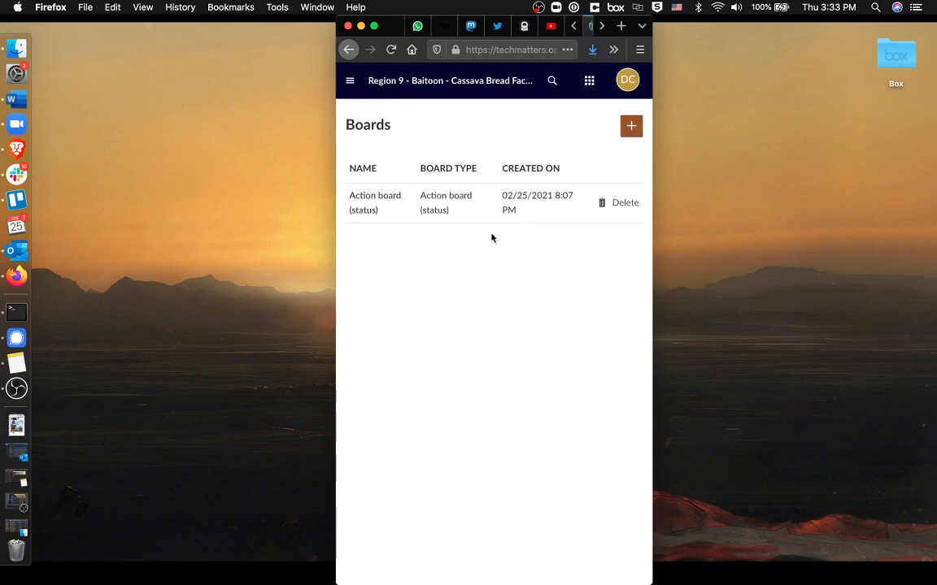
pyautogui.click(374, 202)
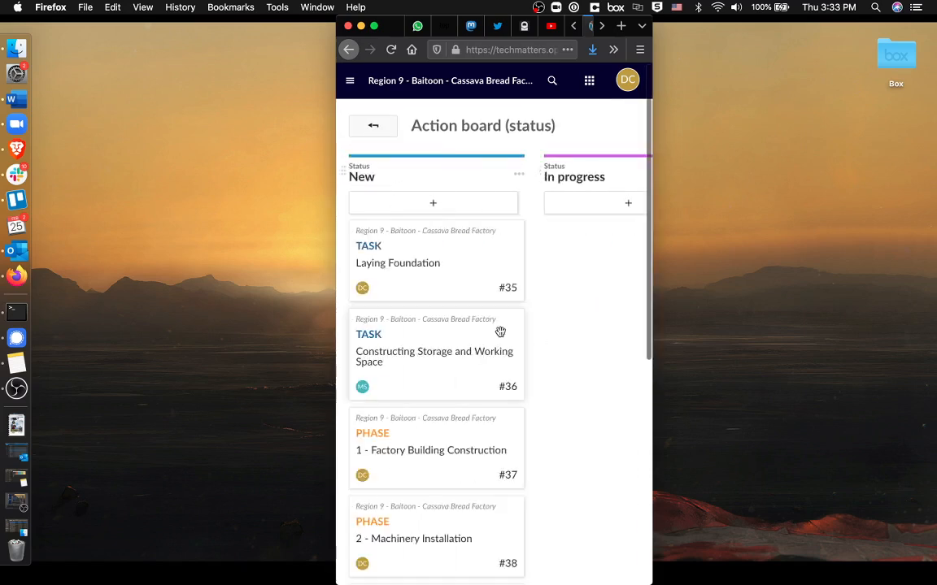
pyautogui.moveTo(368, 100)
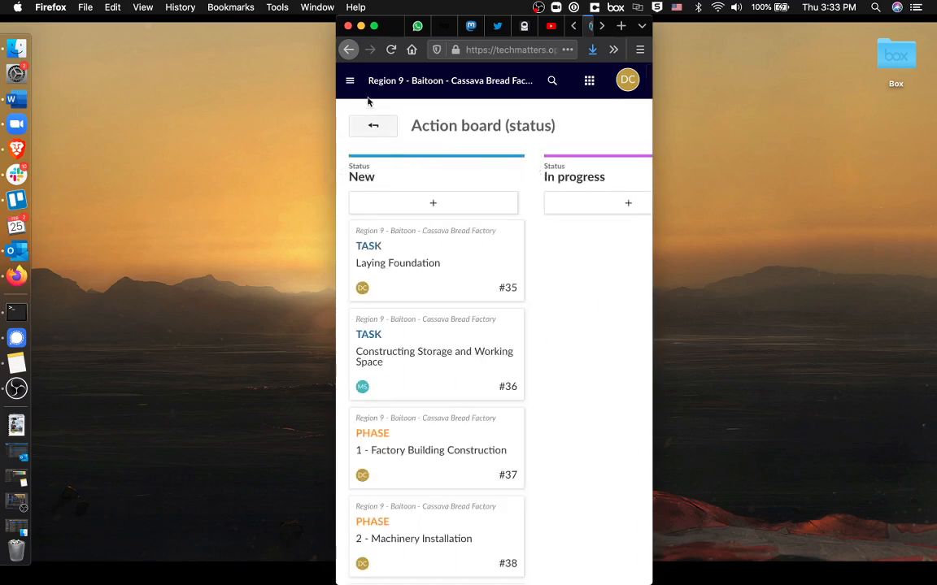
pyautogui.moveTo(477, 168)
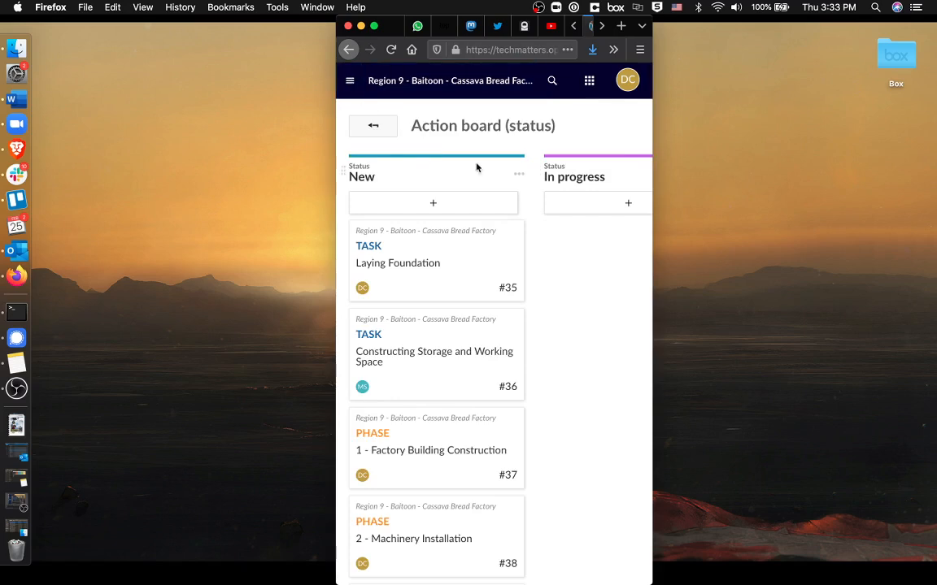
pyautogui.moveTo(587, 269)
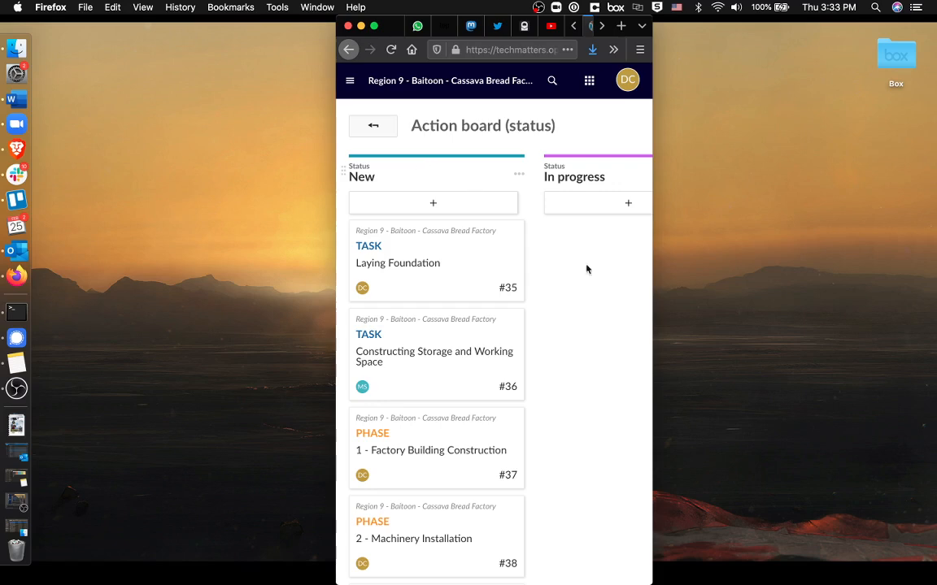
pyautogui.moveTo(596, 371)
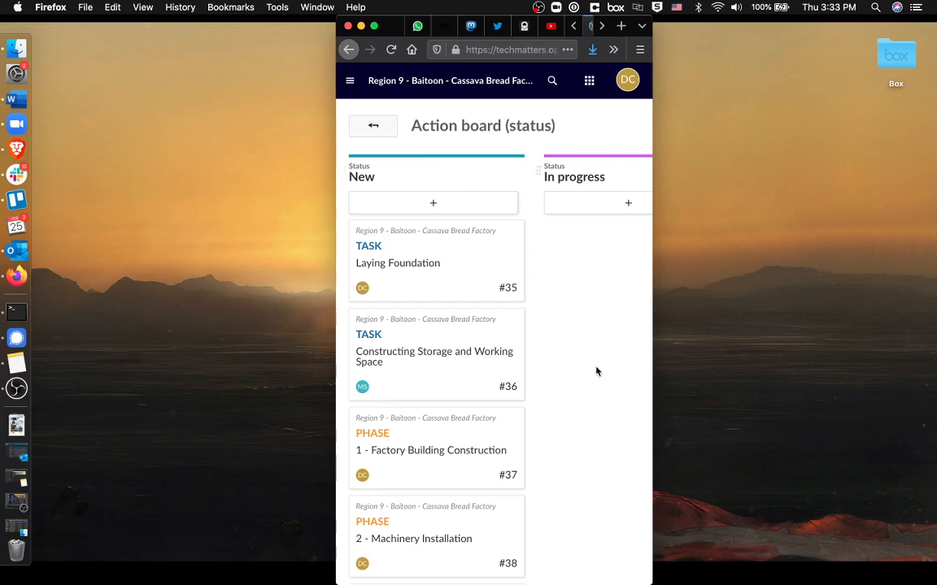
pyautogui.scroll(-3)
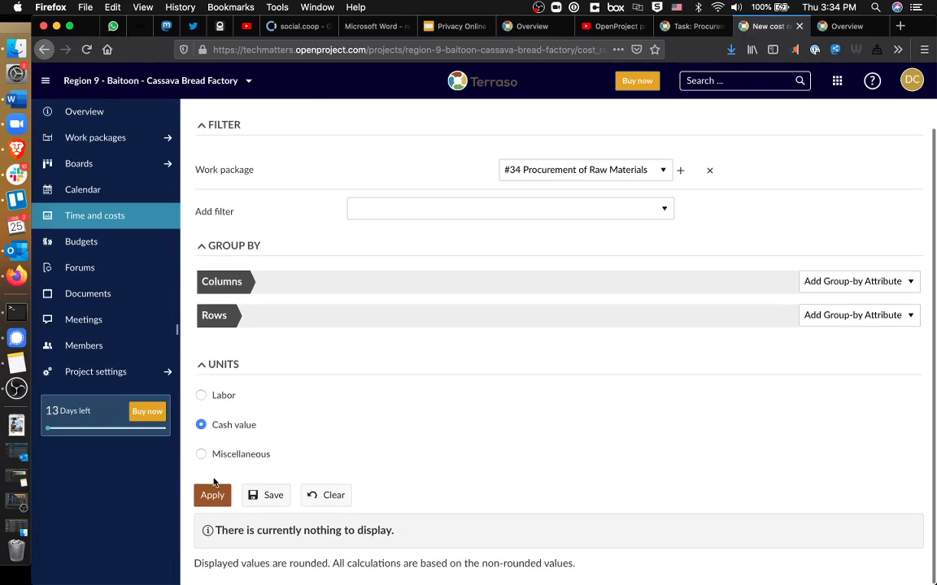
# - Rerun the cost report and edit the 02/25/2021 20.00 GYD entry in Log unit costs
pyautogui.click(213, 494)
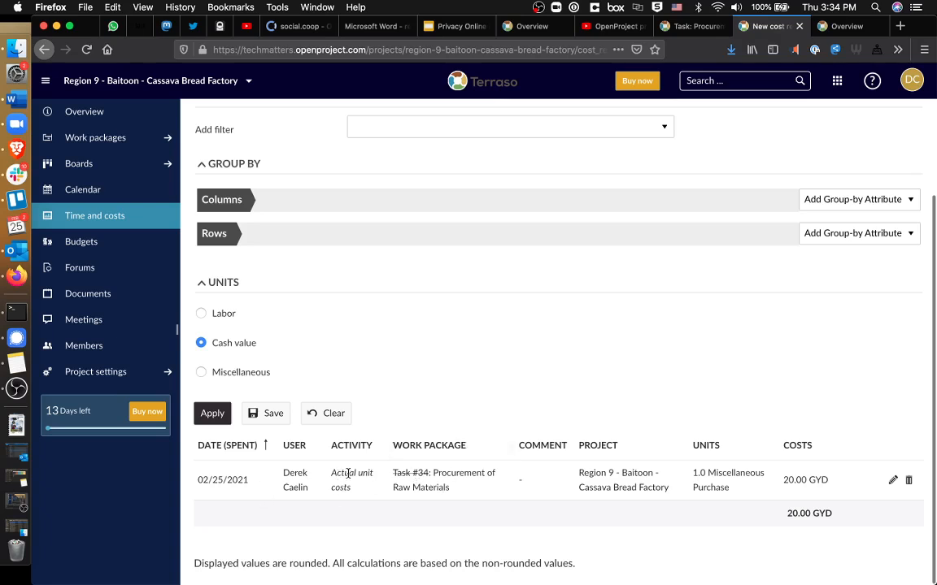
pyautogui.moveTo(519, 493)
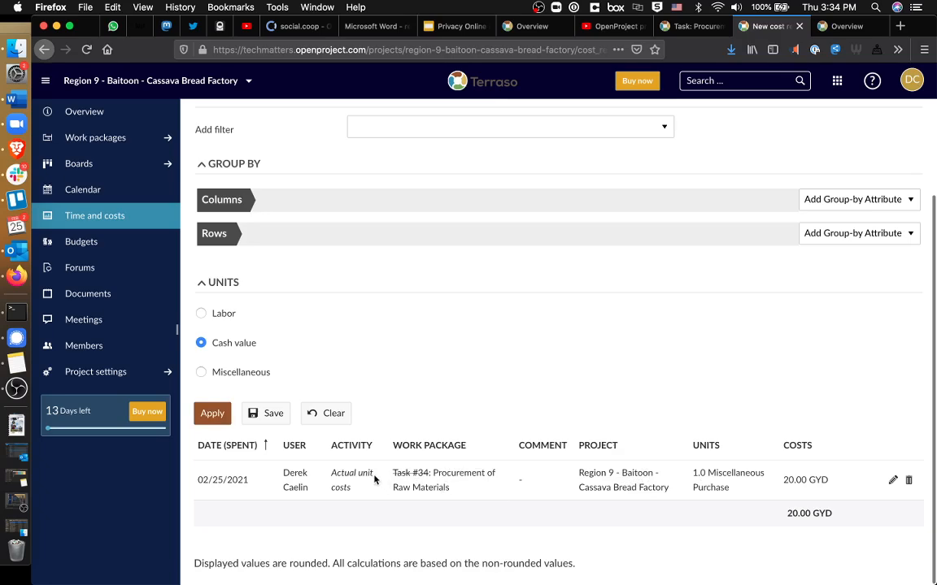
pyautogui.click(893, 480)
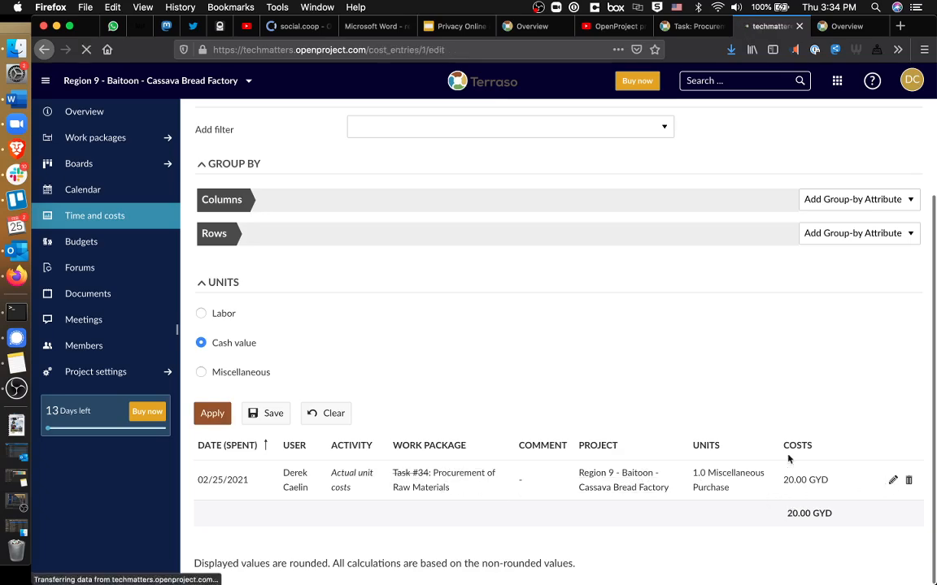
pyautogui.click(892, 480)
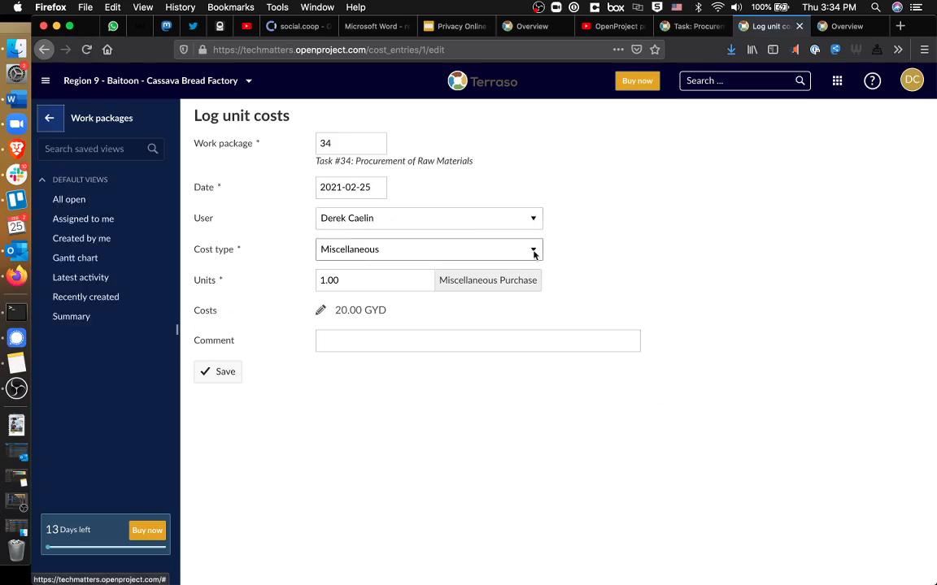
pyautogui.moveTo(398, 183)
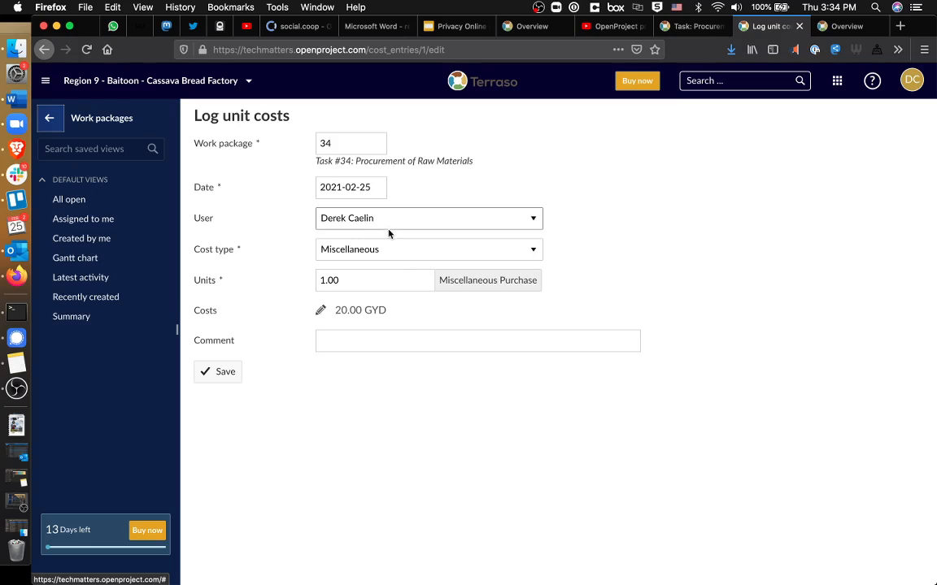
# - Click into the Comment field without saving, then return to the main project menu
pyautogui.click(477, 341)
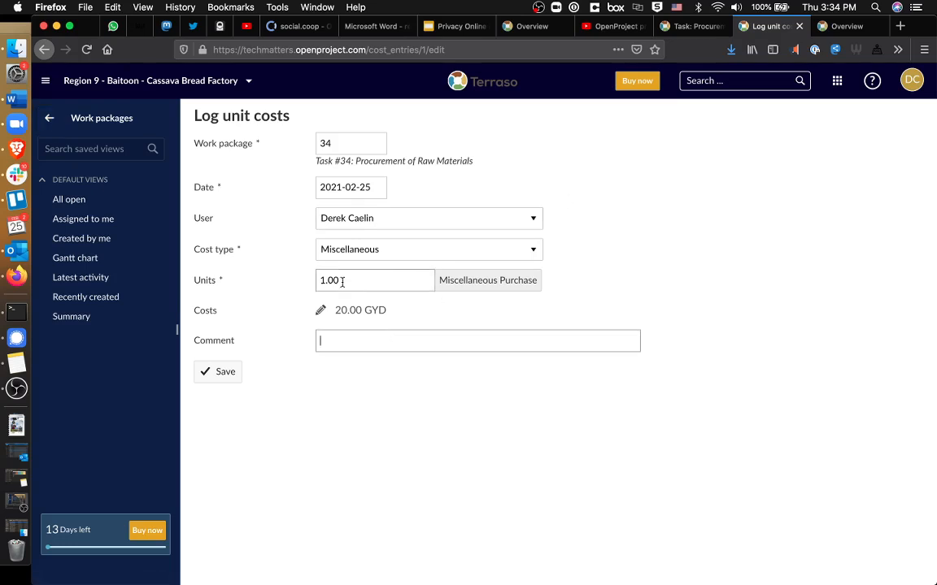
pyautogui.moveTo(422, 204)
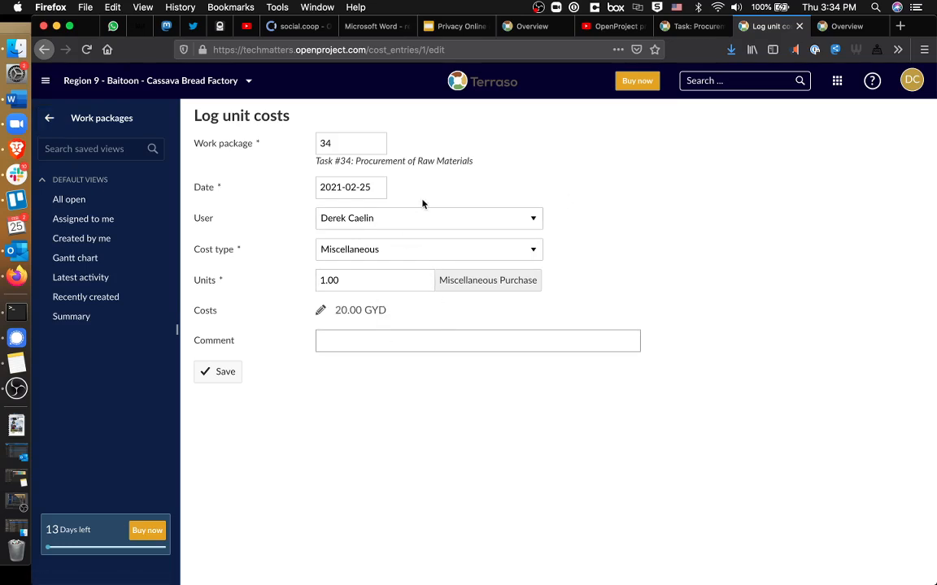
pyautogui.moveTo(337, 400)
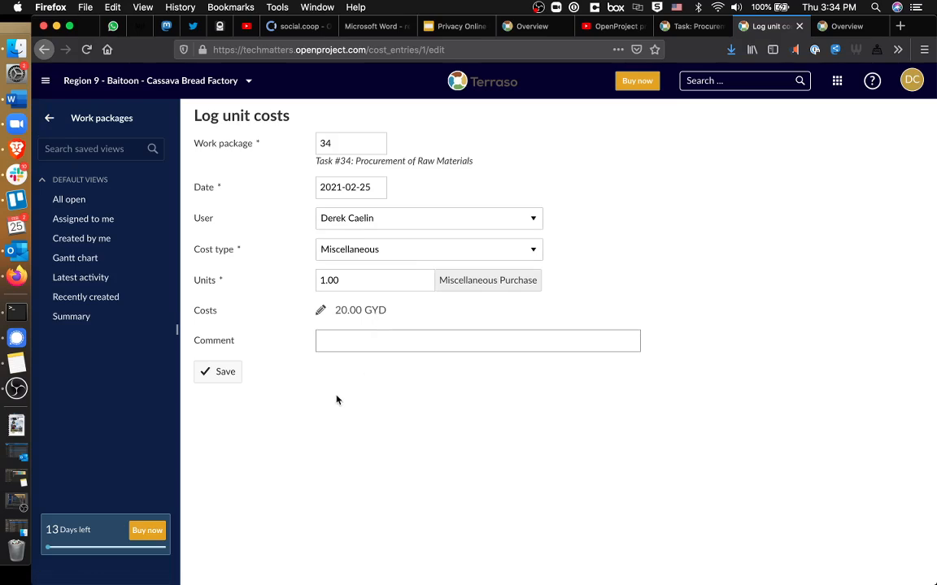
pyautogui.click(477, 341)
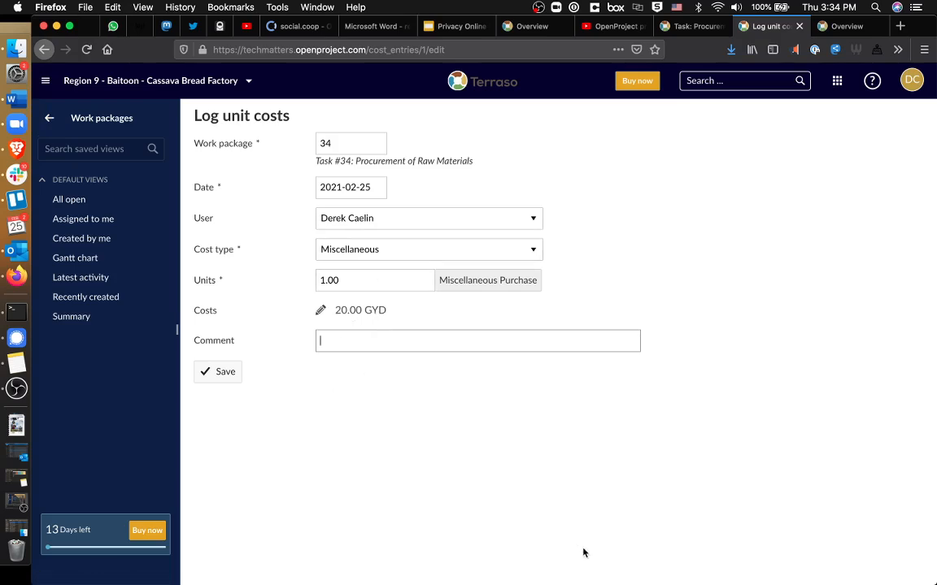
pyautogui.moveTo(561, 532)
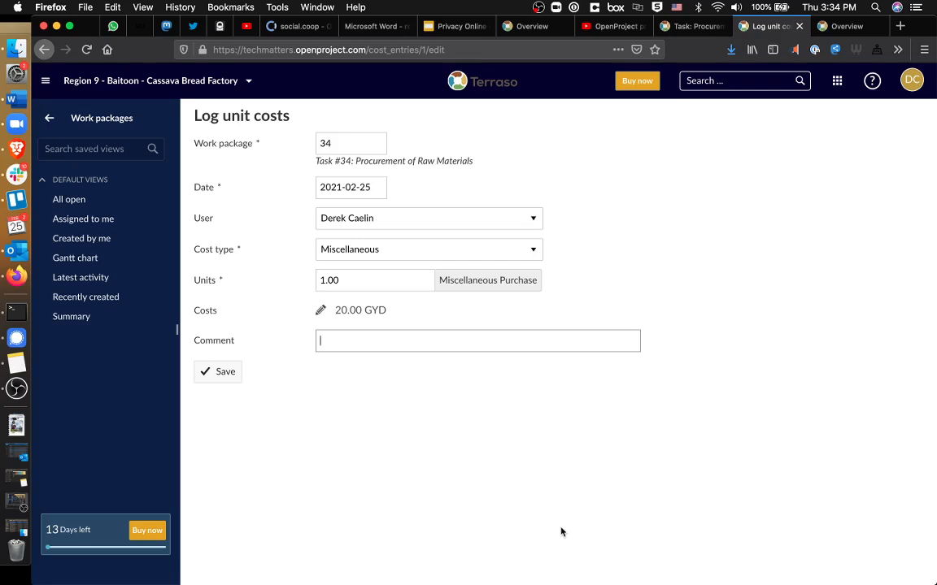
pyautogui.moveTo(580, 552)
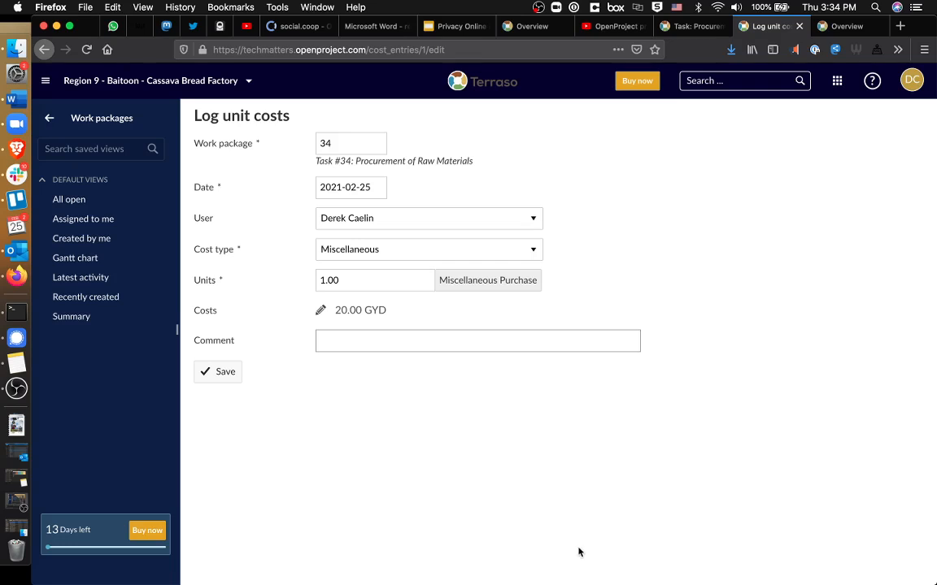
pyautogui.moveTo(49, 118)
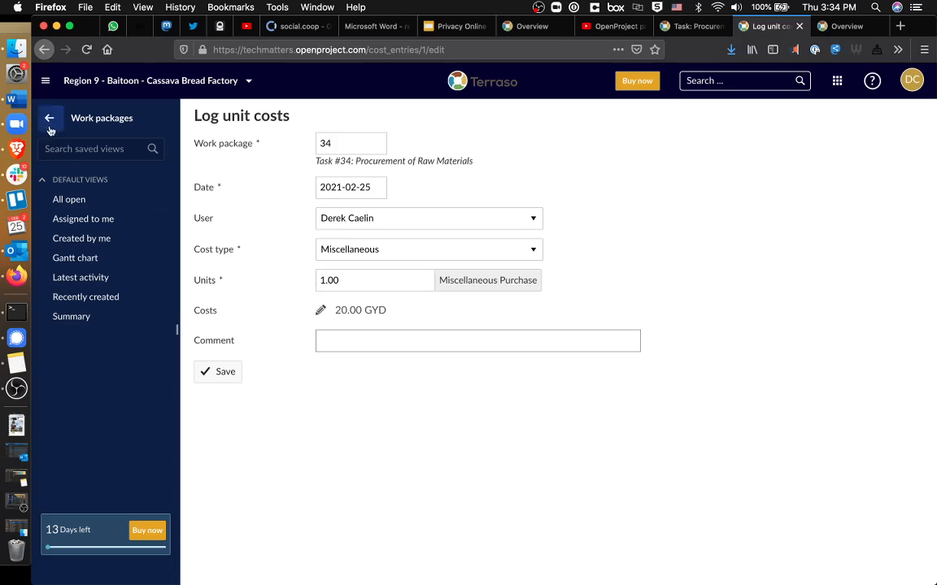
pyautogui.click(50, 118)
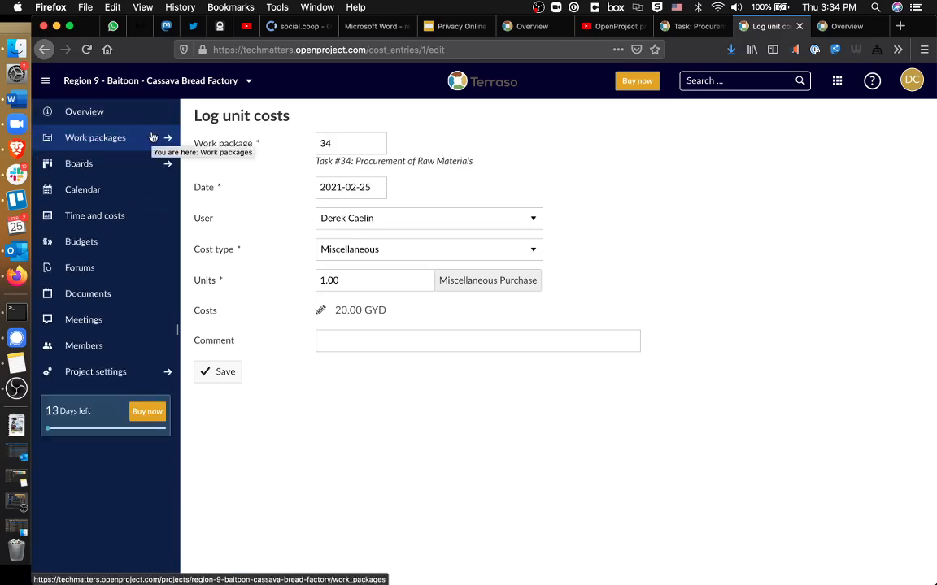
# - Open Administration and scroll its tiles from Users & Permissions through Information
pyautogui.click(95, 371)
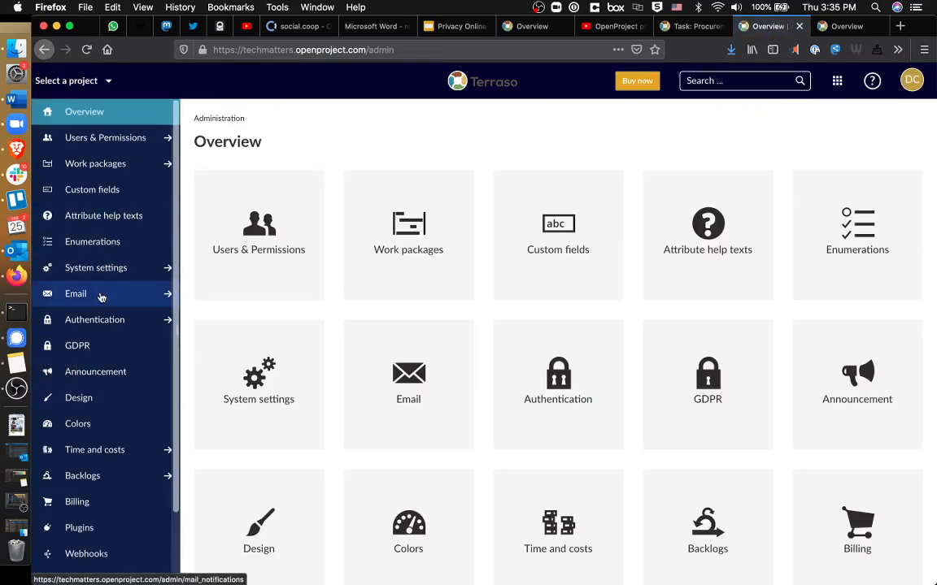
pyautogui.scroll(-3)
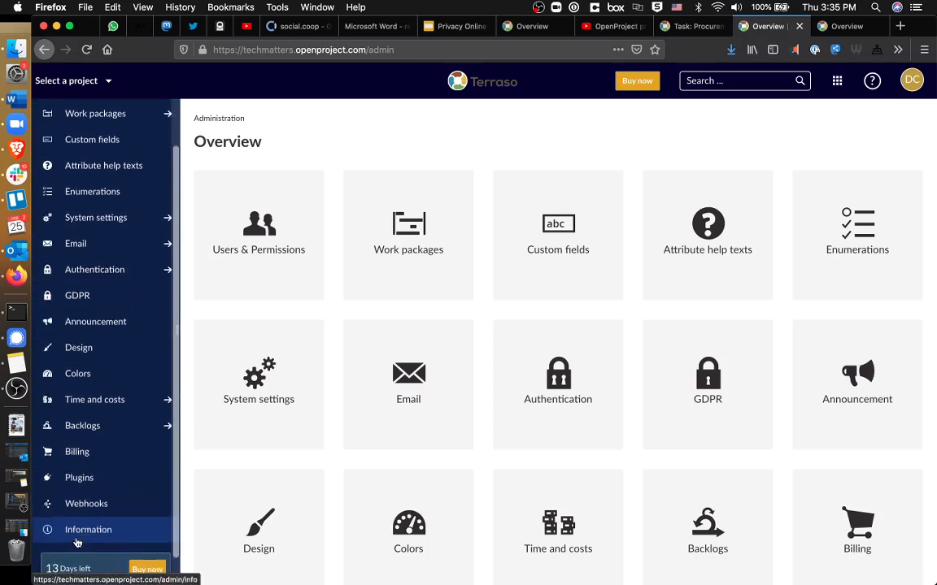
pyautogui.scroll(3)
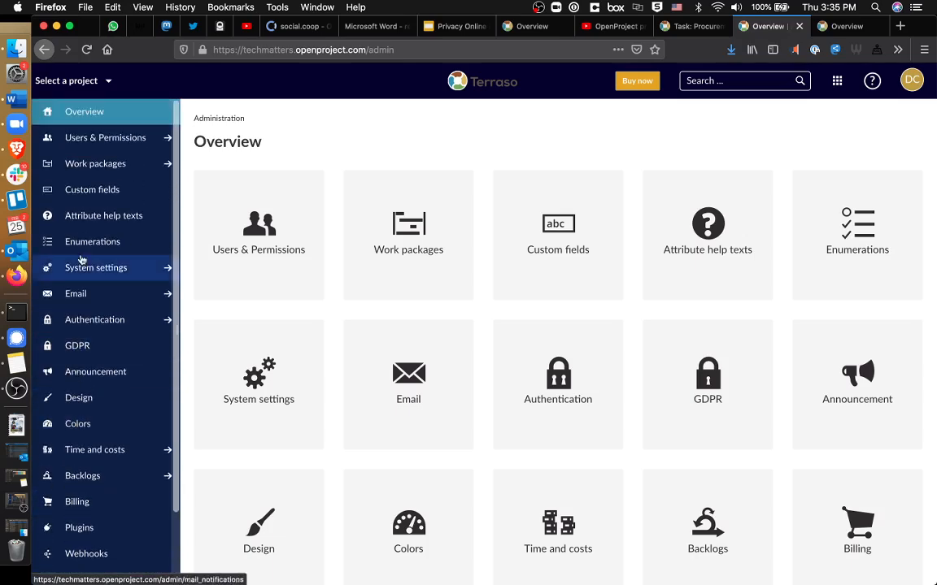
pyautogui.scroll(-3)
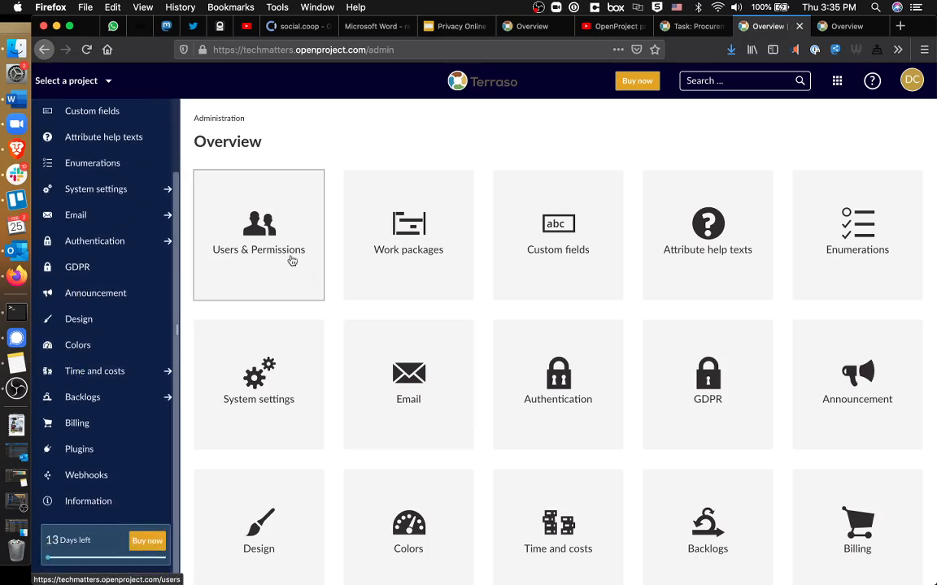
pyautogui.scroll(-3)
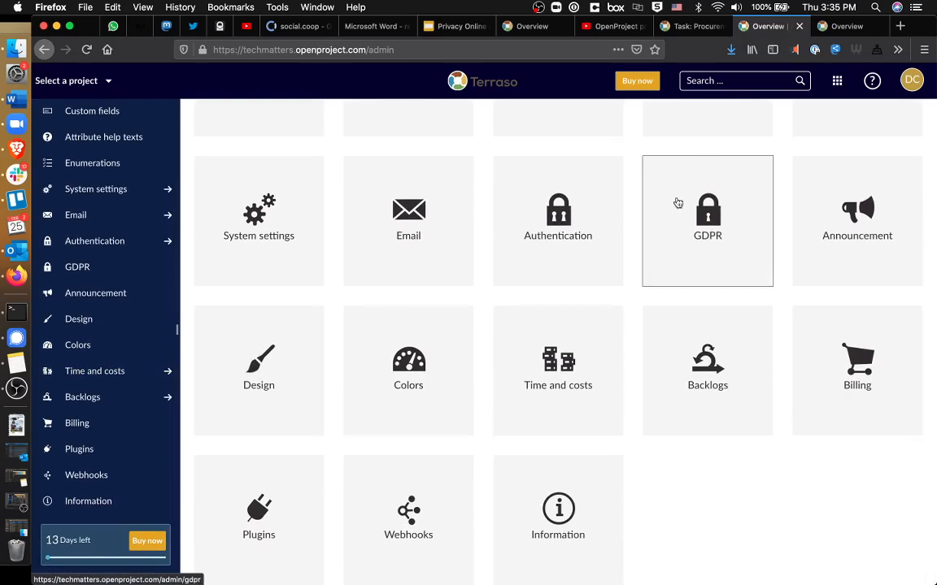
pyautogui.moveTo(342, 363)
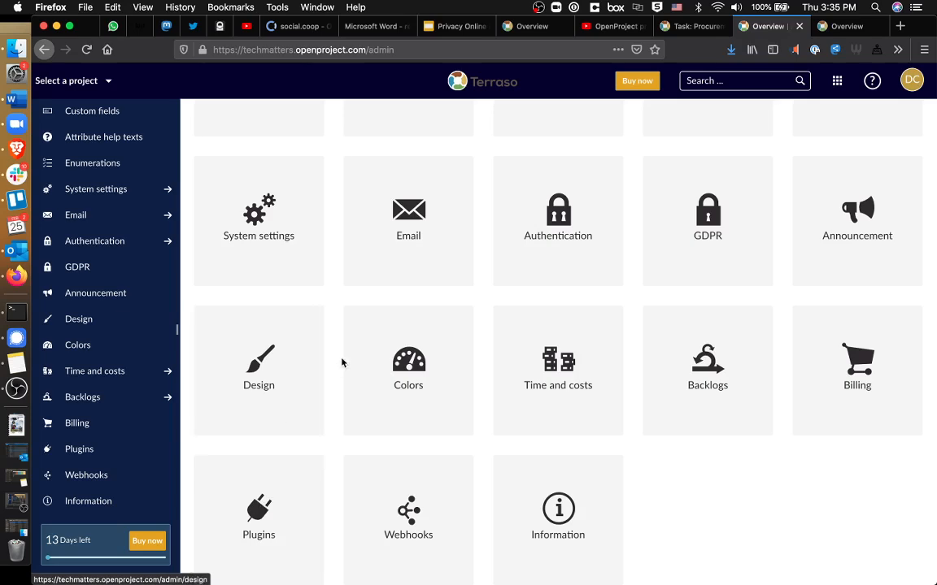
pyautogui.scroll(3)
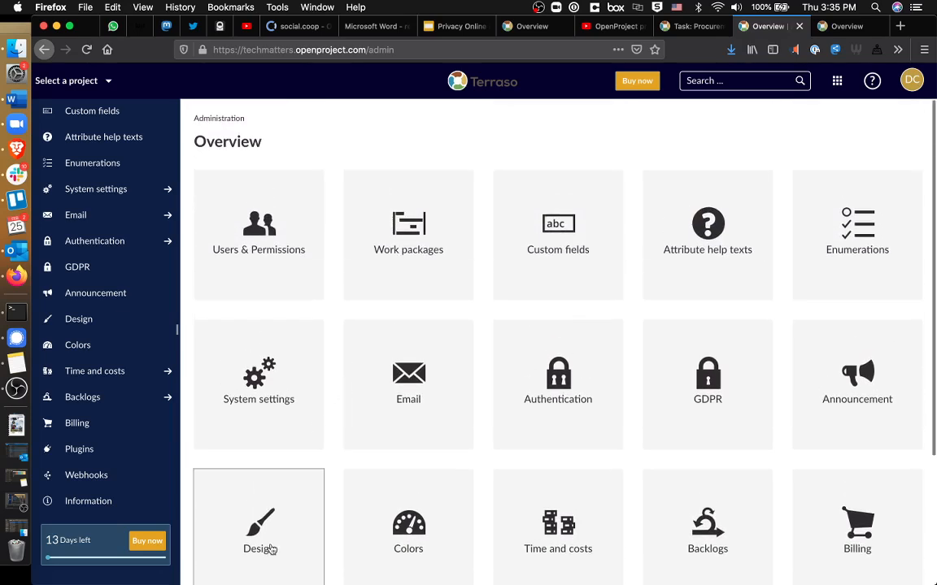
# - Browse the Modules and Plugins list from Budgets to XLS Export, then return home via the Terraso logo
pyautogui.click(79, 449)
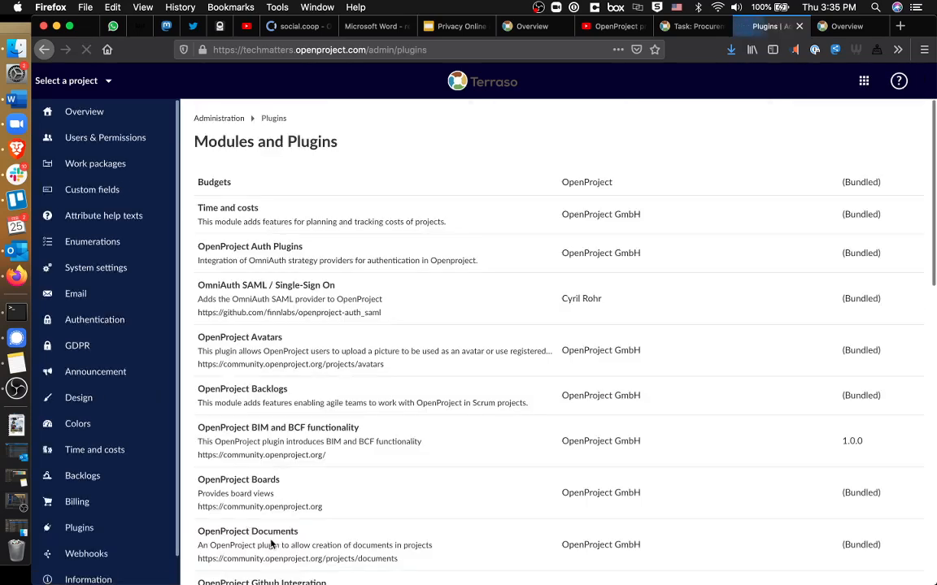
pyautogui.scroll(-3)
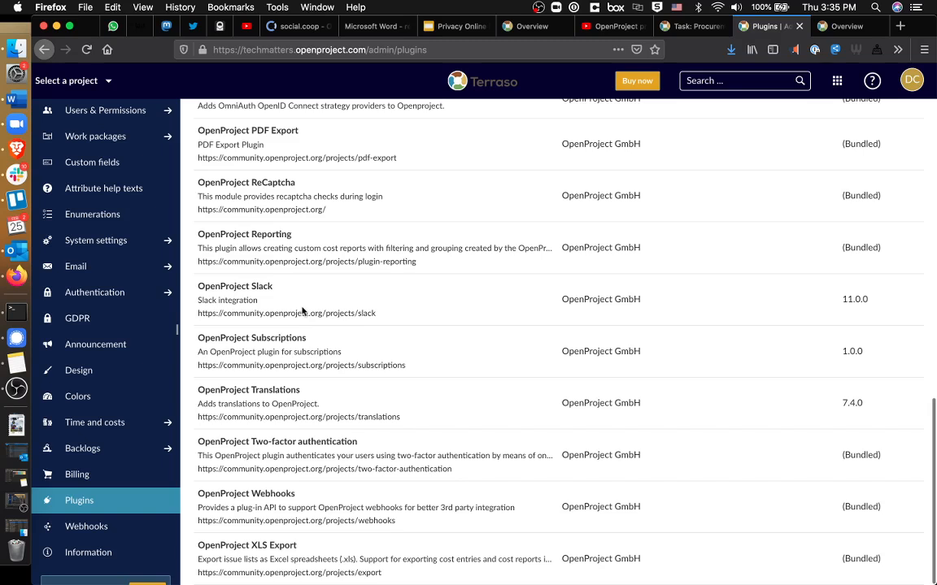
pyautogui.moveTo(286, 313)
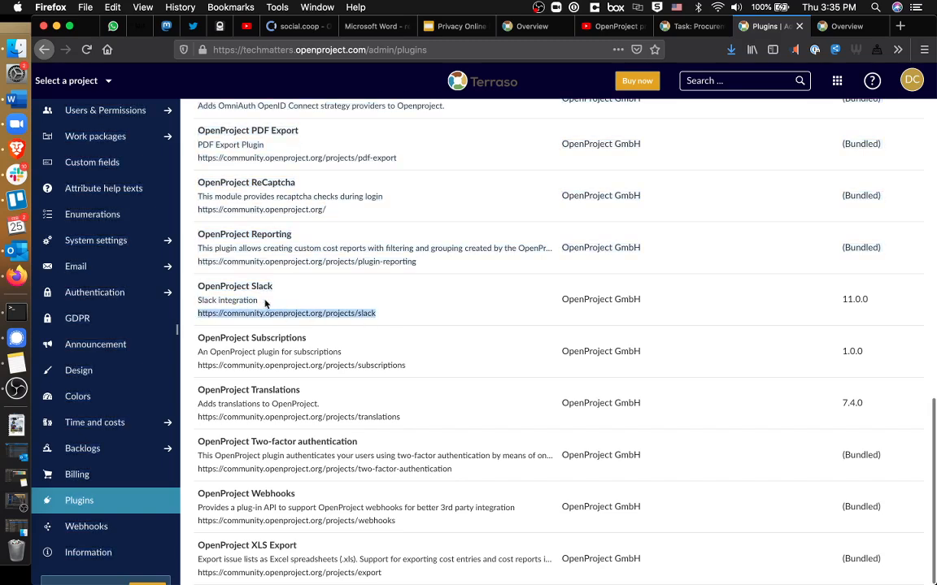
pyautogui.moveTo(284, 206)
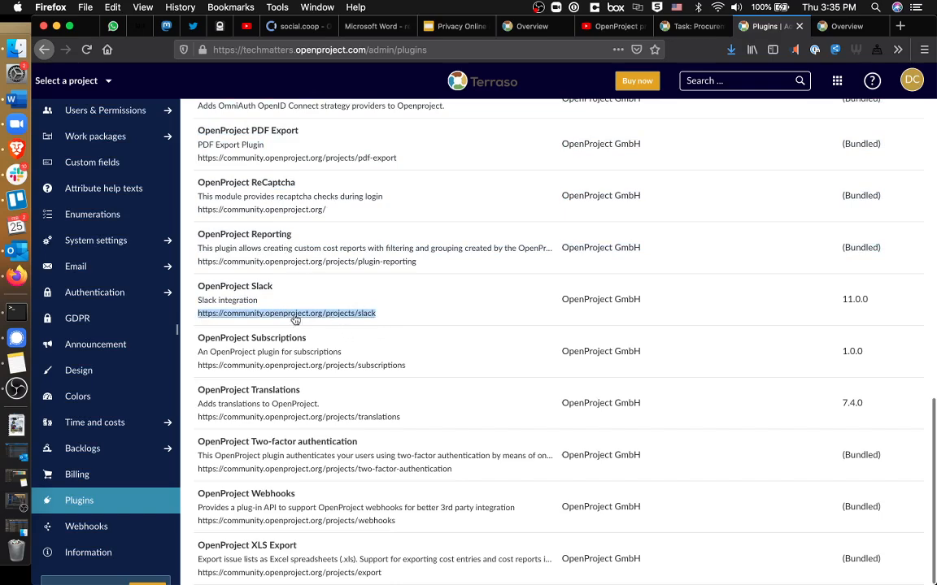
pyautogui.moveTo(334, 472)
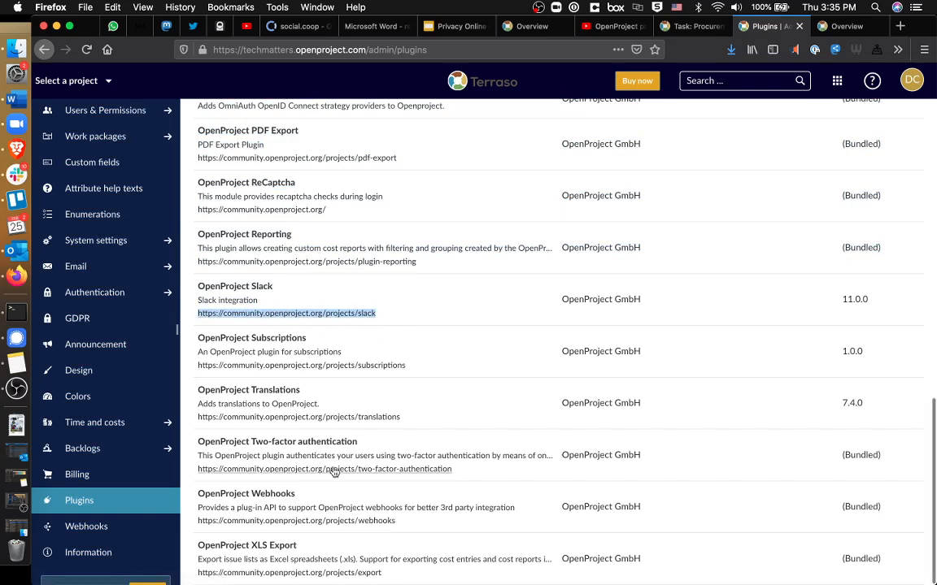
pyautogui.scroll(3)
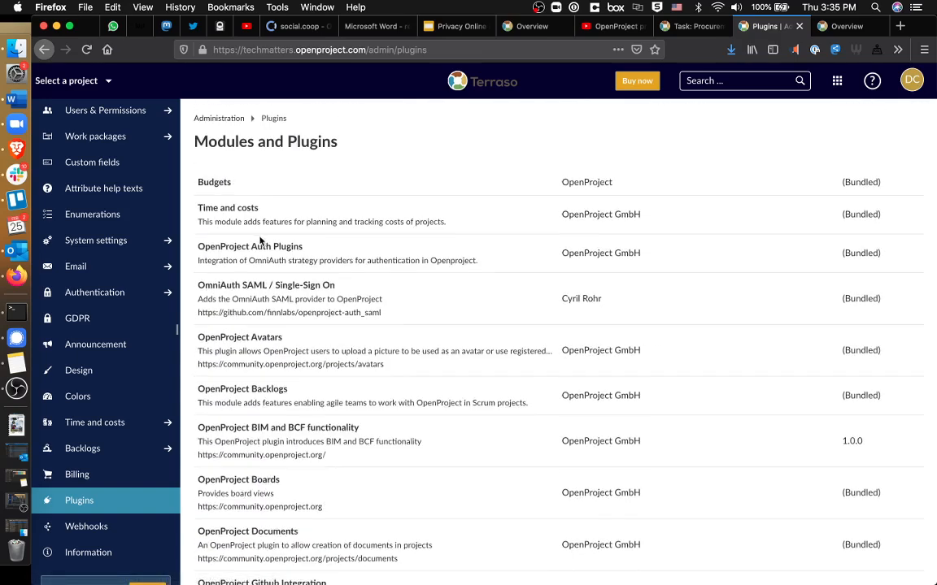
pyautogui.moveTo(199, 252)
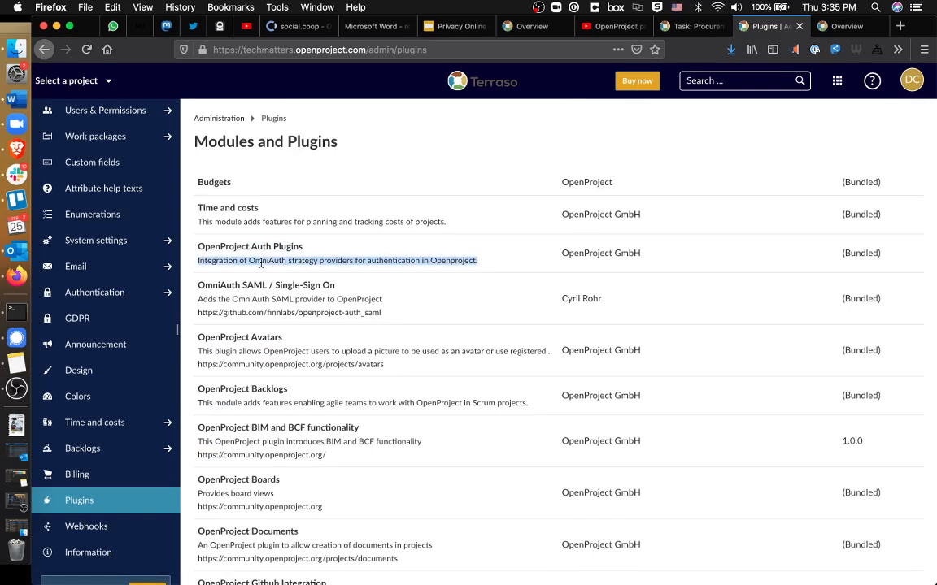
pyautogui.scroll(-3)
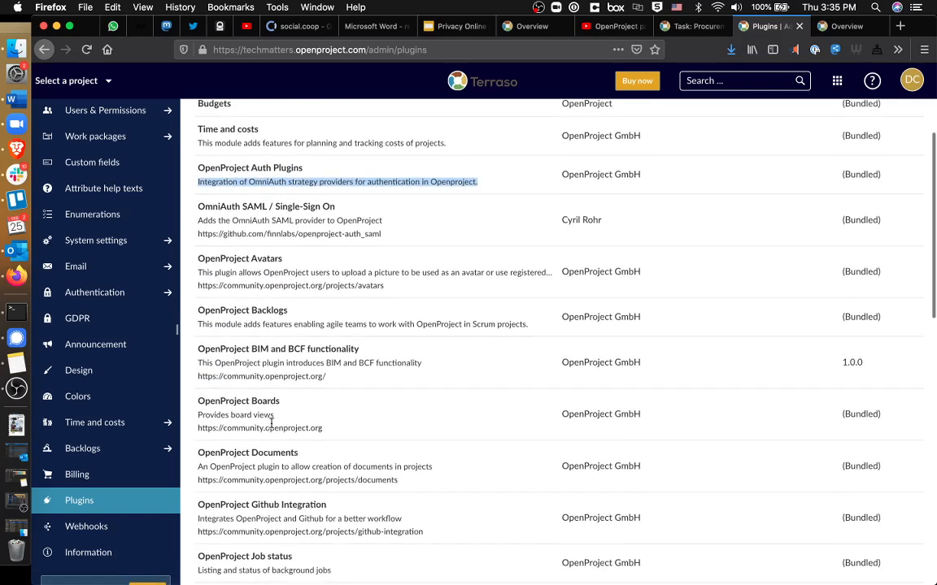
pyautogui.scroll(-3)
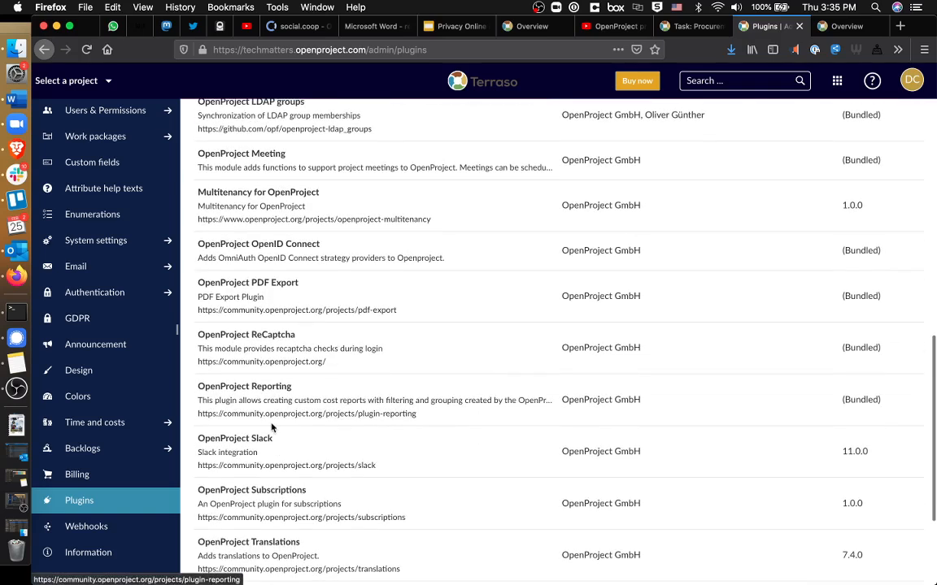
pyautogui.scroll(3)
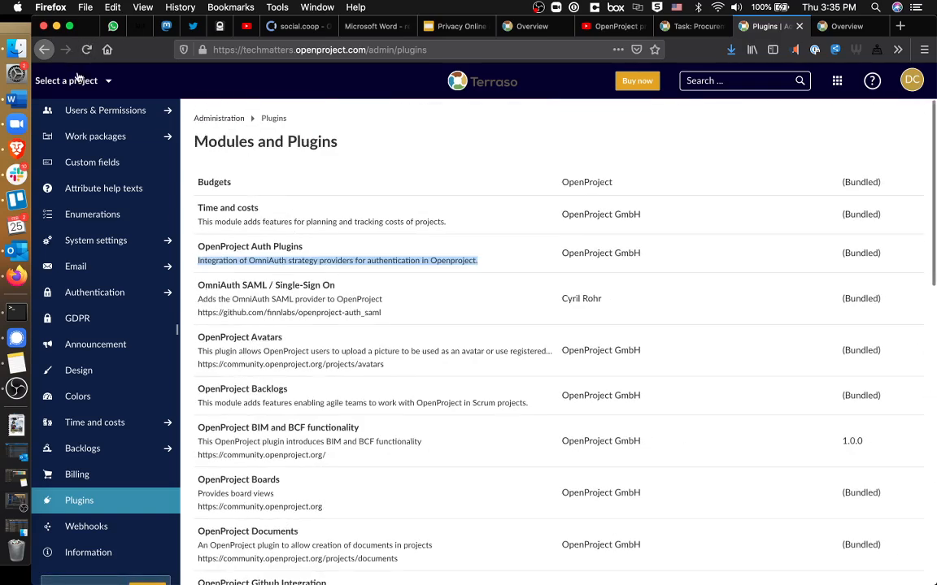
pyautogui.click(482, 80)
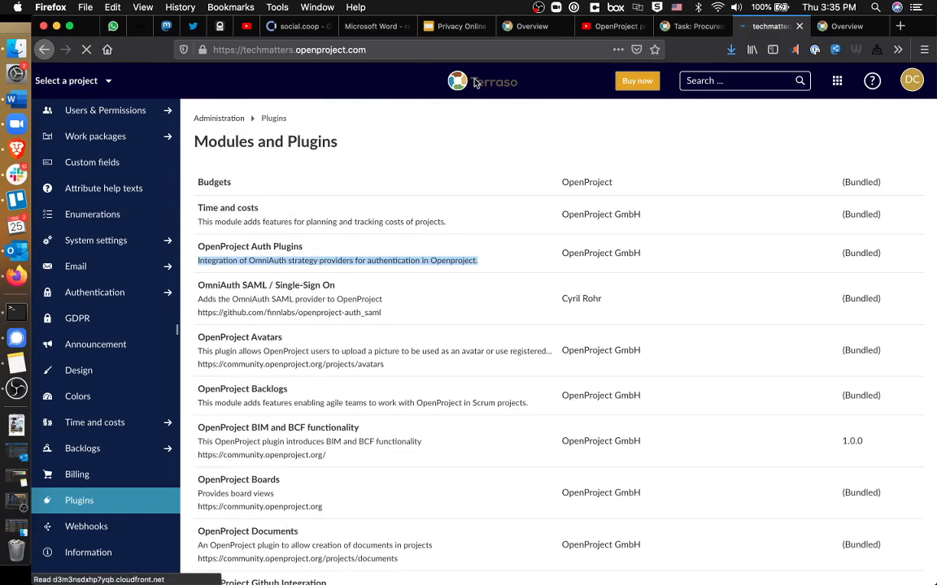